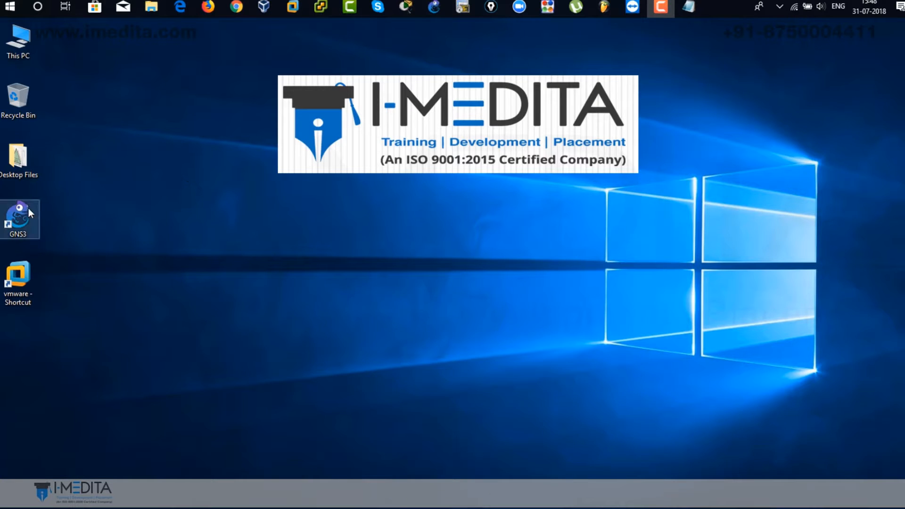
# Step: Launch GNS3 from the desktop shortcut and accept the new 'untitled' project
pyautogui.doubleClick(19, 216)
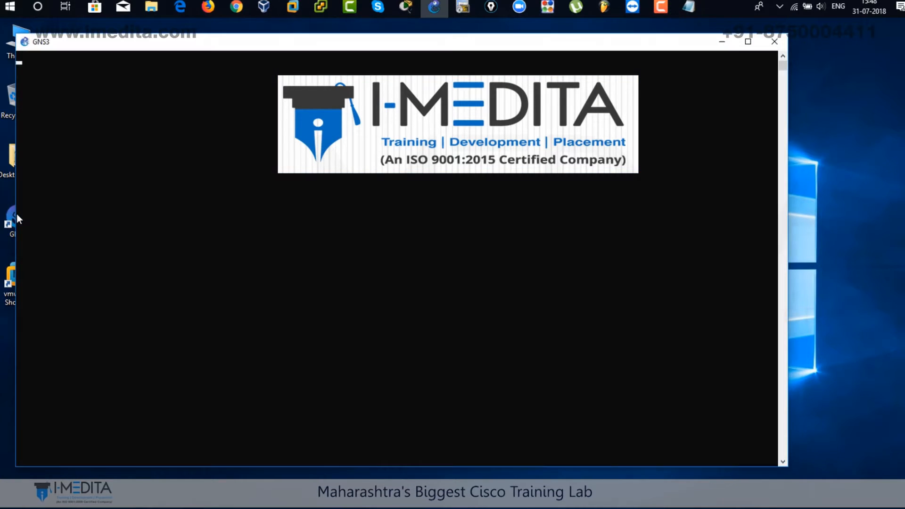
pyautogui.click(775, 40)
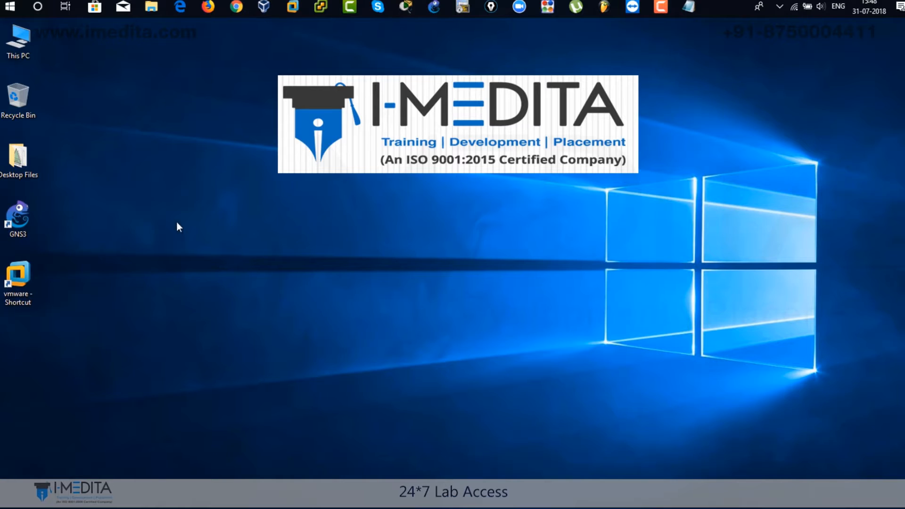
pyautogui.doubleClick(17, 214)
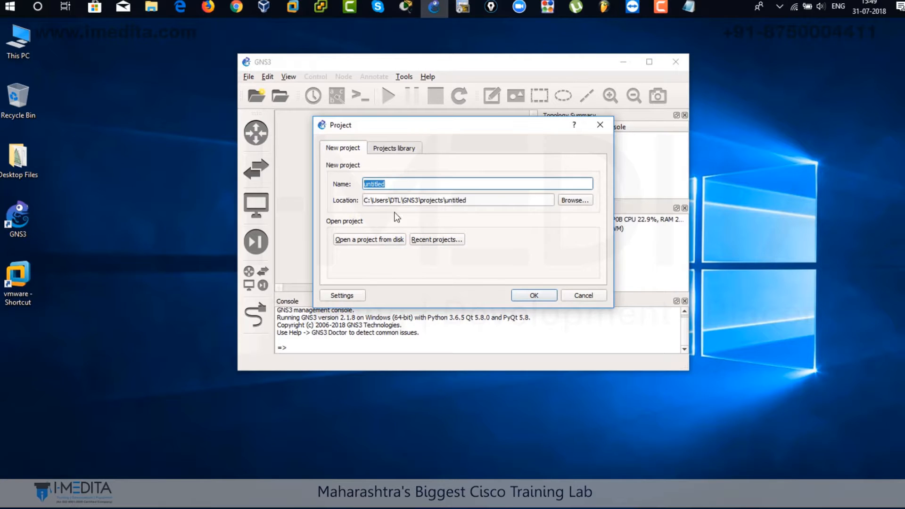
pyautogui.click(531, 295)
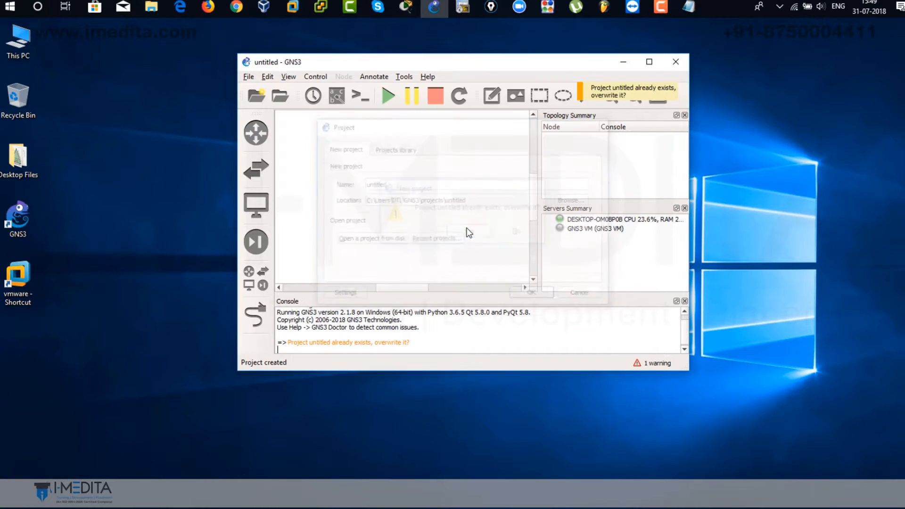
# Step: Maximize GNS3 and reach the Dynamips IOS routers templates in Preferences
pyautogui.click(648, 62)
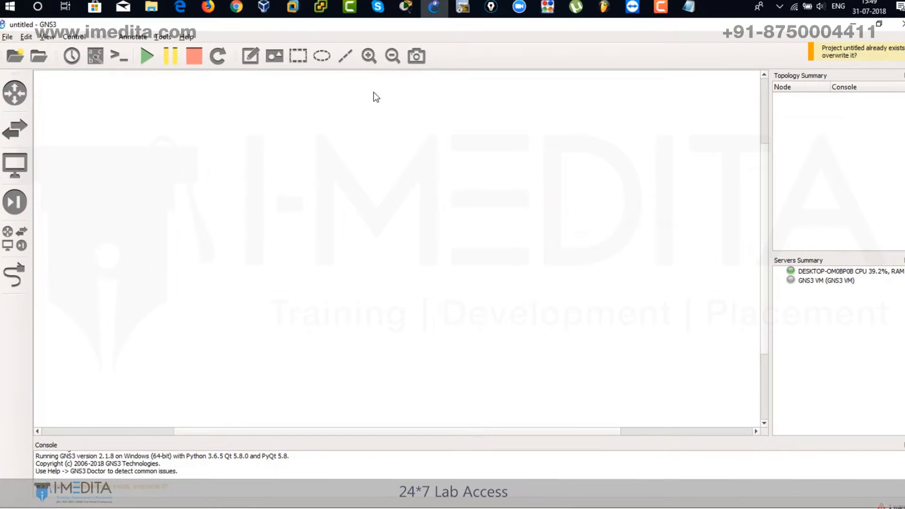
pyautogui.click(14, 93)
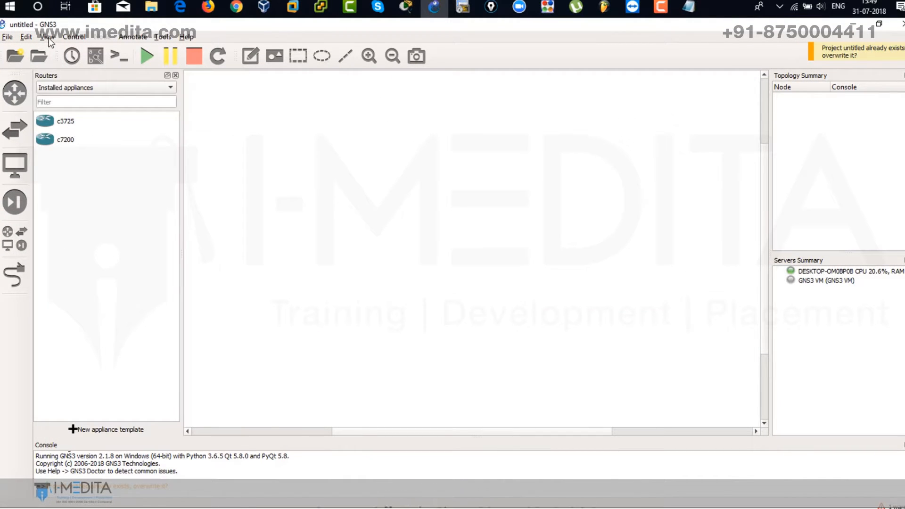
pyautogui.click(25, 37)
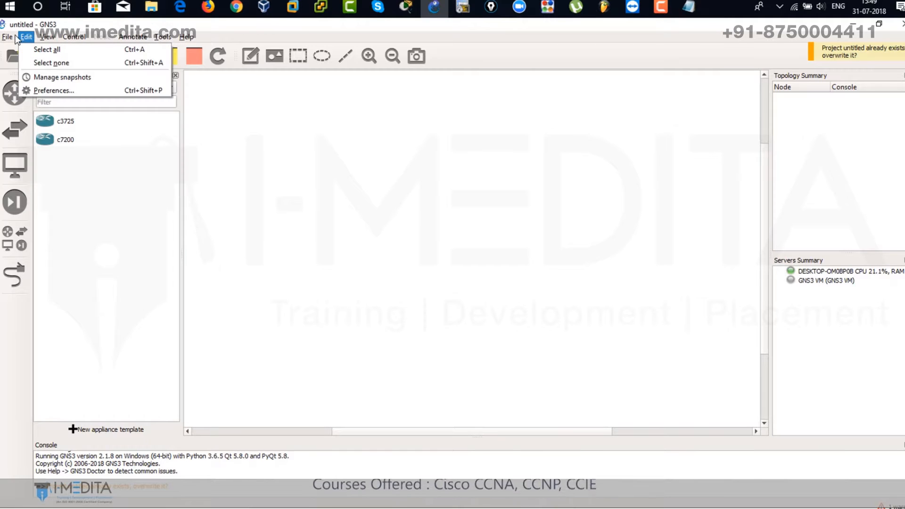
pyautogui.click(26, 37)
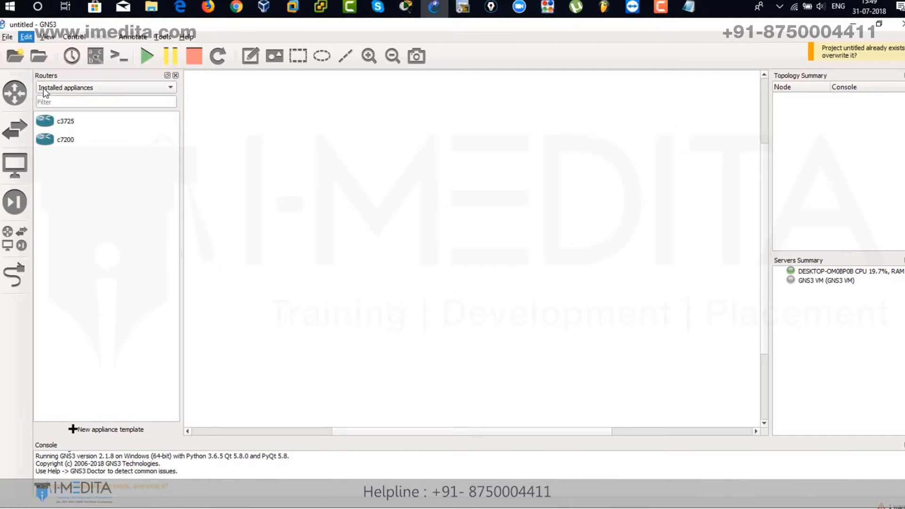
pyautogui.click(26, 37)
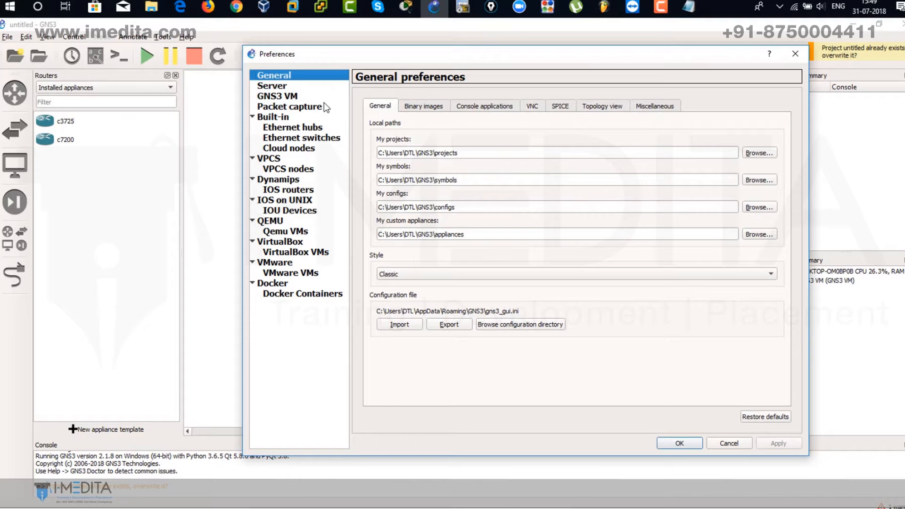
pyautogui.moveTo(295, 193)
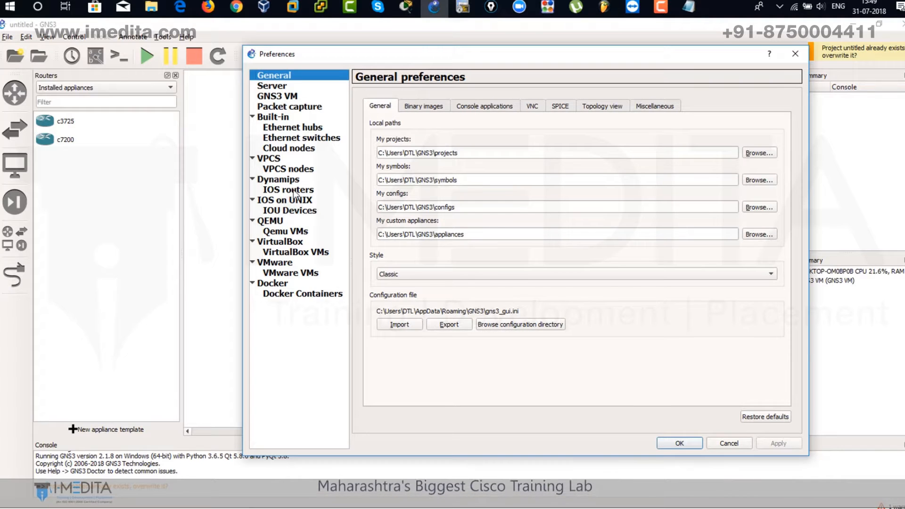
pyautogui.click(289, 189)
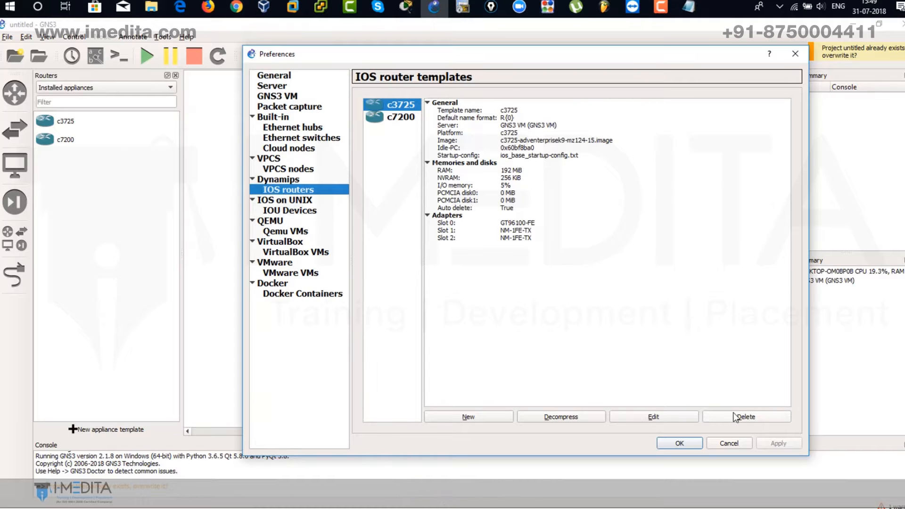
# Step: Delete the c3725 and c7200 router templates and save the preferences
pyautogui.click(744, 415)
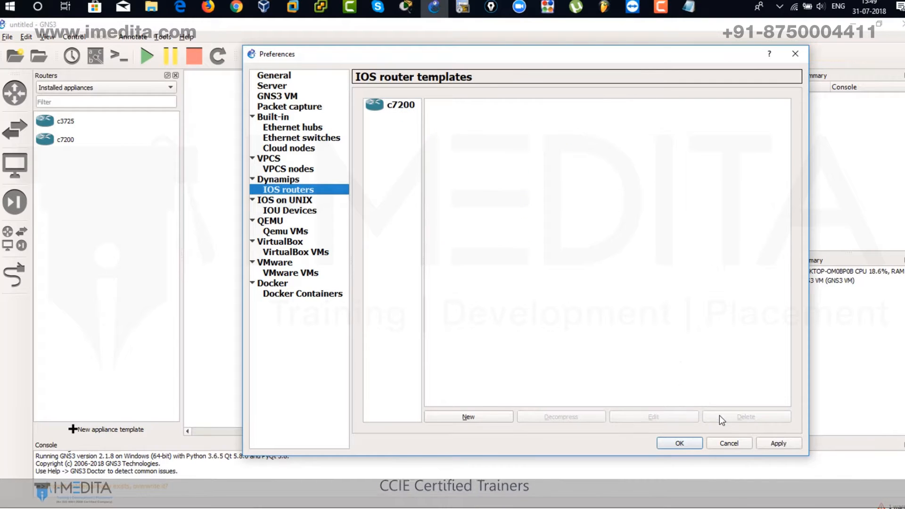
pyautogui.click(401, 104)
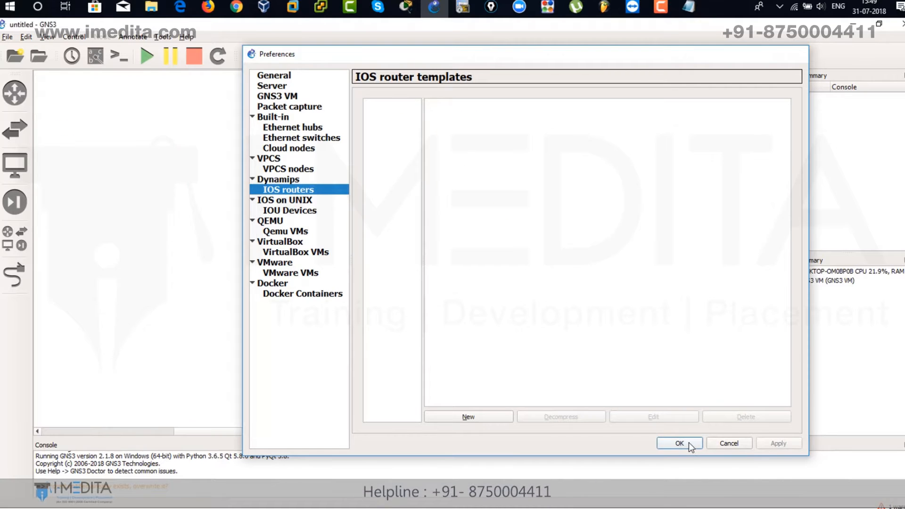
pyautogui.click(678, 442)
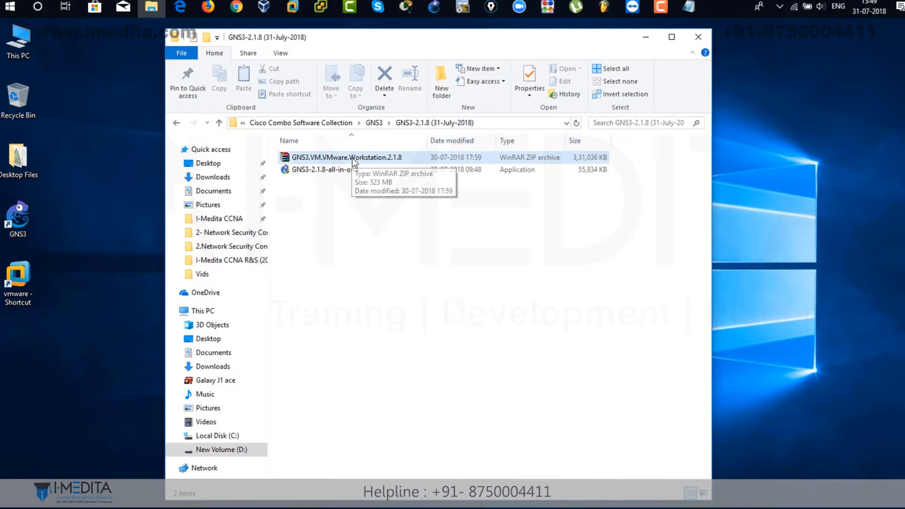
# Step: Open the GNS3.VM.VMware.Workstation.2.1.8 archive in WinRAR, dismissing the license reminder
pyautogui.doubleClick(346, 157)
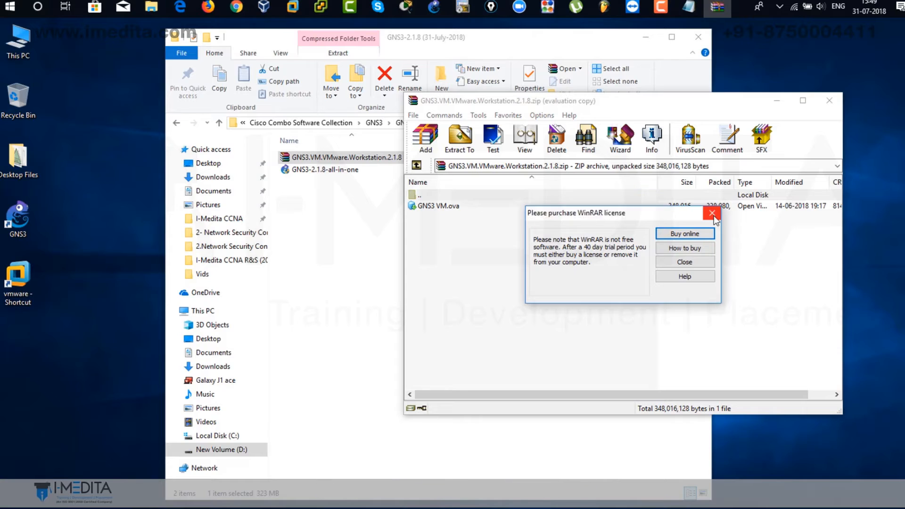
pyautogui.click(712, 214)
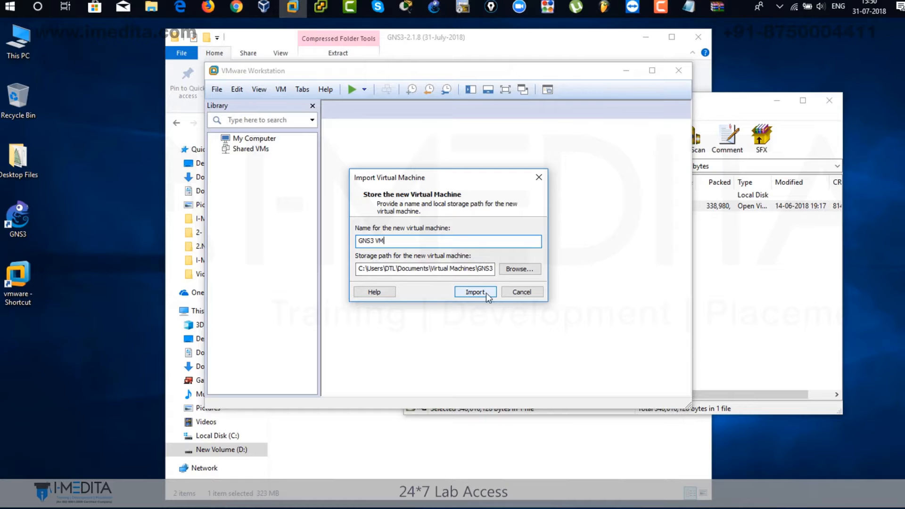
# Step: Import the appliance into VMware Workstation keeping the name 'GNS3 VM'
pyautogui.click(474, 291)
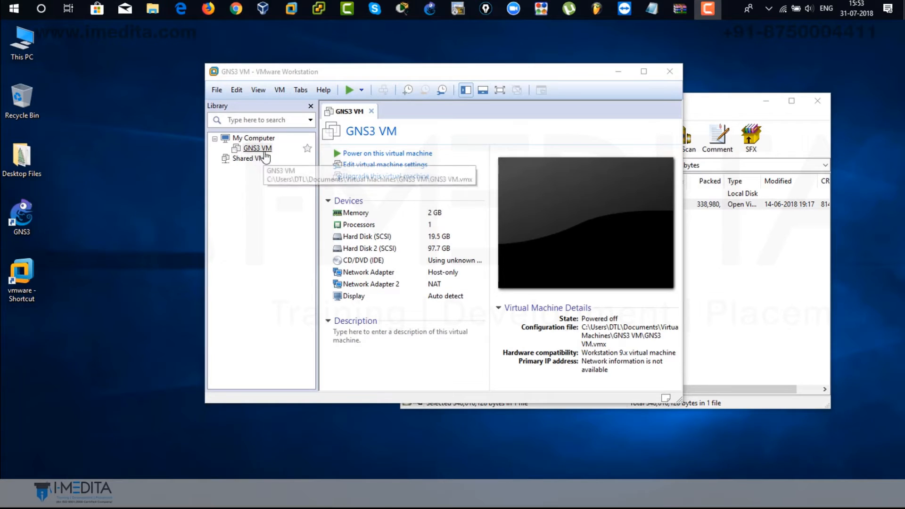
pyautogui.moveTo(762, 260)
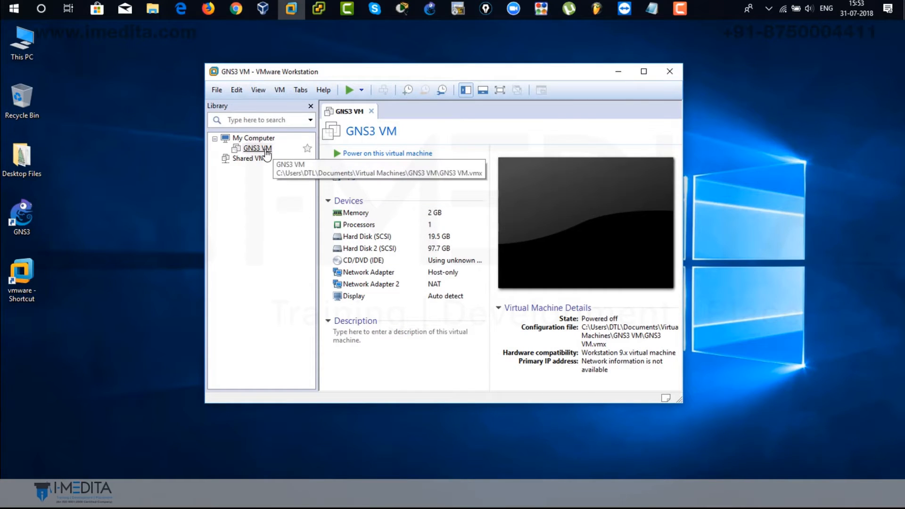
# Step: Power on the GNS3 VM from its library context menu
pyautogui.rightClick(256, 147)
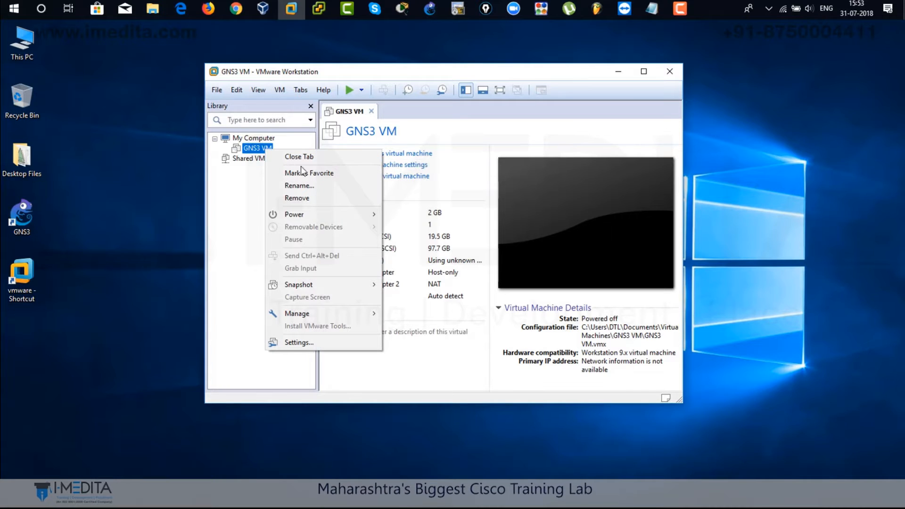
pyautogui.moveTo(294, 214)
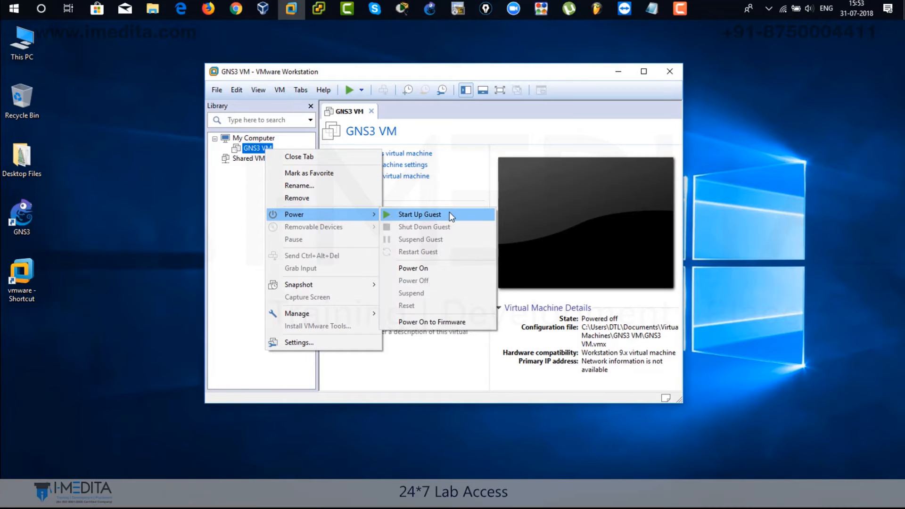
pyautogui.click(419, 214)
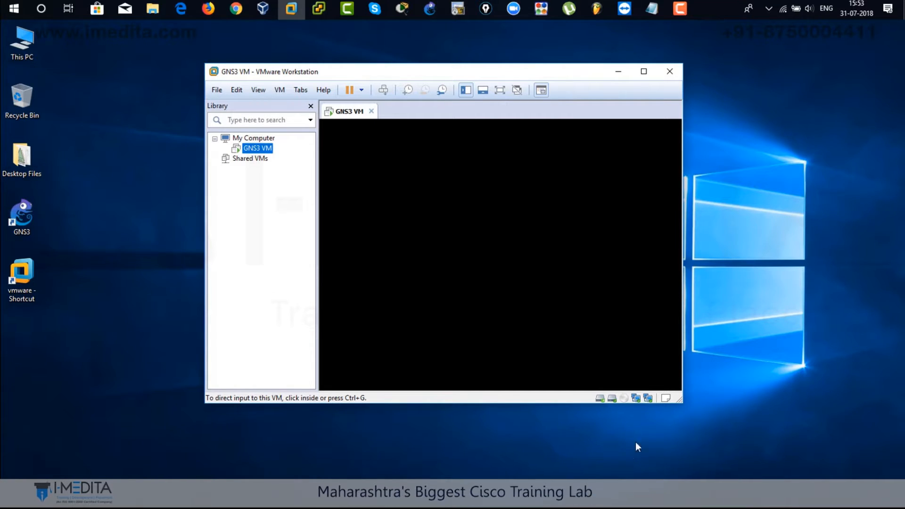
pyautogui.moveTo(563, 346)
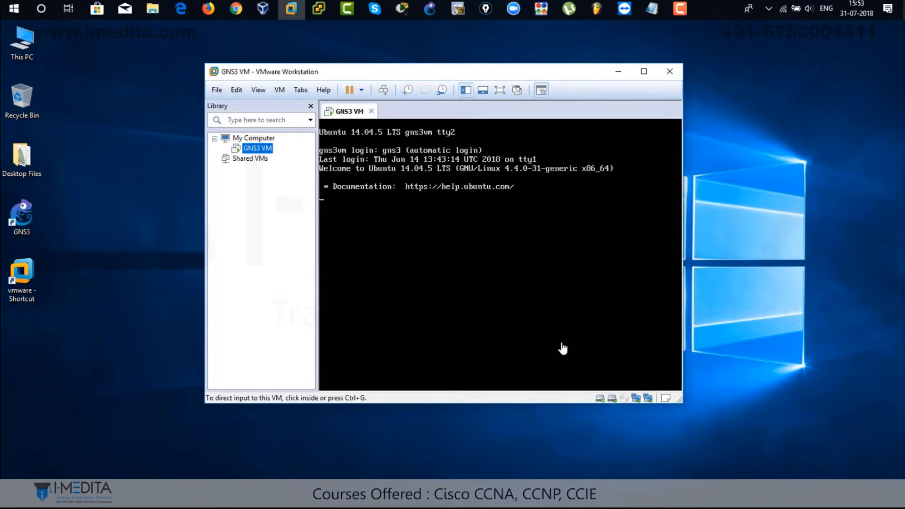
pyautogui.moveTo(492, 224)
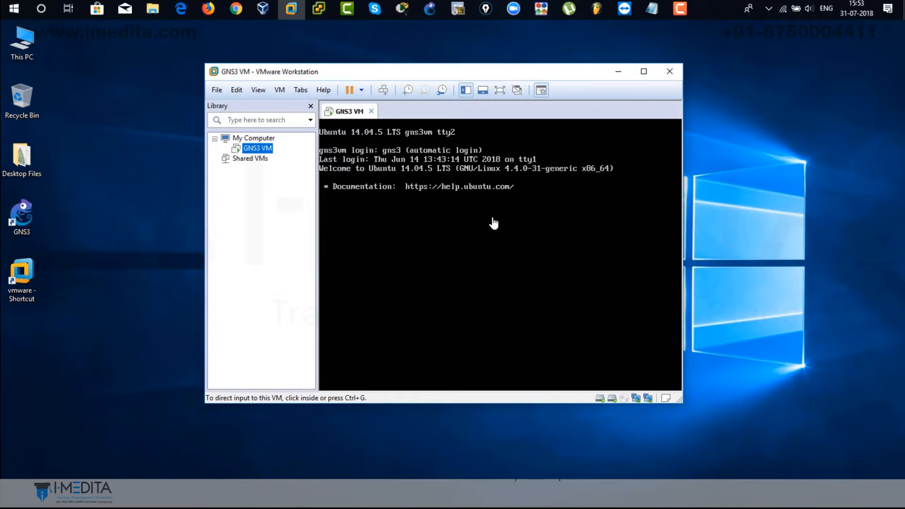
pyautogui.moveTo(451, 212)
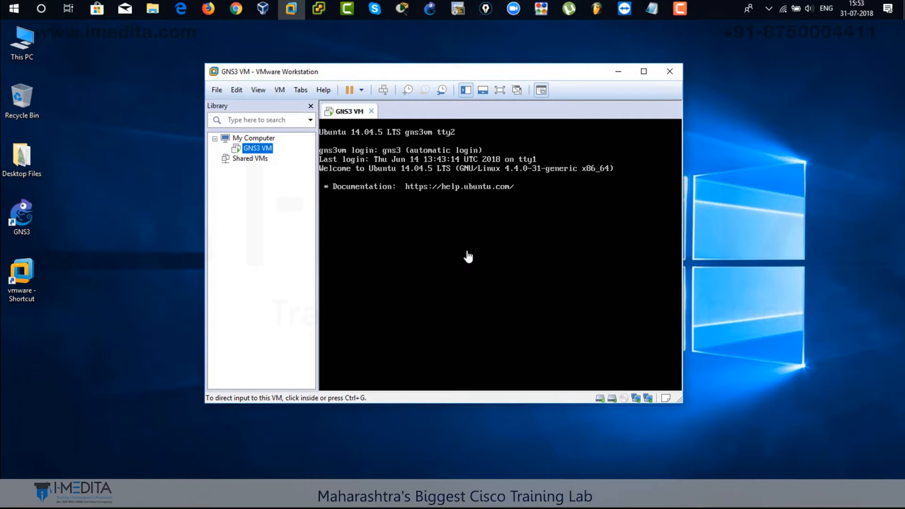
pyautogui.moveTo(397, 238)
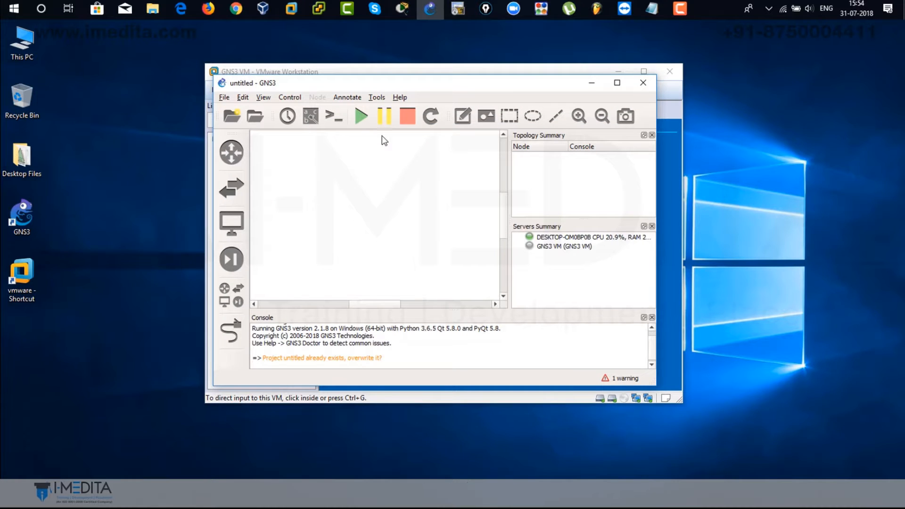
# Step: Start the Setup Wizard keeping 'Run modern IOS' and advance to local server configuration
pyautogui.click(616, 83)
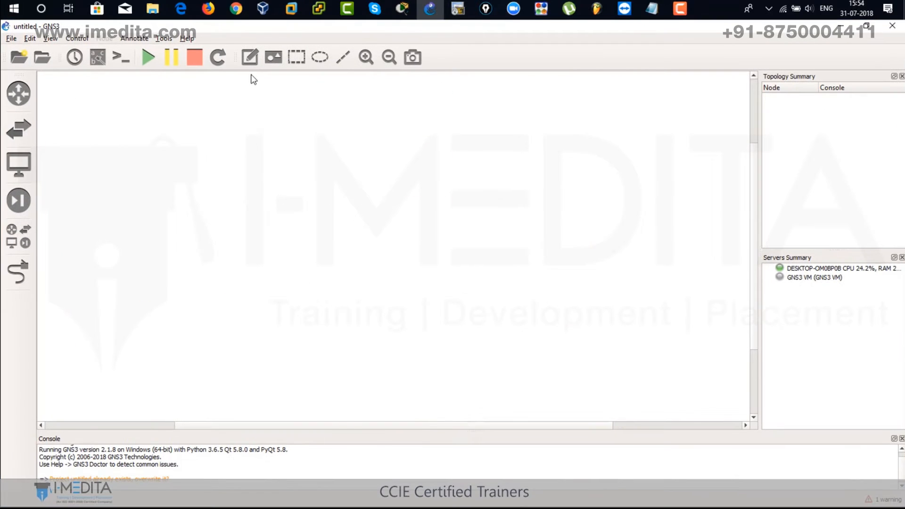
pyautogui.click(164, 39)
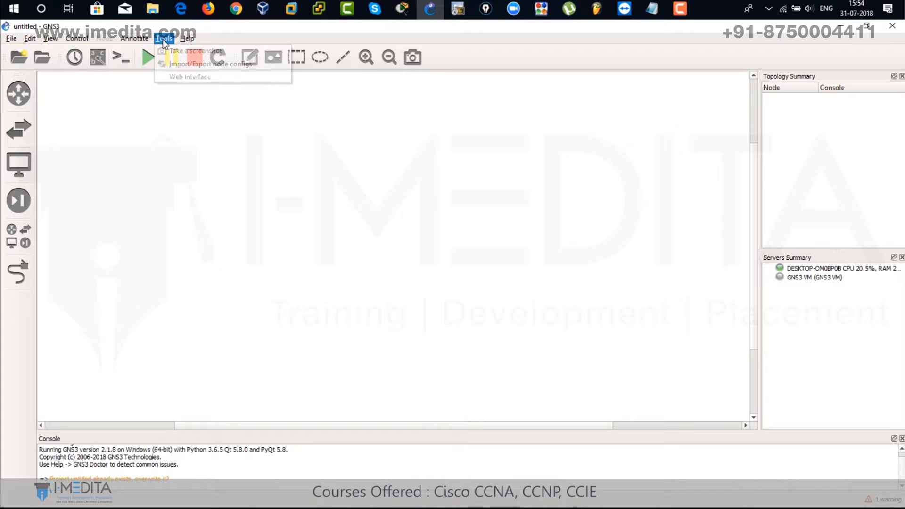
pyautogui.click(186, 38)
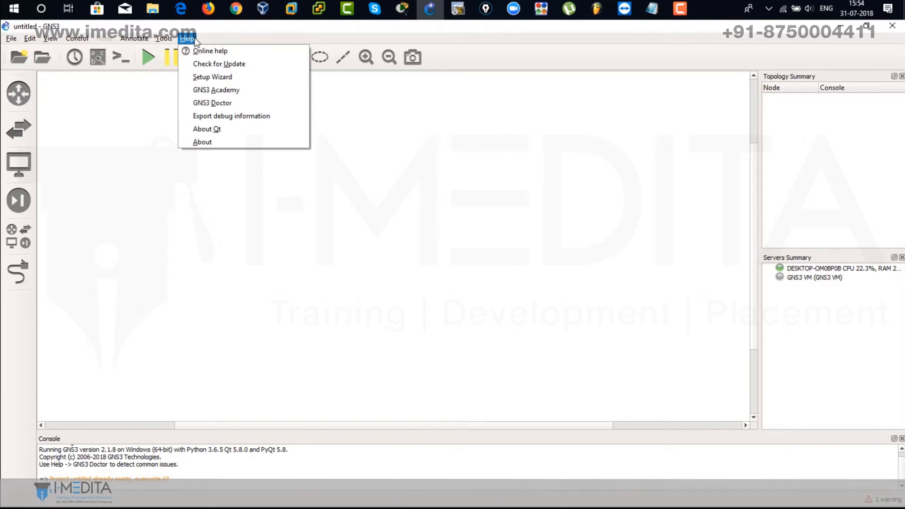
pyautogui.click(212, 76)
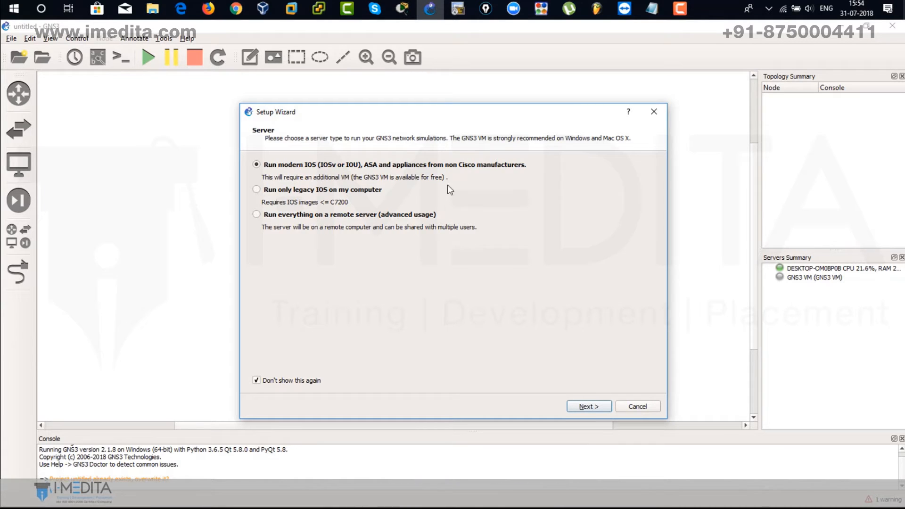
pyautogui.click(587, 405)
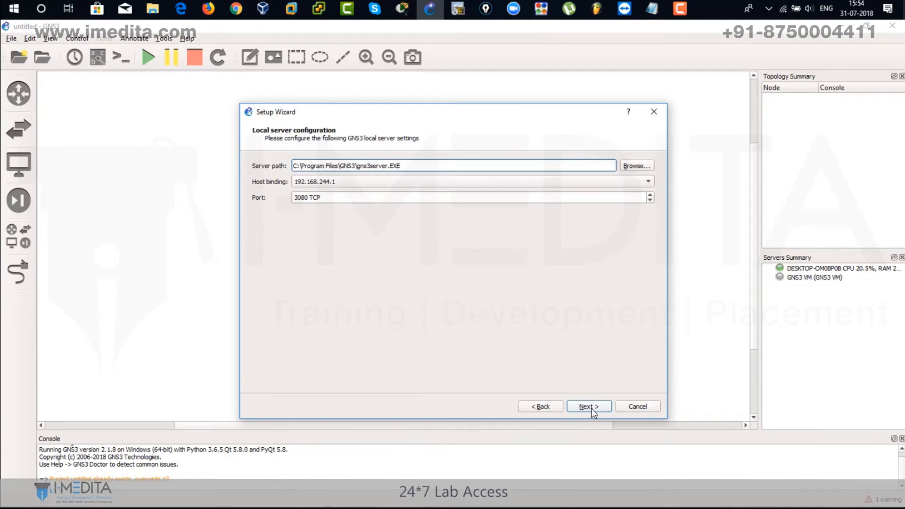
# Step: Check the VM's IP in VMware, bind the local server to 192.168.244.1 and validate
pyautogui.click(648, 181)
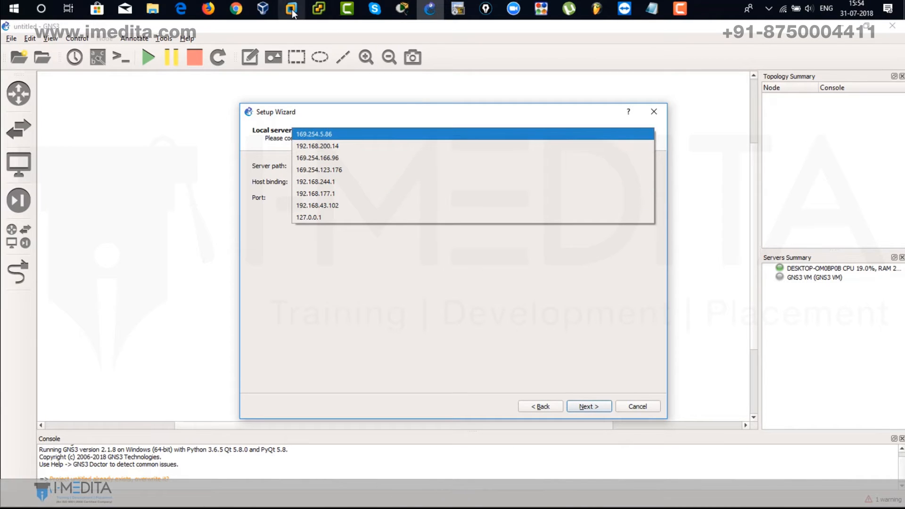
pyautogui.click(291, 9)
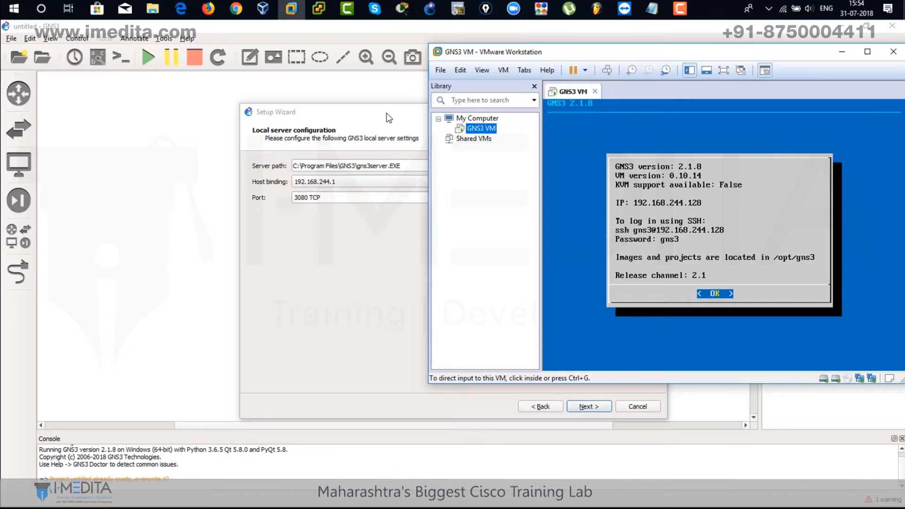
pyautogui.click(358, 181)
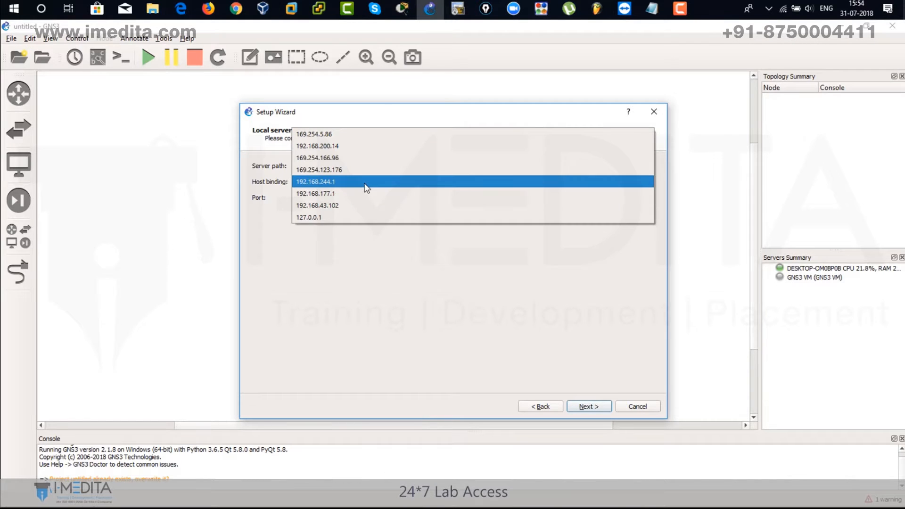
pyautogui.click(315, 181)
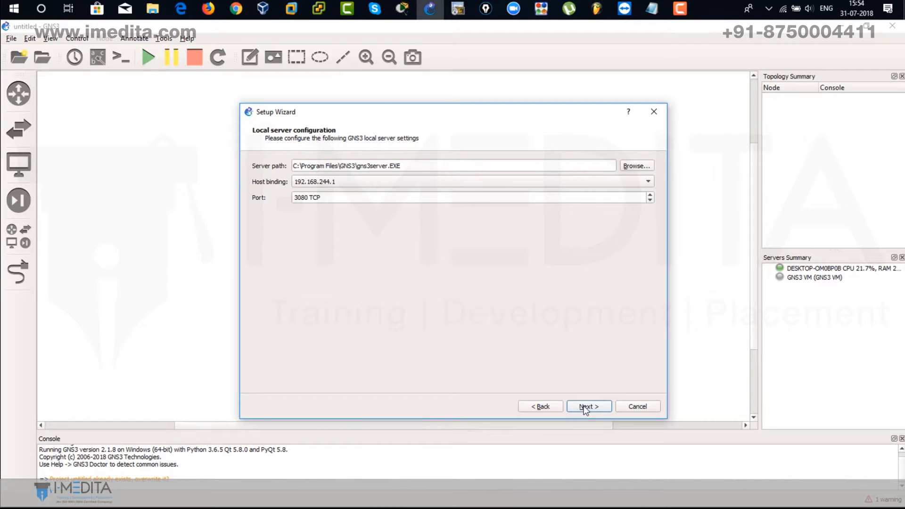
pyautogui.click(587, 406)
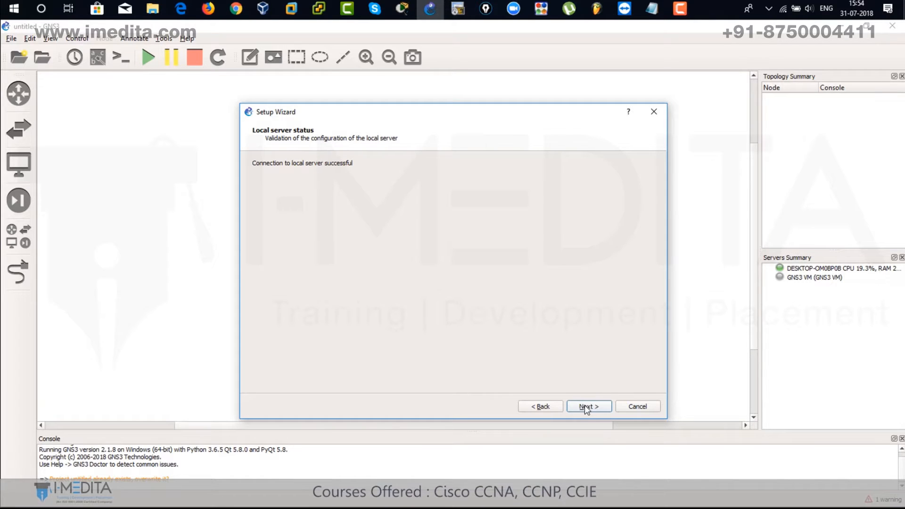
# Step: Move past the local server status to the GNS3 VM page with VMware selected
pyautogui.click(587, 406)
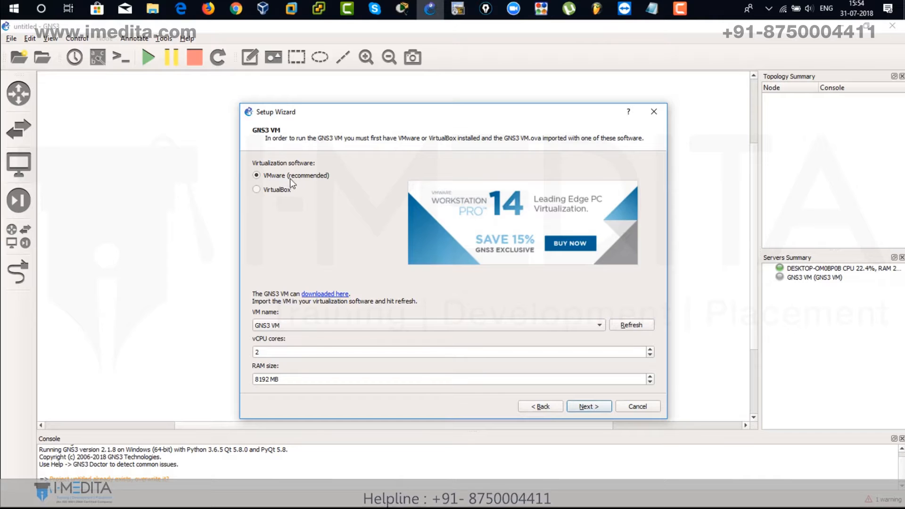
pyautogui.moveTo(290, 182)
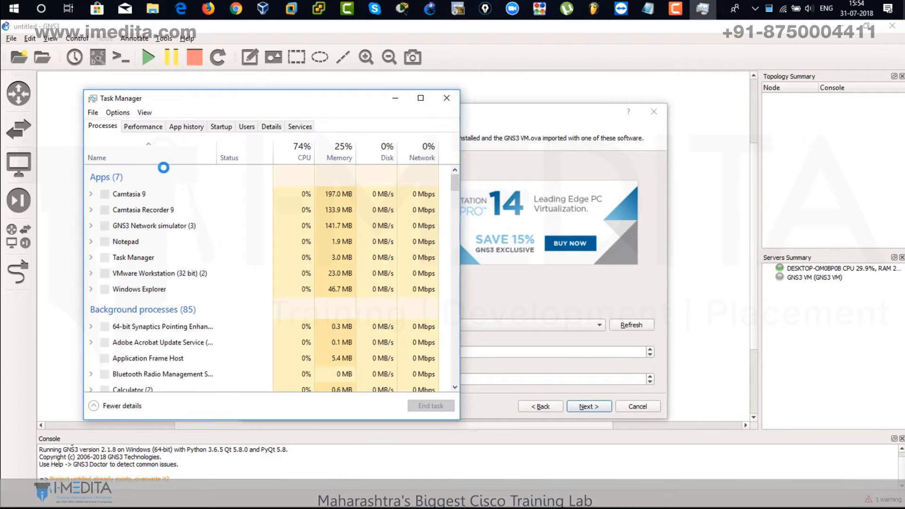
# Step: View memory in Task Manager Performance: 16 GB installed, 11.7 GB available
pyautogui.click(143, 127)
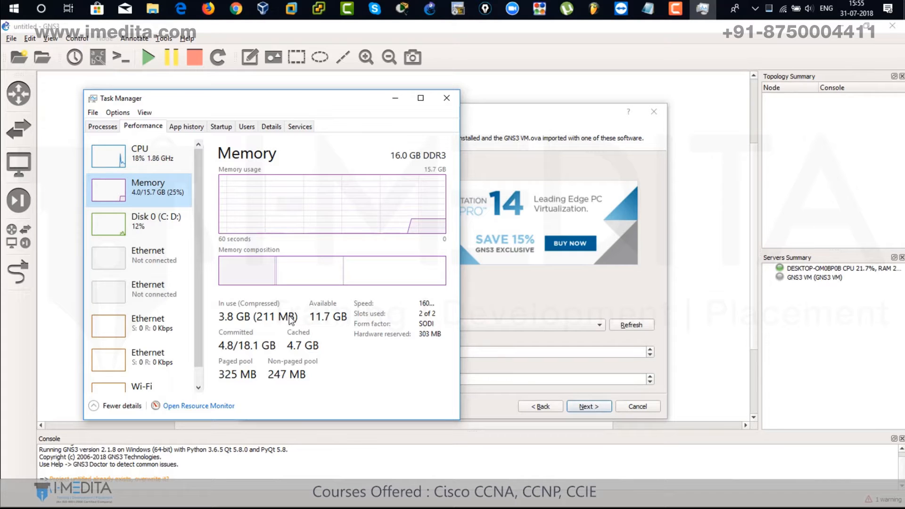
pyautogui.moveTo(407, 108)
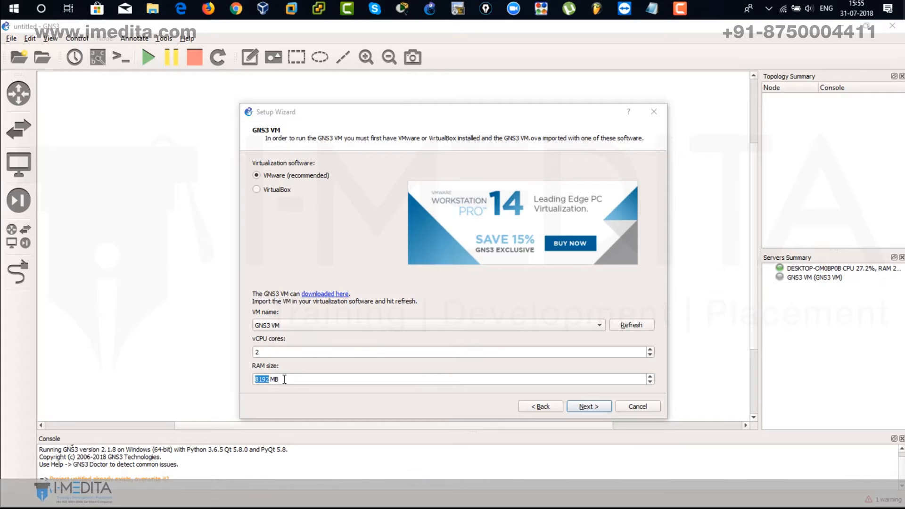
# Step: Keep 8192 MB RAM for the GNS3 VM, review the summary and finish the wizard
pyautogui.click(588, 405)
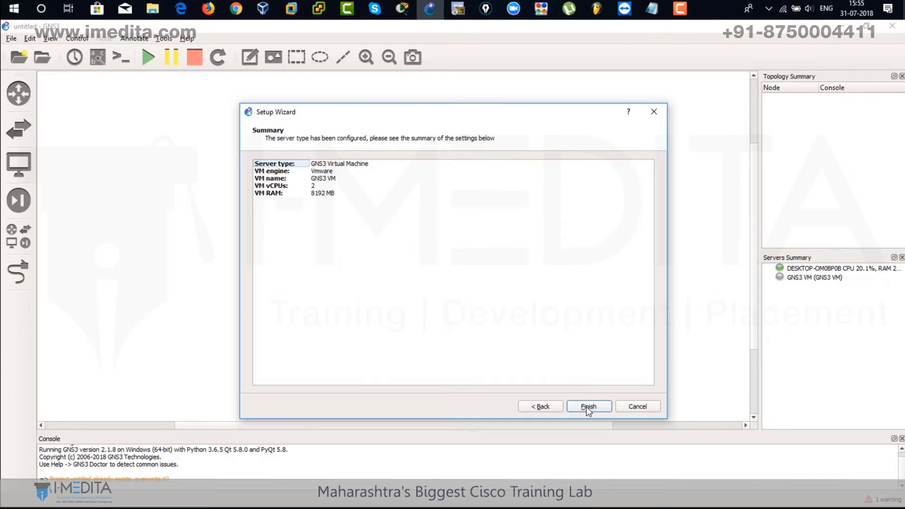
pyautogui.click(588, 406)
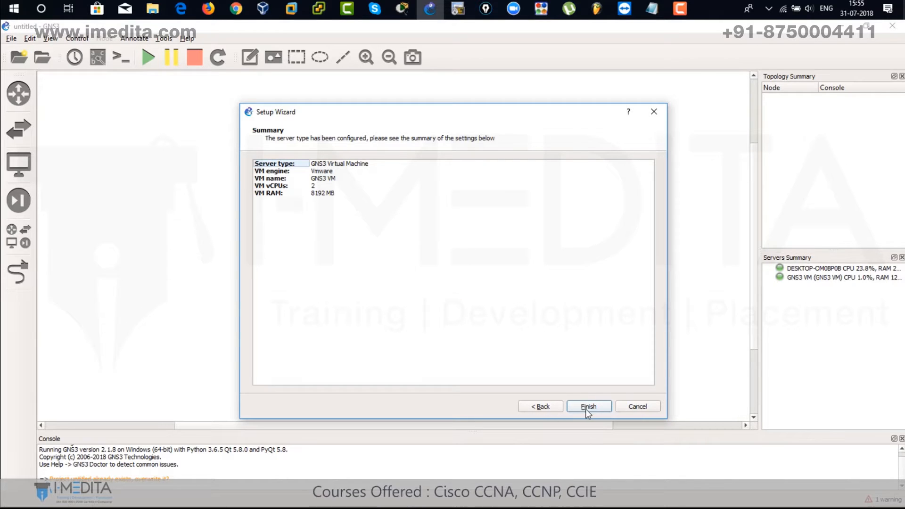
pyautogui.click(588, 406)
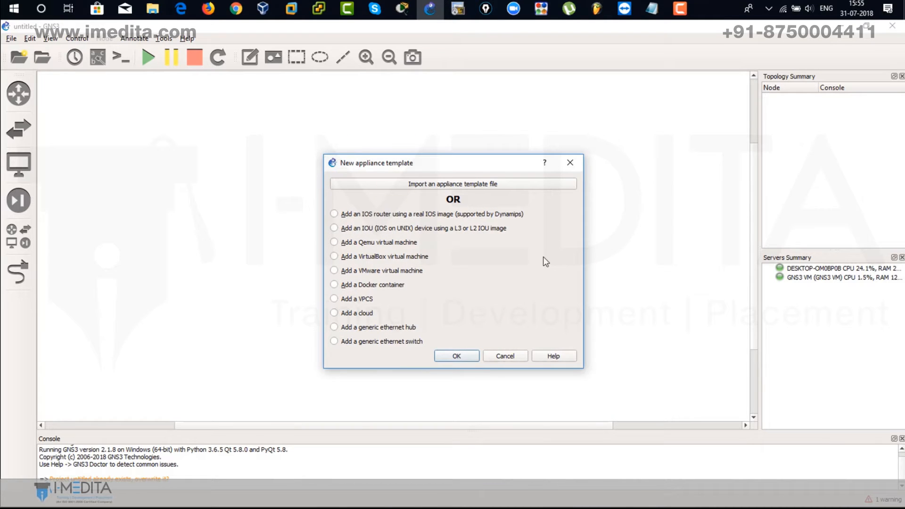
pyautogui.moveTo(391, 217)
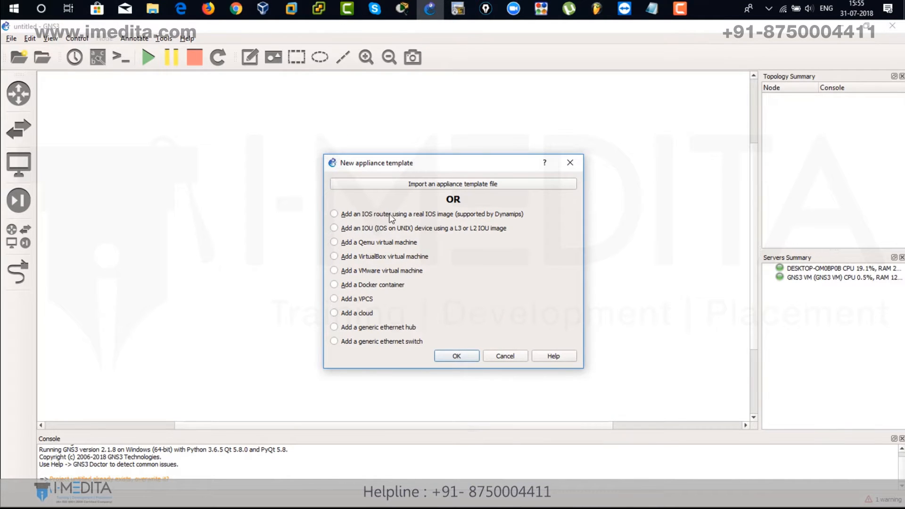
# Step: Add an IOS router from a real image, set to run on the GNS3 VM, and proceed to image selection
pyautogui.click(334, 214)
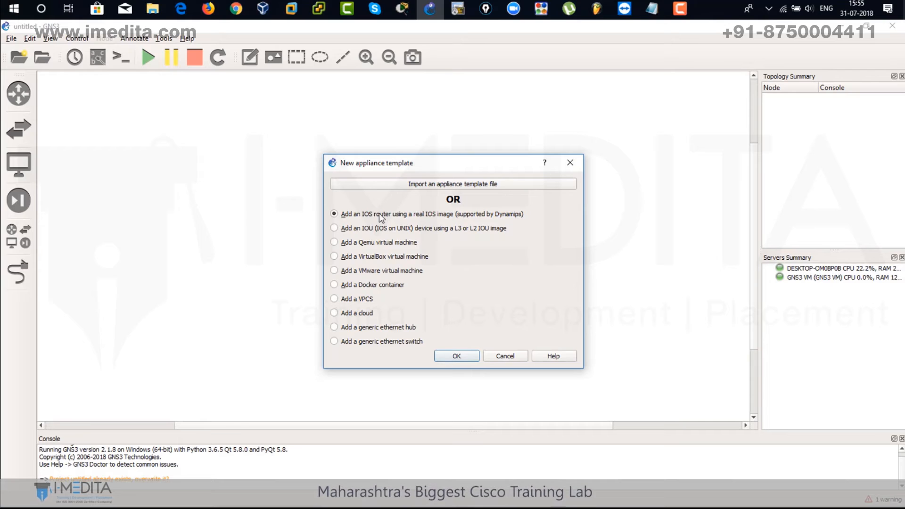
pyautogui.moveTo(482, 302)
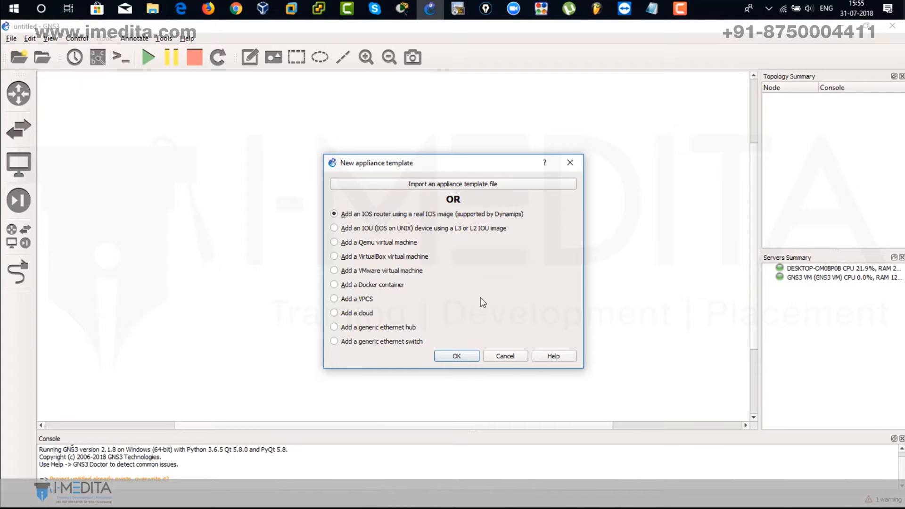
pyautogui.click(456, 355)
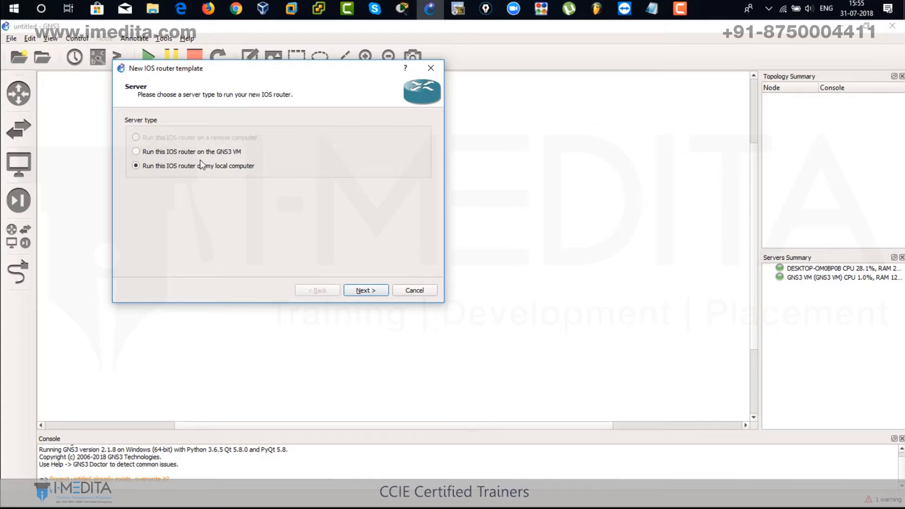
pyautogui.click(136, 151)
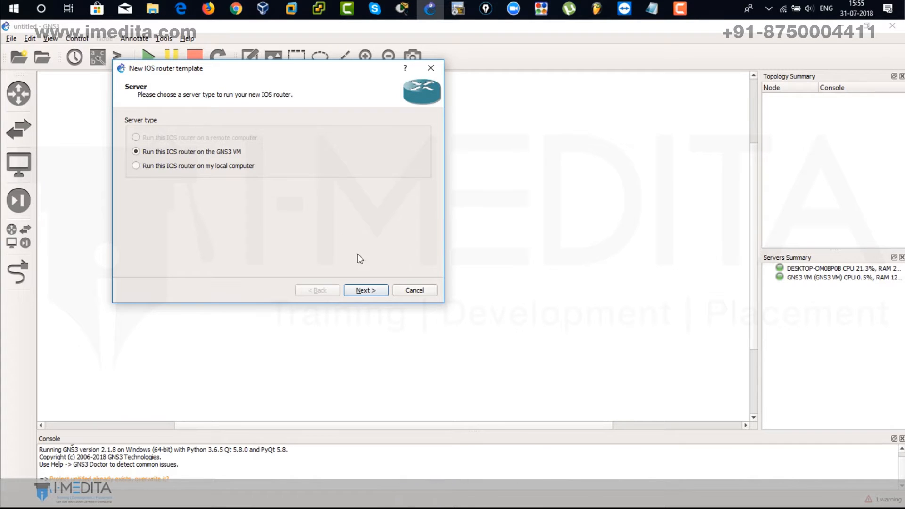
pyautogui.click(365, 290)
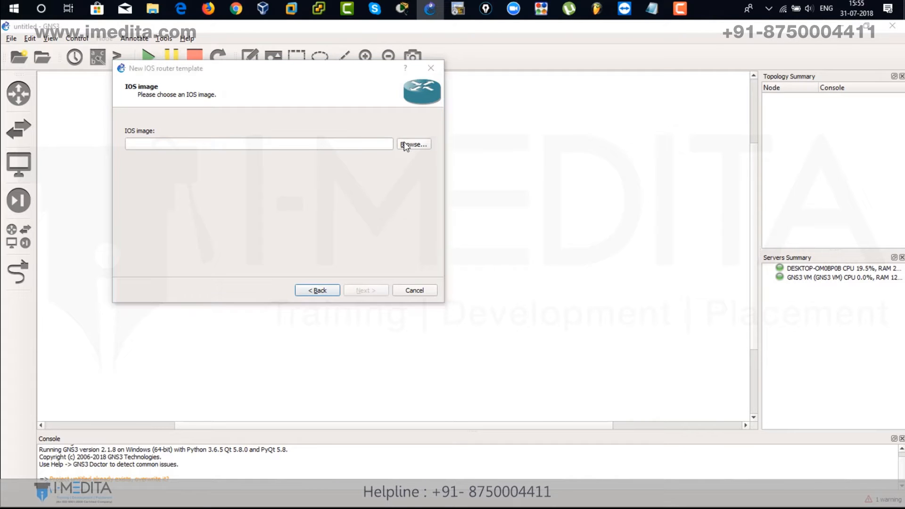
# Step: Browse from This PC into D:\GNS3\GNS3-2.1.8 (31-July-2018) for the IOS image
pyautogui.click(413, 144)
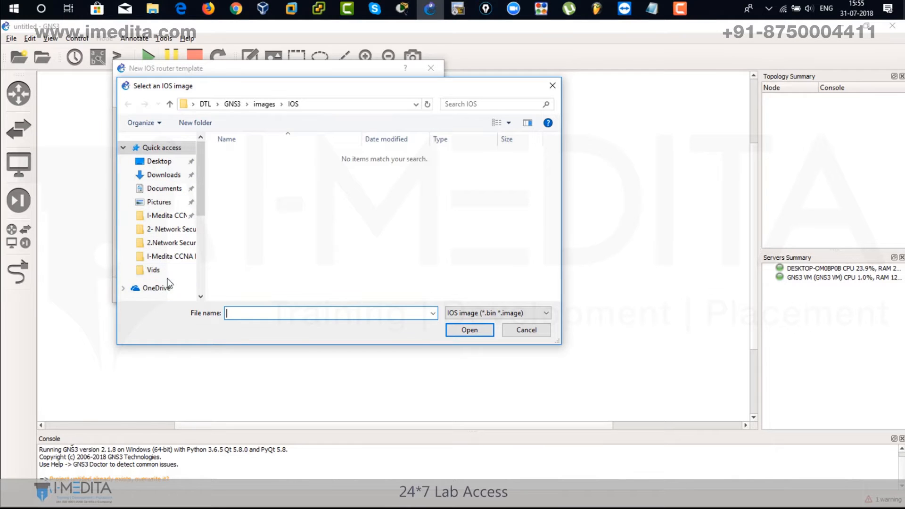
pyautogui.click(154, 282)
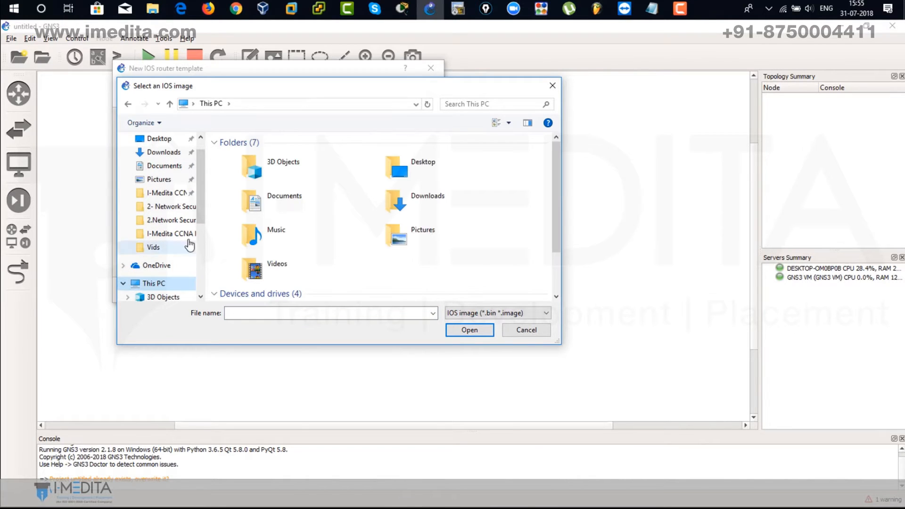
pyautogui.scroll(-3)
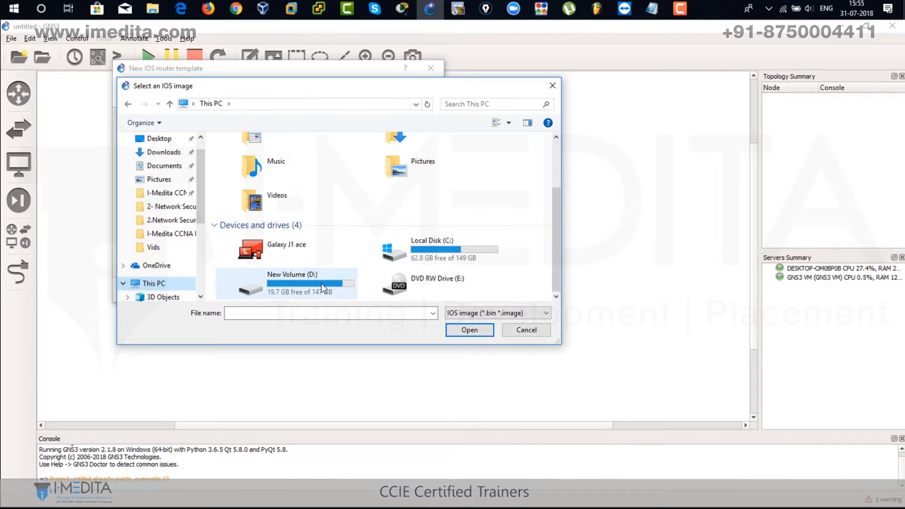
pyautogui.doubleClick(291, 282)
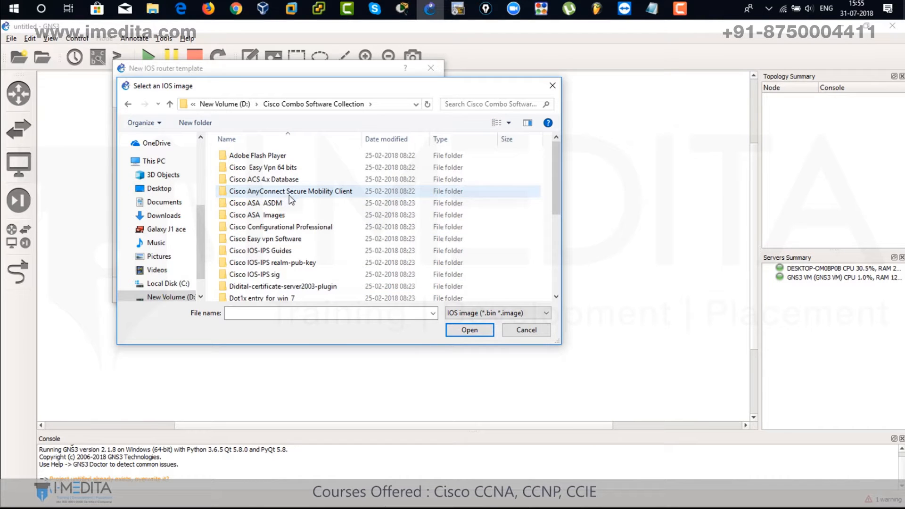
pyautogui.moveTo(265, 239)
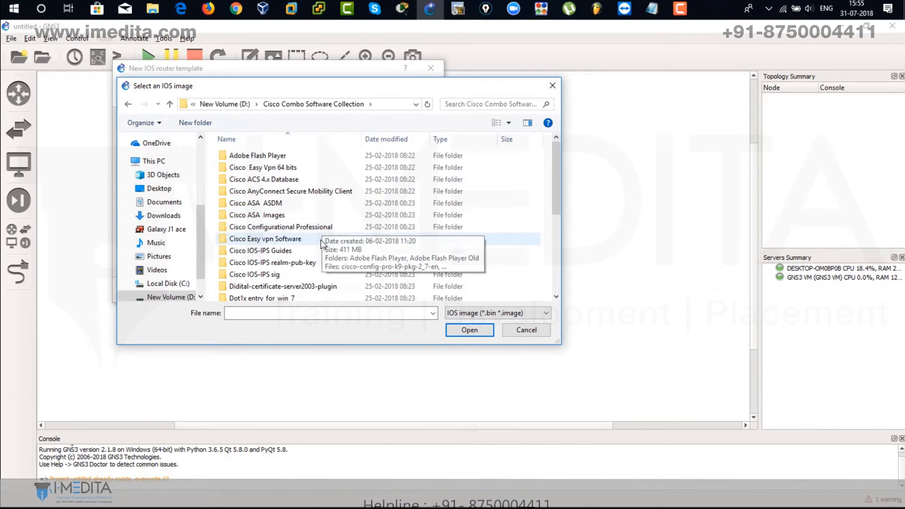
pyautogui.scroll(-3)
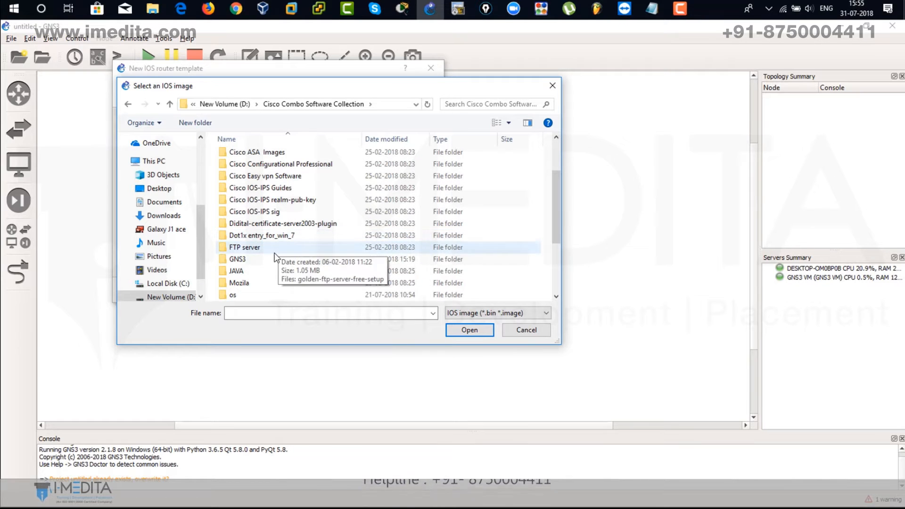
pyautogui.doubleClick(237, 258)
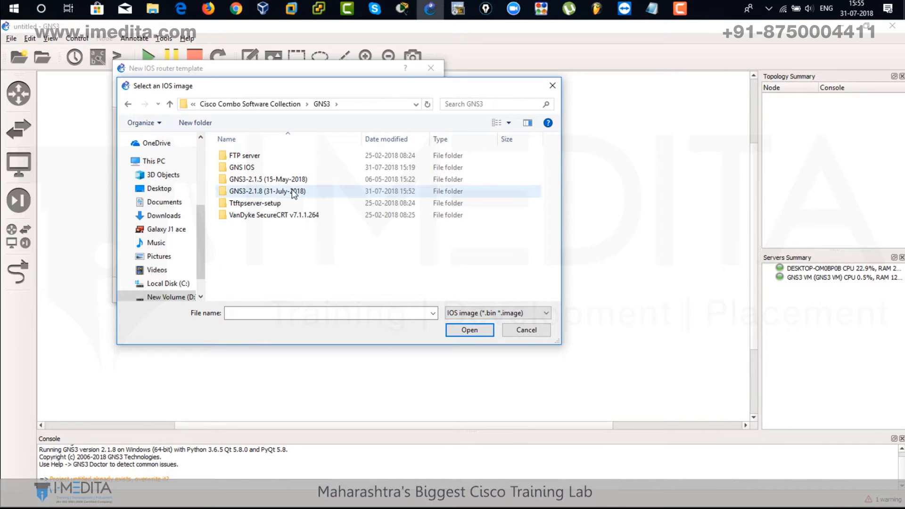
pyautogui.doubleClick(266, 191)
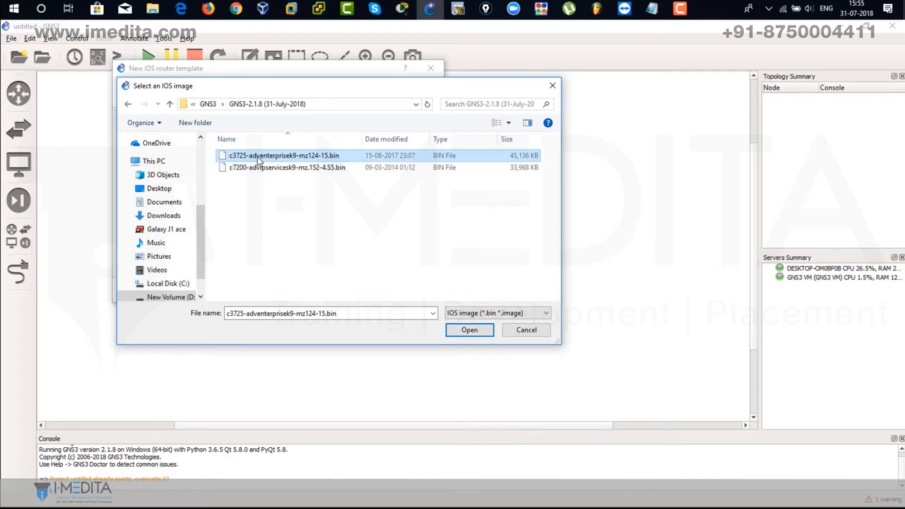
# Step: Load c3725-adventerprisek9-mz124-15.image and agree to decompress it
pyautogui.click(469, 329)
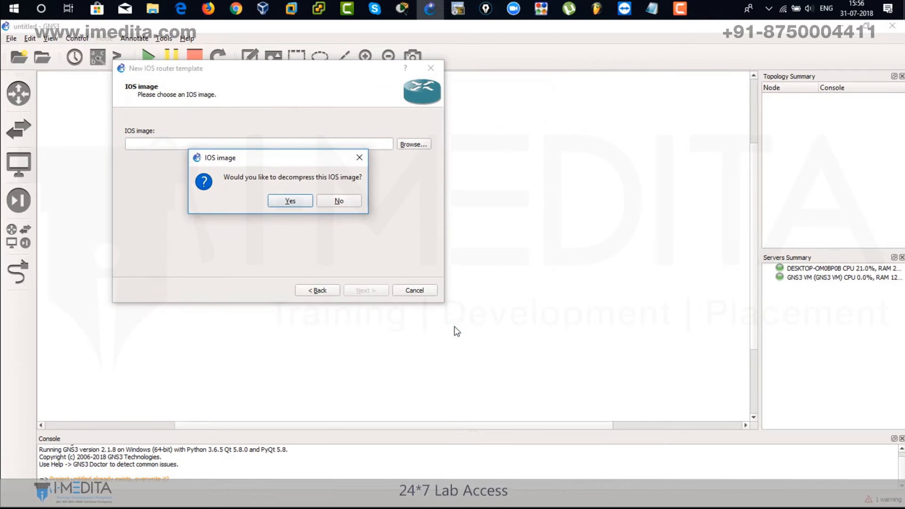
pyautogui.click(289, 199)
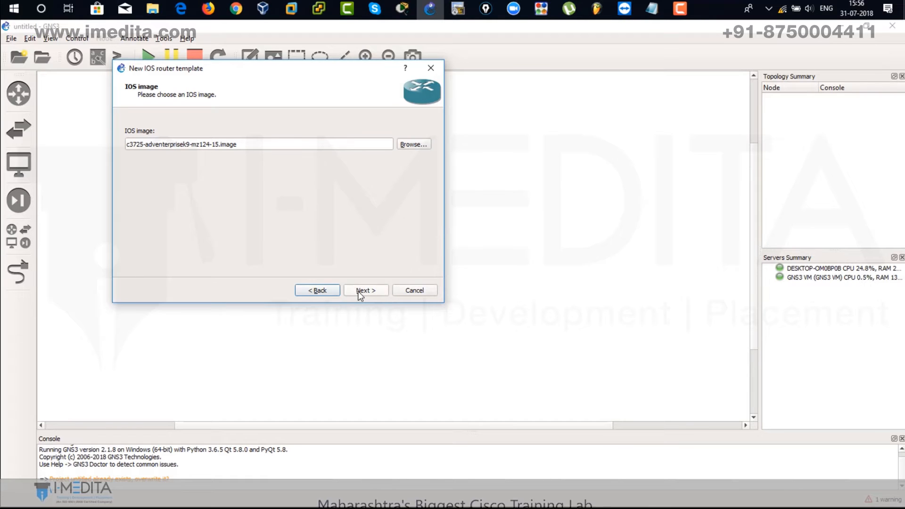
# Step: Keep the c3725 name and platform and set its default RAM to 192 MiB
pyautogui.click(365, 290)
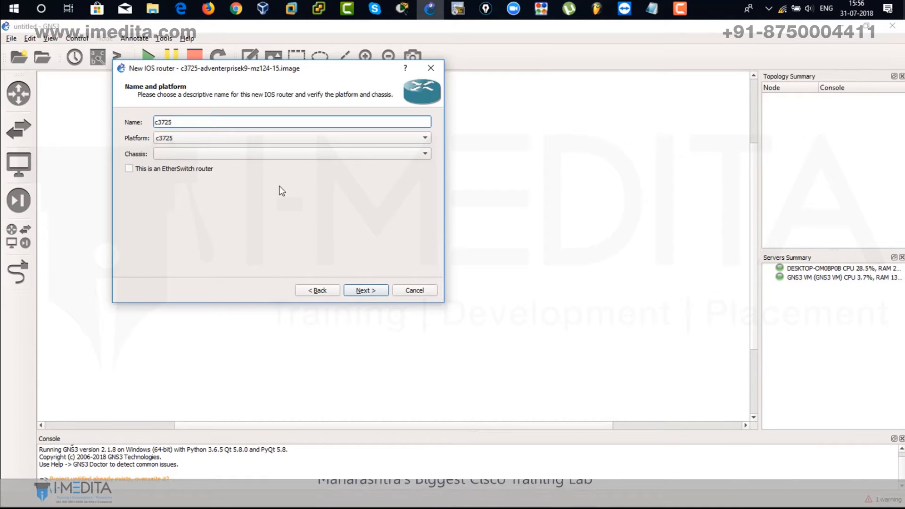
pyautogui.click(365, 290)
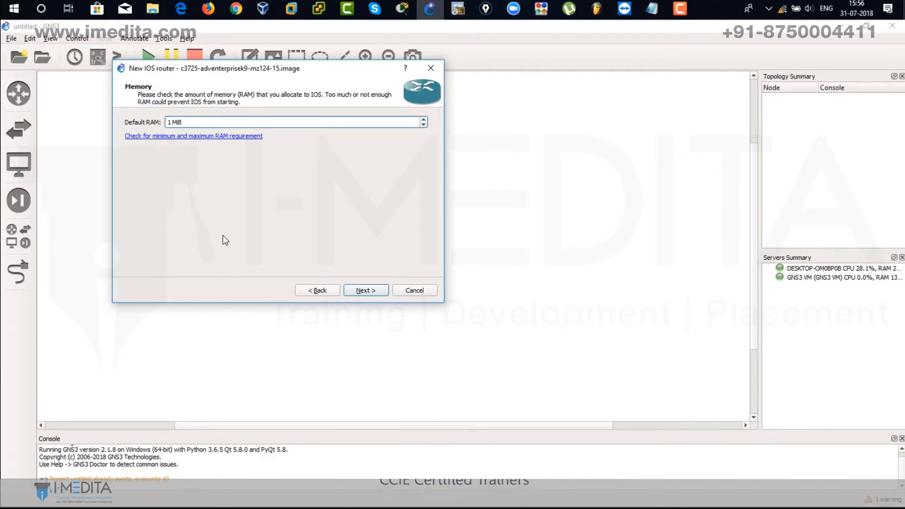
pyautogui.write('191')
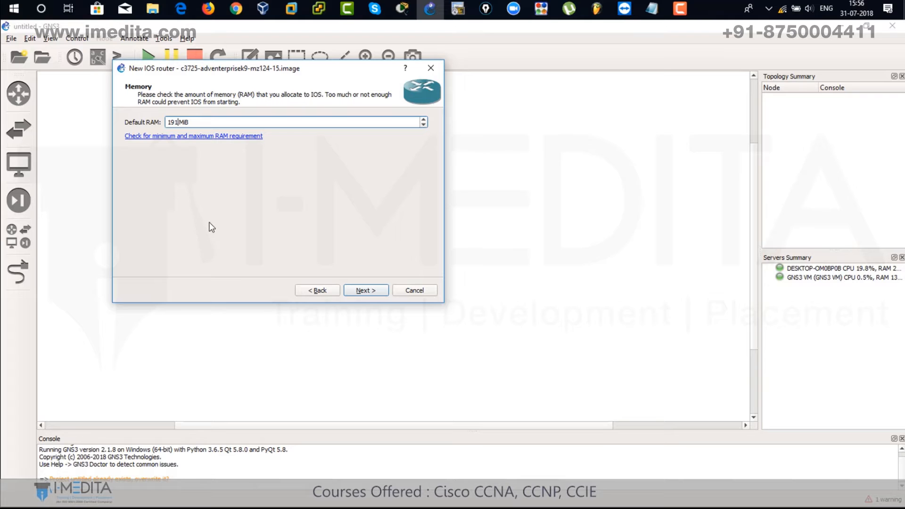
pyautogui.click(422, 118)
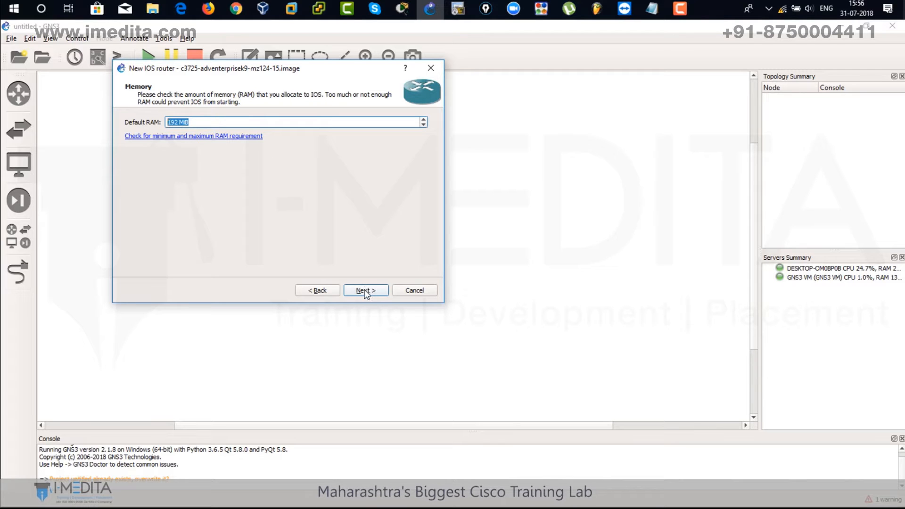
pyautogui.click(365, 290)
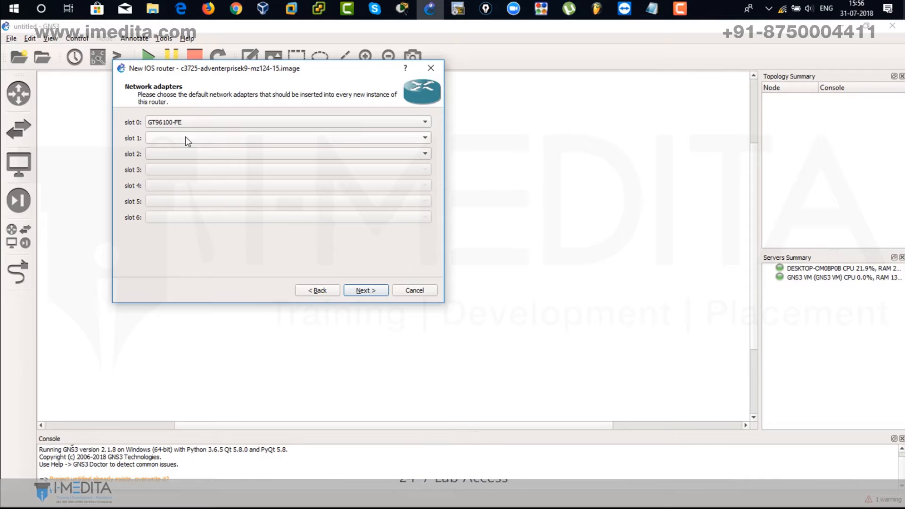
# Step: Fit NM-1FE-TX adapters in slots 1 and 2 and continue to WIC modules
pyautogui.click(288, 137)
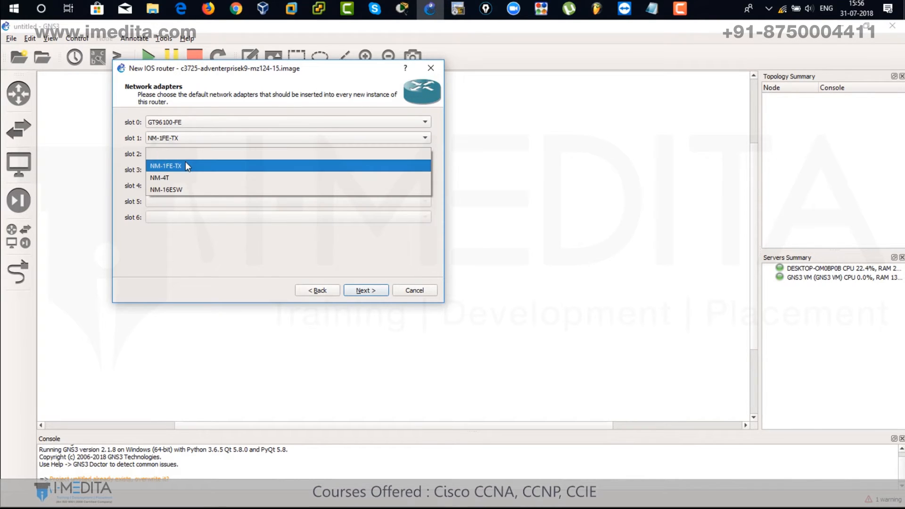
pyautogui.click(166, 166)
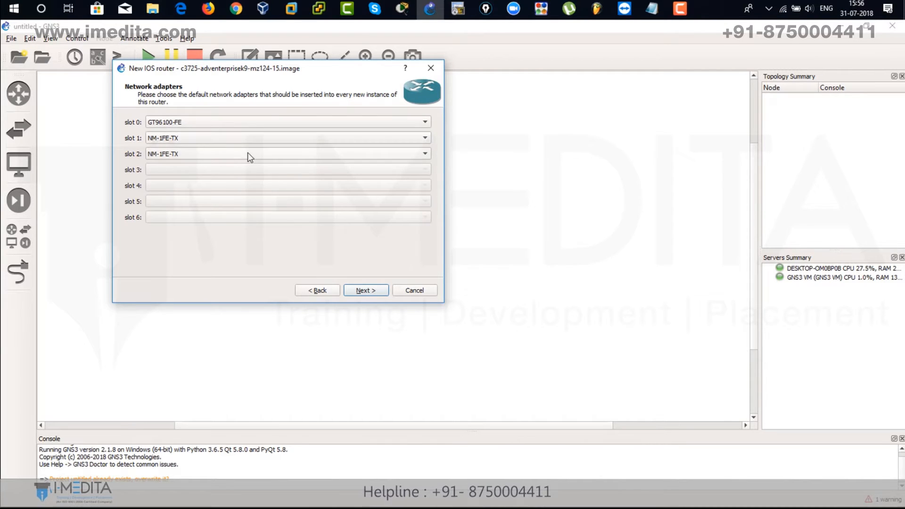
pyautogui.click(365, 289)
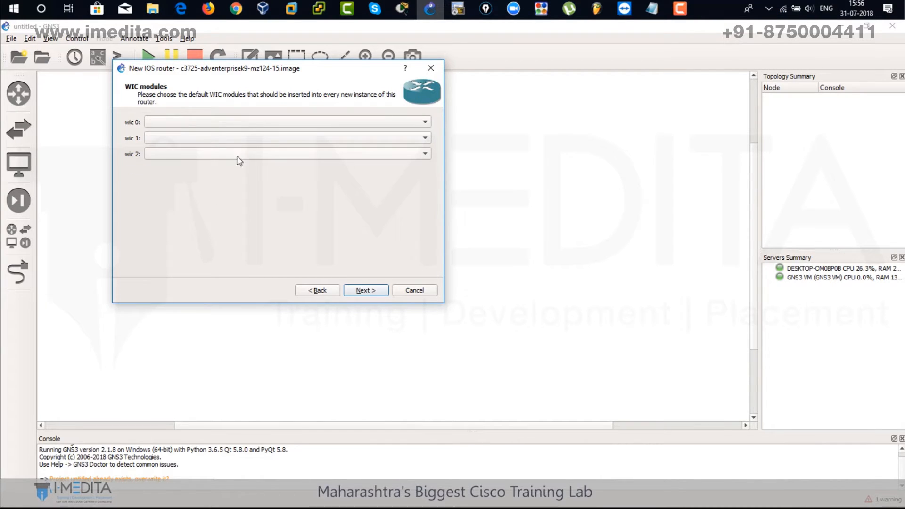
# Step: Skip WIC modules and accept the Idle-PC finder's value 0x60bf8ba0 for c3725
pyautogui.click(365, 290)
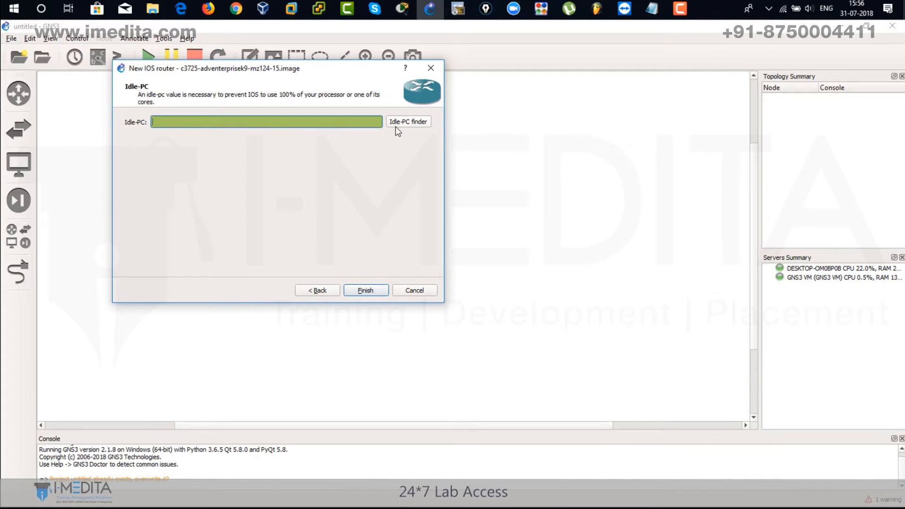
pyautogui.click(408, 121)
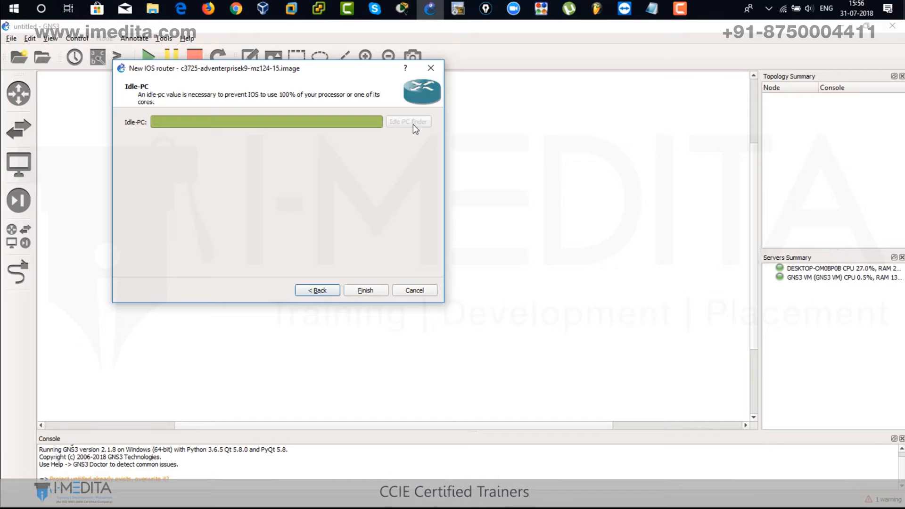
pyautogui.click(408, 122)
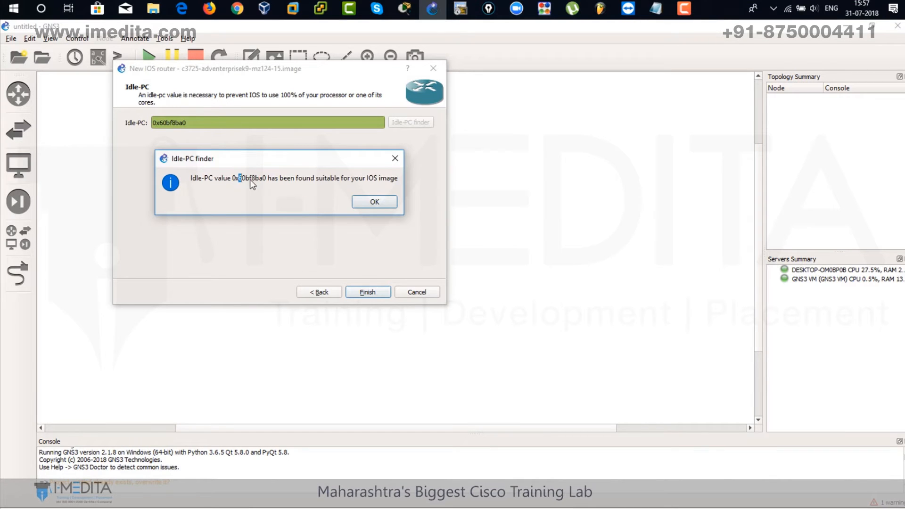
pyautogui.click(374, 201)
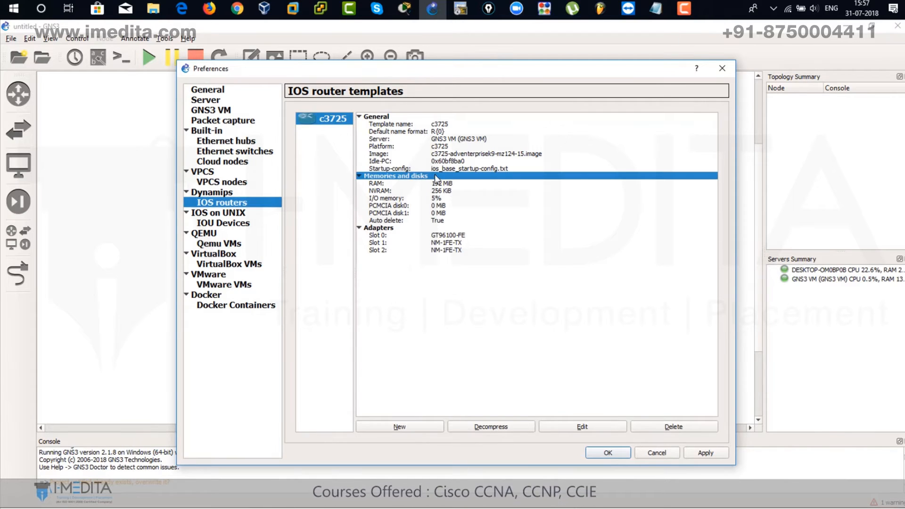
# Step: Apply the c3725 template and start another router running on the GNS3 VM with a new image
pyautogui.click(705, 453)
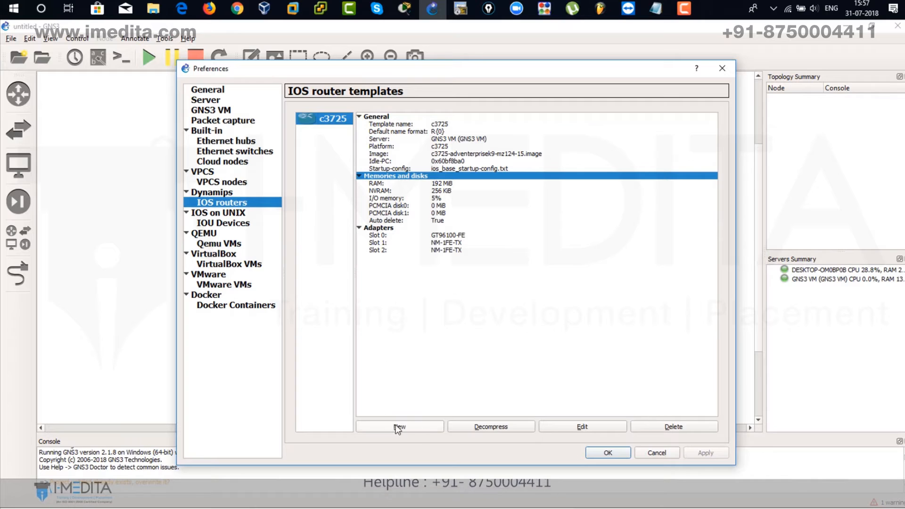
pyautogui.click(400, 426)
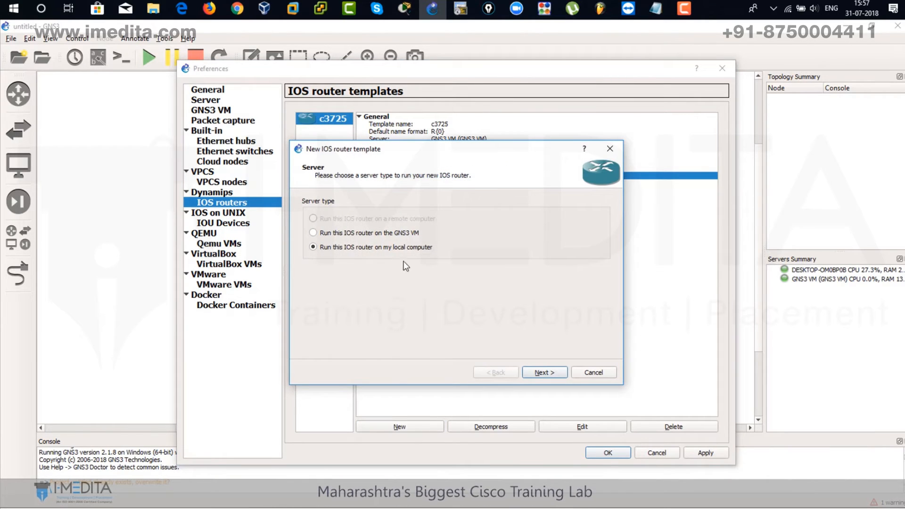
pyautogui.click(313, 232)
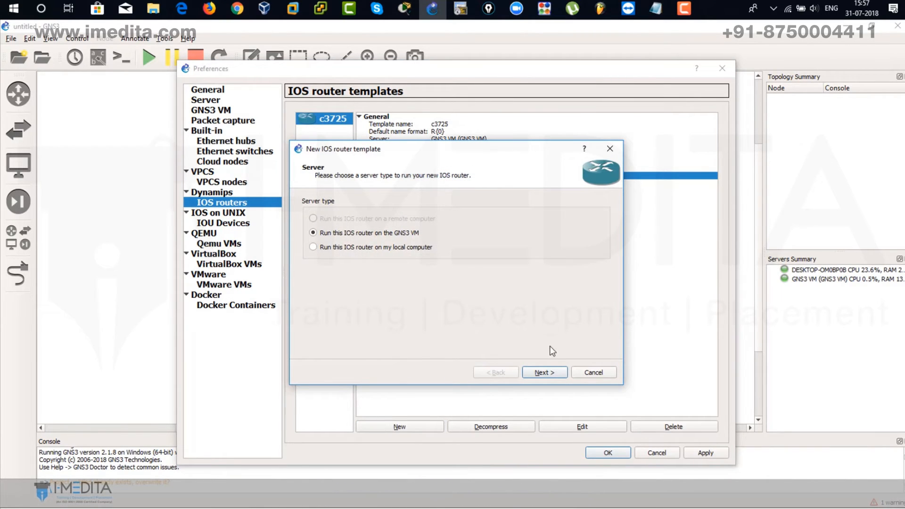
pyautogui.click(543, 372)
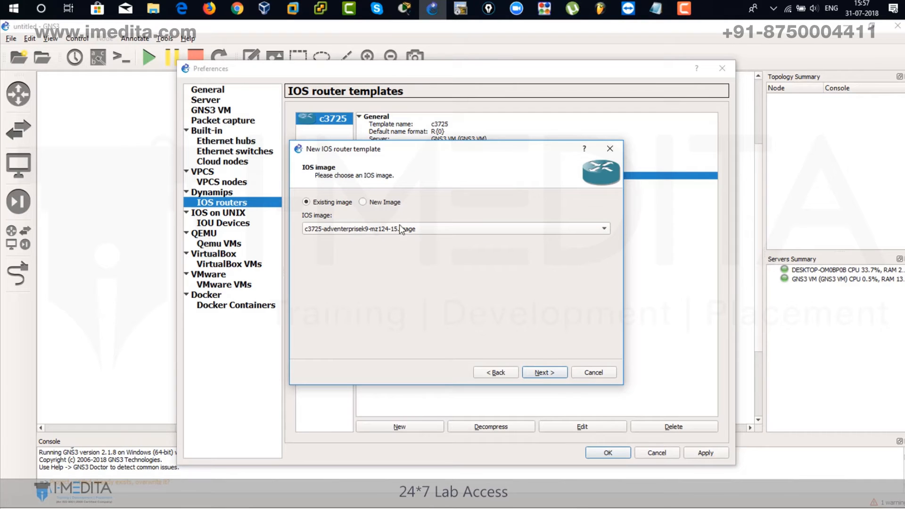
pyautogui.click(362, 202)
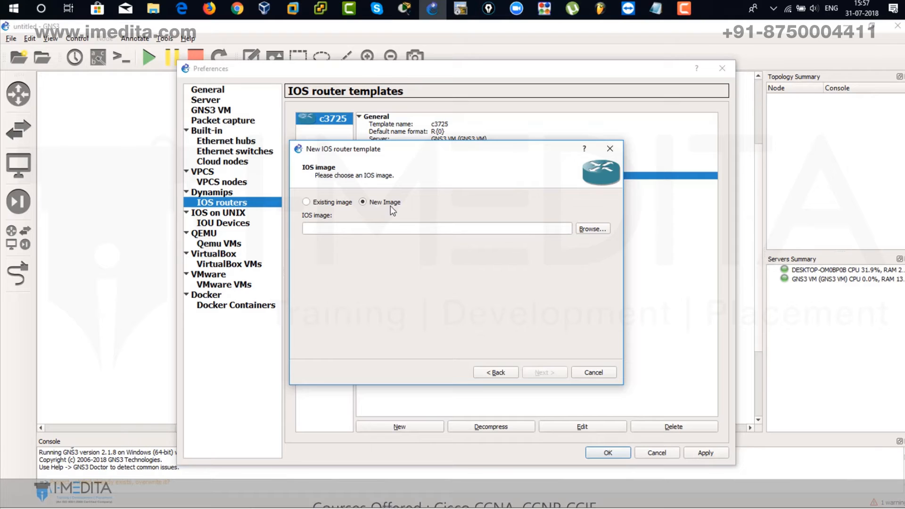
# Step: Load c7200-advipservicesk9-mz.152-4.S5.image and agree to decompress it
pyautogui.click(592, 228)
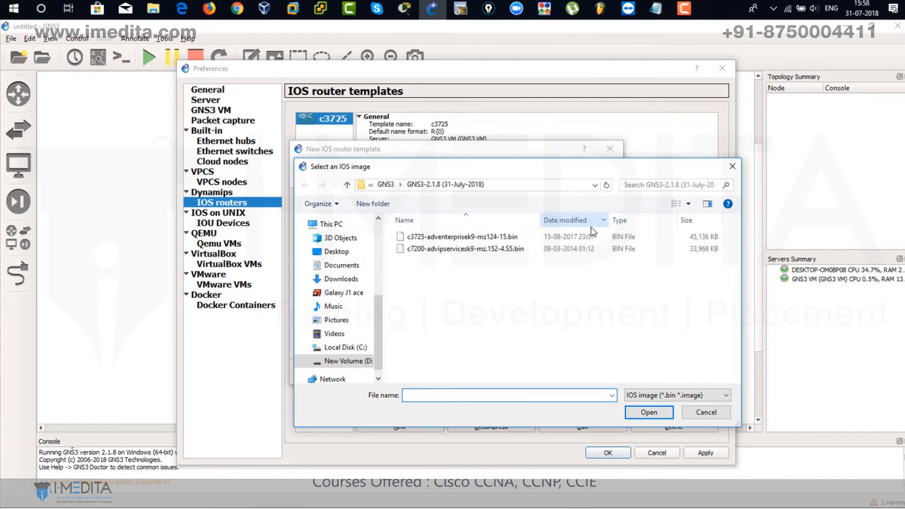
pyautogui.click(464, 247)
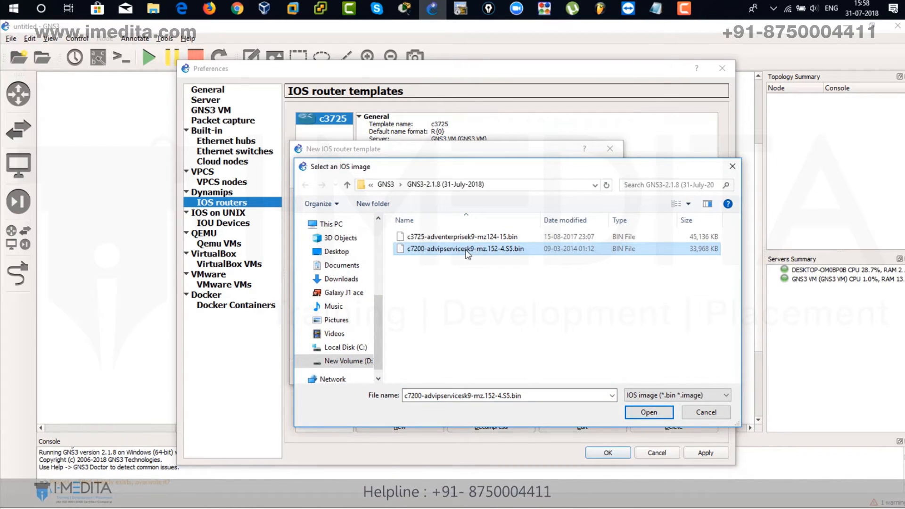
pyautogui.click(648, 411)
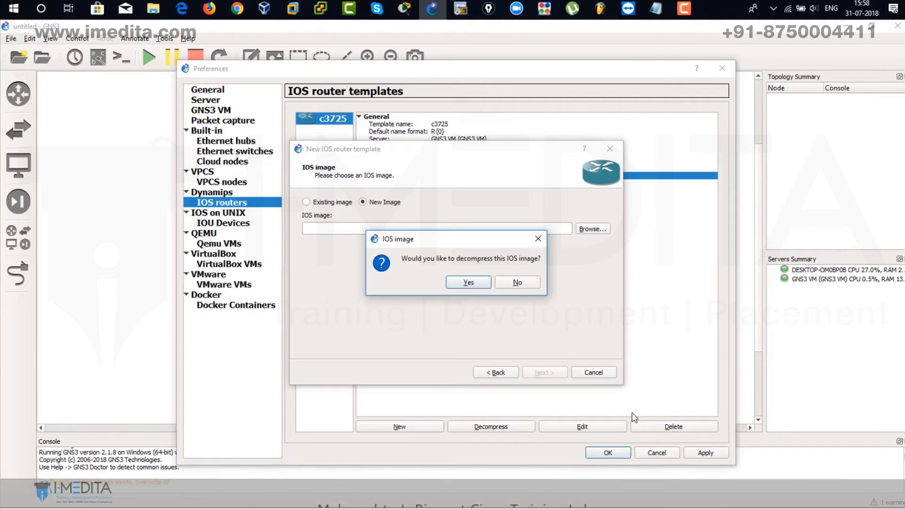
pyautogui.click(467, 282)
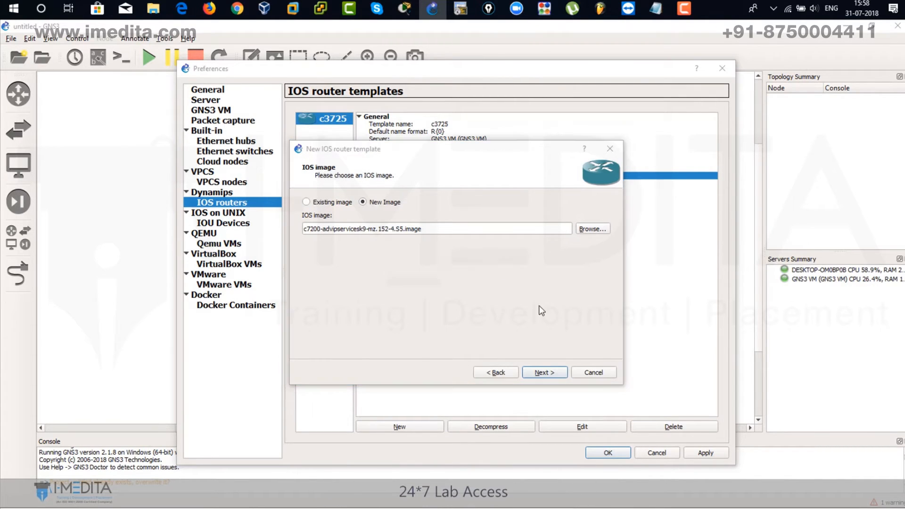
pyautogui.click(543, 371)
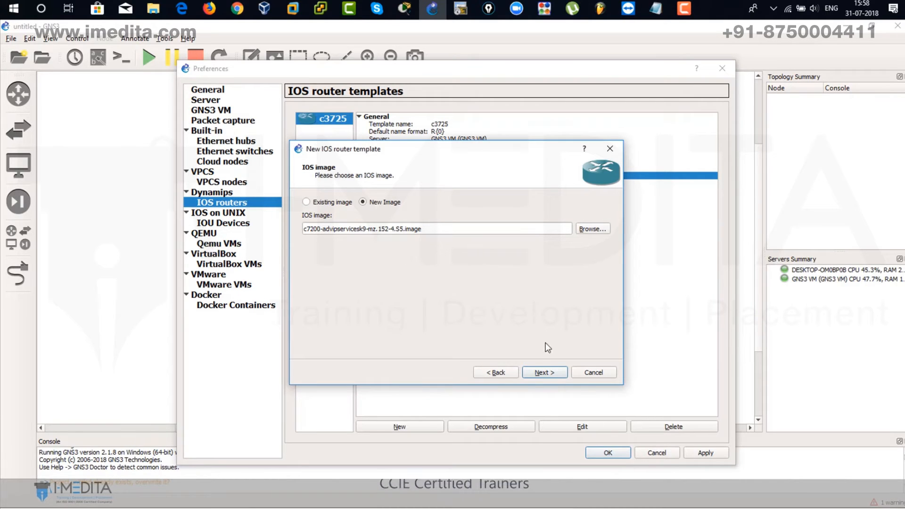
# Step: Keep the c7200 name and 512 MiB RAM and fit a PA-2FE-TX adapter in slot 1
pyautogui.click(543, 373)
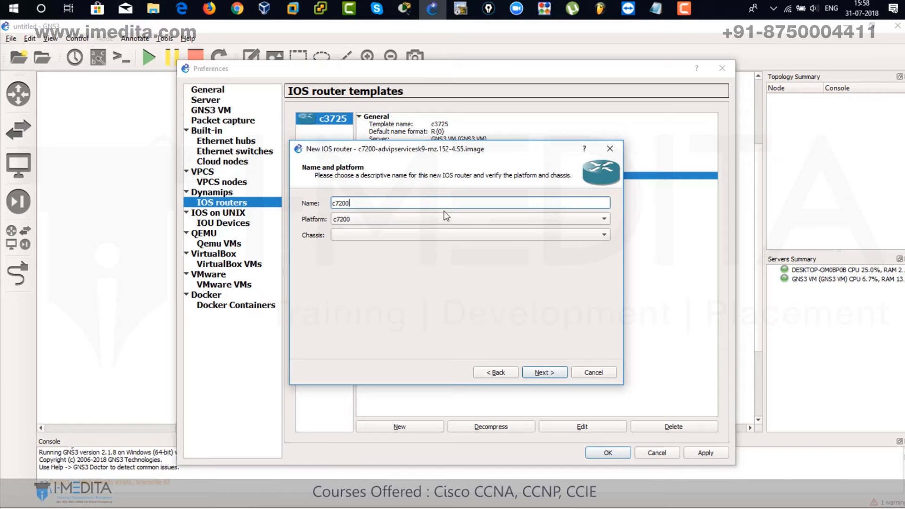
pyautogui.click(543, 372)
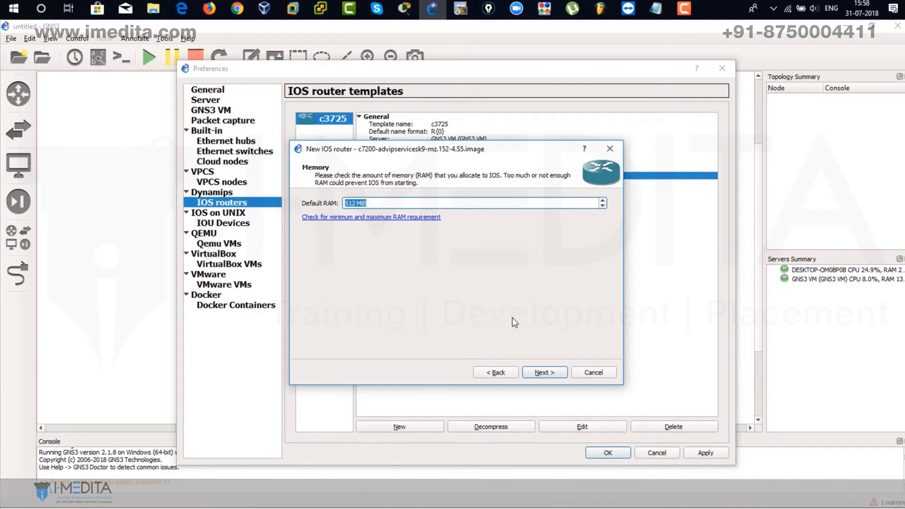
pyautogui.click(542, 372)
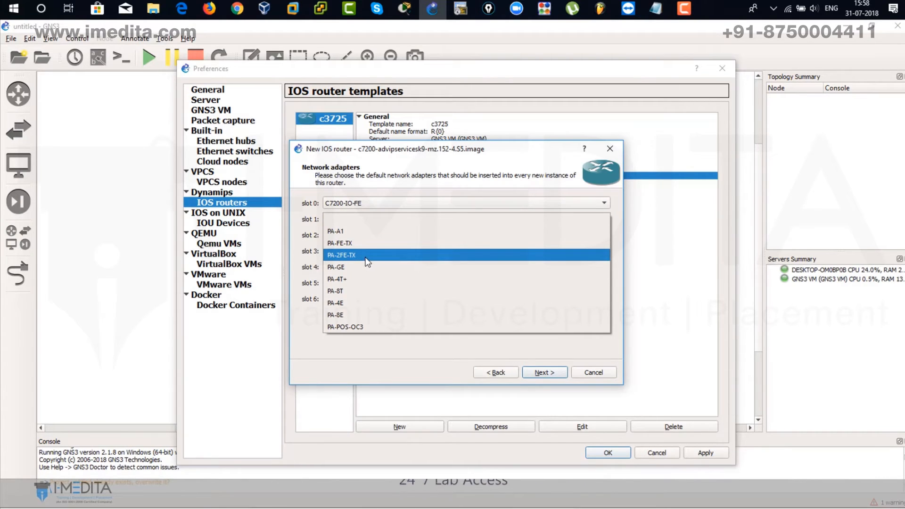
pyautogui.click(341, 254)
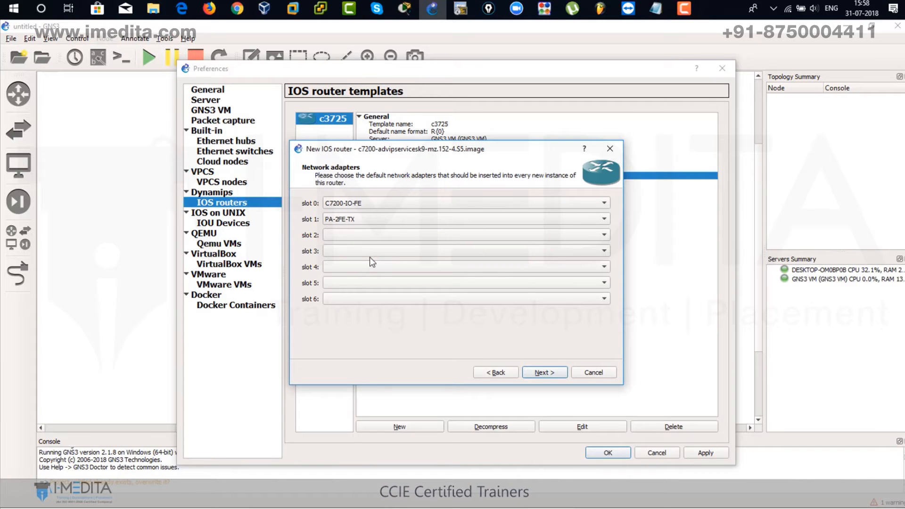
pyautogui.click(542, 372)
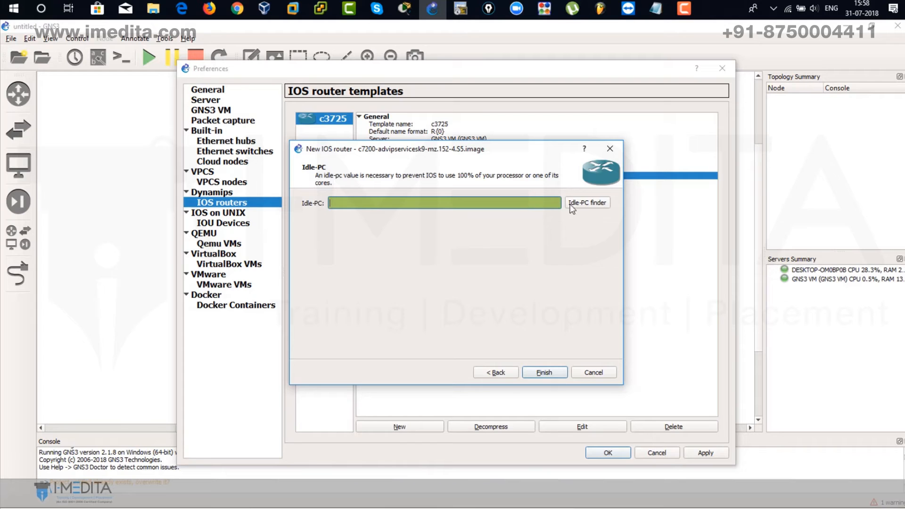
# Step: Accept the found Idle-PC value 0x62cc930c and finish the c7200 template
pyautogui.click(587, 202)
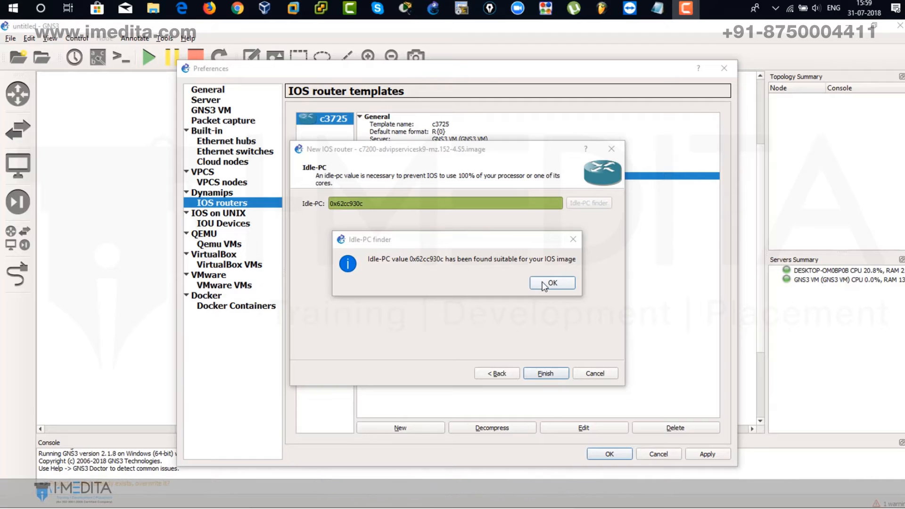
pyautogui.click(552, 283)
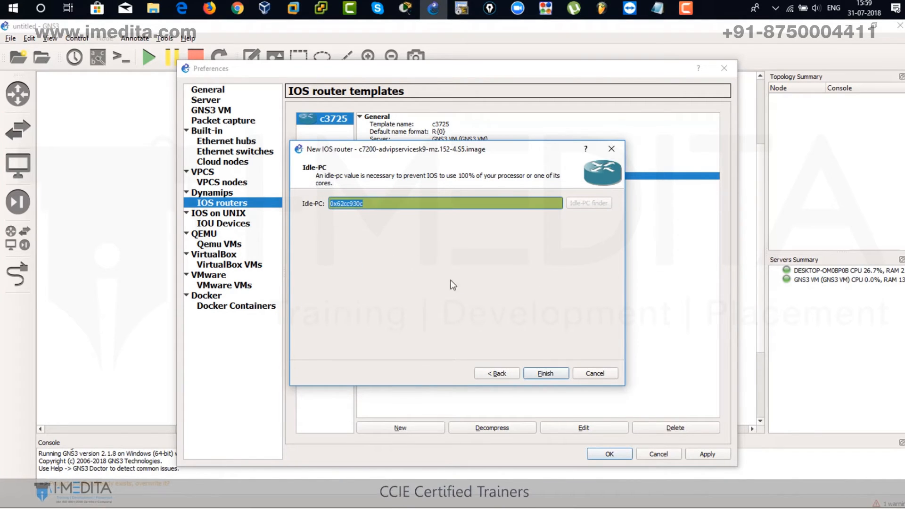
pyautogui.click(544, 373)
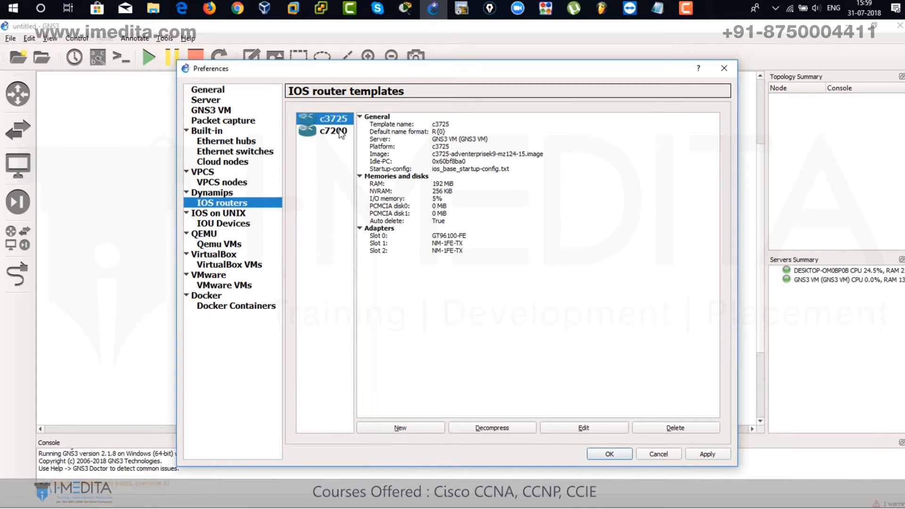
# Step: View the c7200 template's details and close Preferences with OK
pyautogui.click(332, 130)
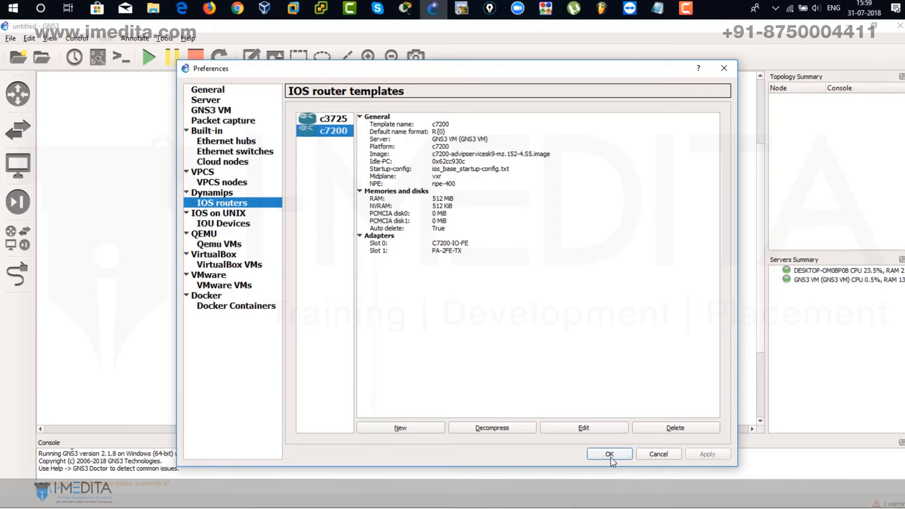
pyautogui.click(609, 453)
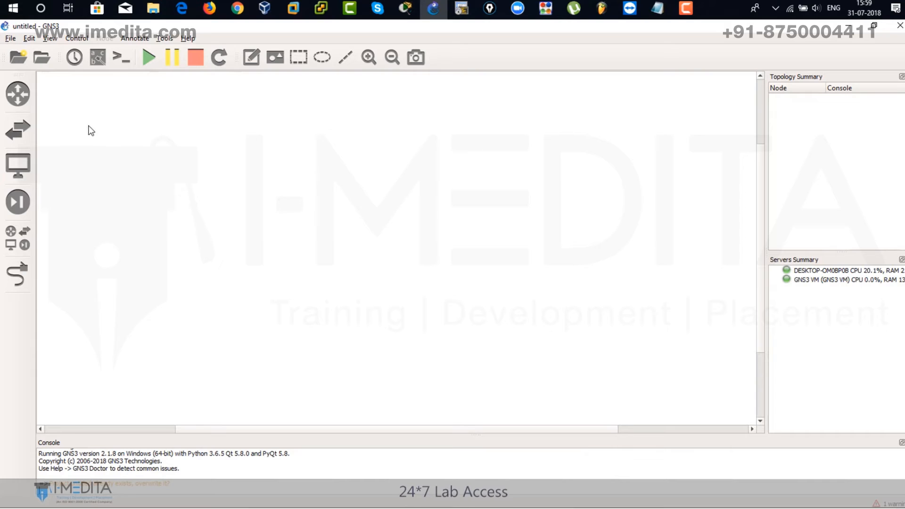
pyautogui.moveTo(16, 93)
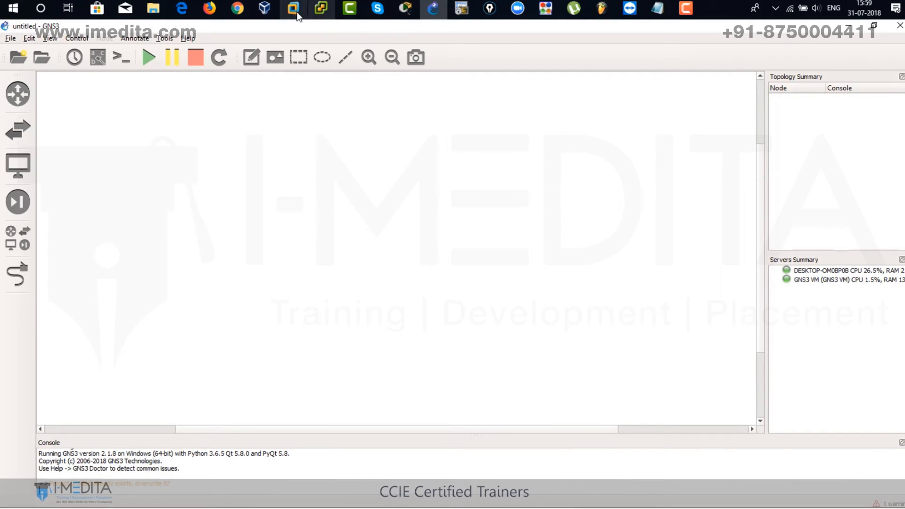
pyautogui.click(293, 9)
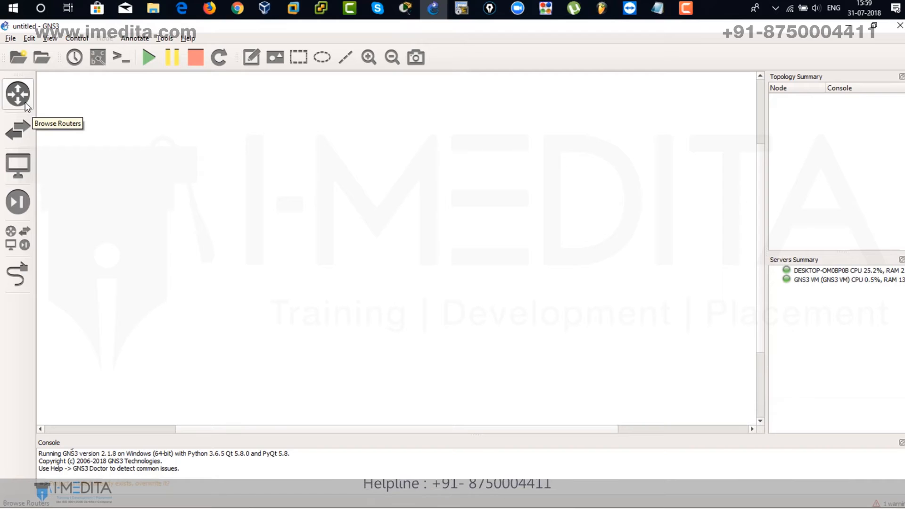
pyautogui.moveTo(133, 94)
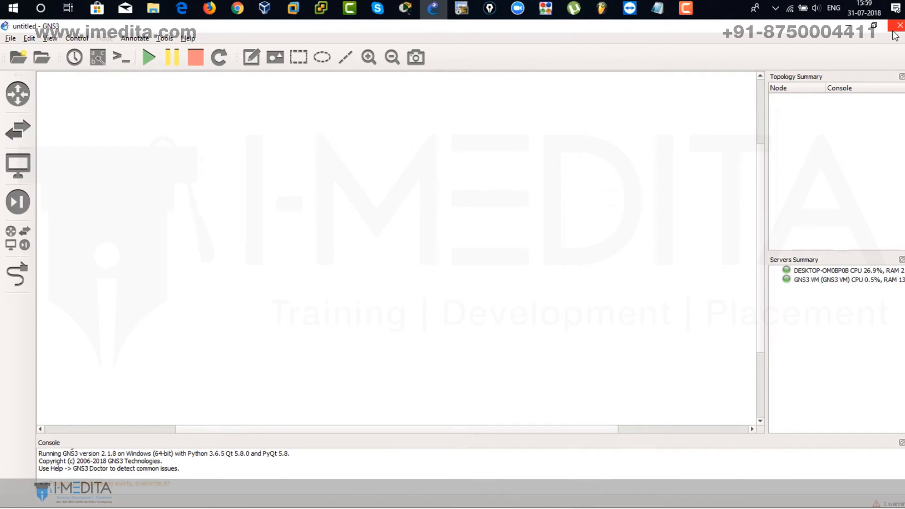
# Step: Confirm exiting GNS3, relaunch it and bring the new project dialog forward
pyautogui.click(898, 27)
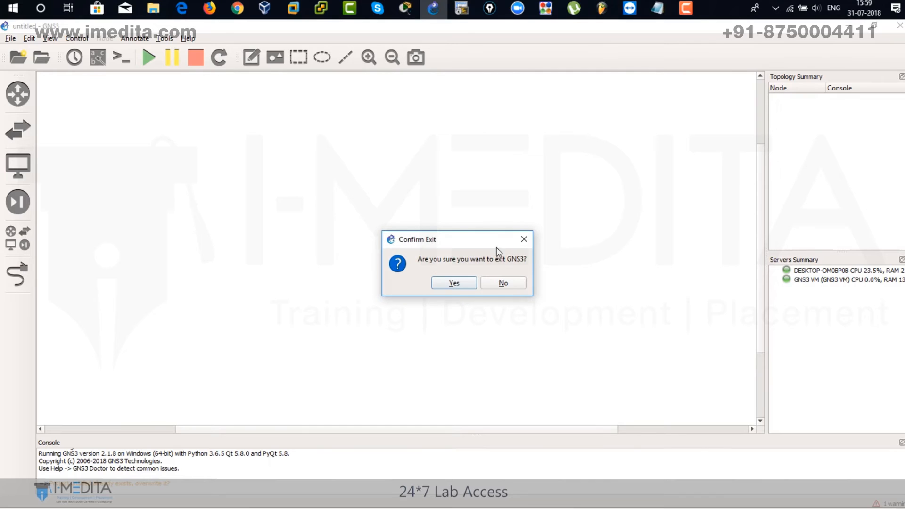
pyautogui.click(453, 282)
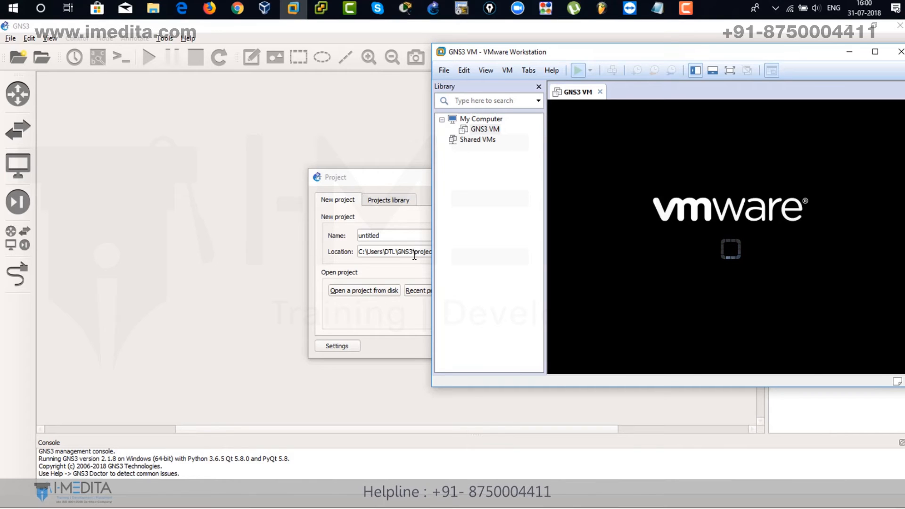
pyautogui.click(577, 69)
pyautogui.write('TEST LAB')
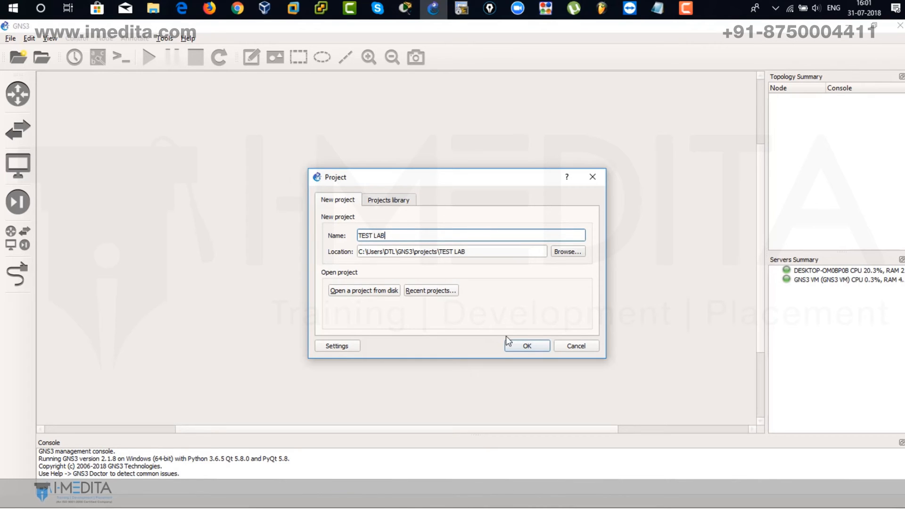
# Step: Create the new project named TEST LAB
pyautogui.click(526, 345)
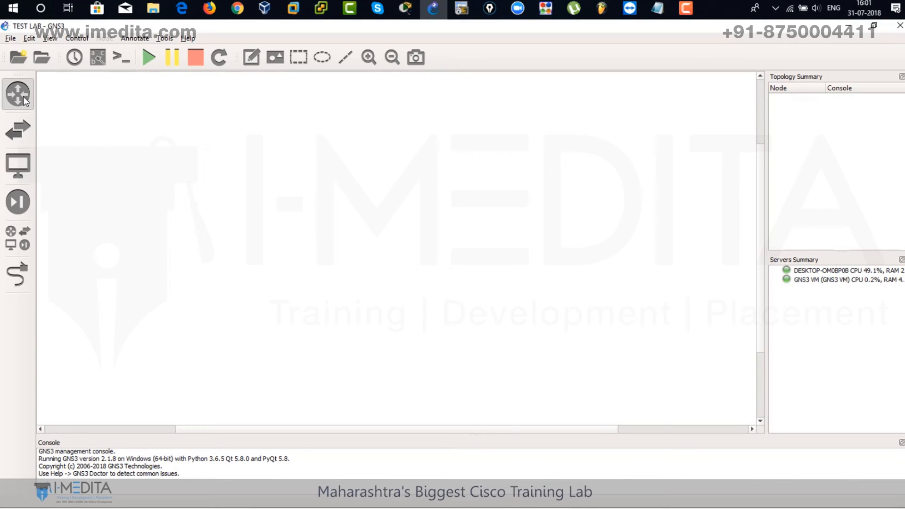
# Step: List the c3725 and c7200 router templates and review the Server and GNS3 VM preferences
pyautogui.click(17, 93)
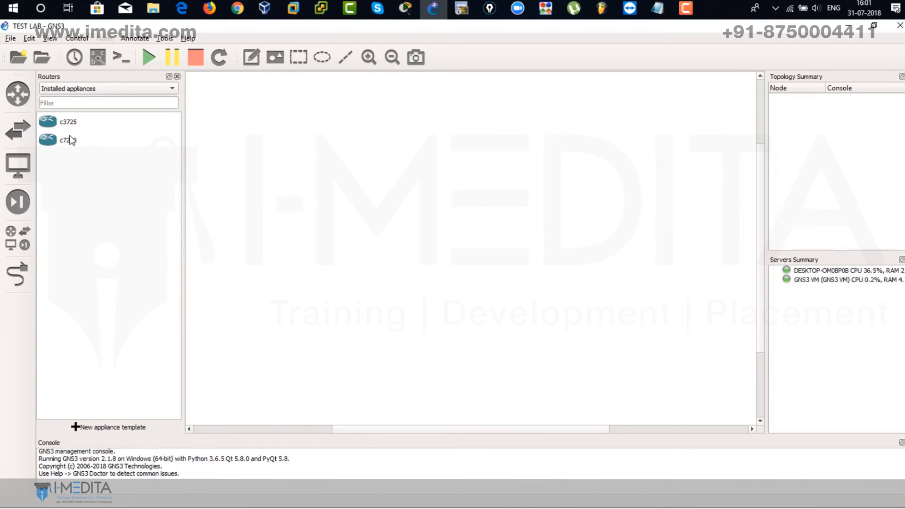
pyautogui.moveTo(68, 124)
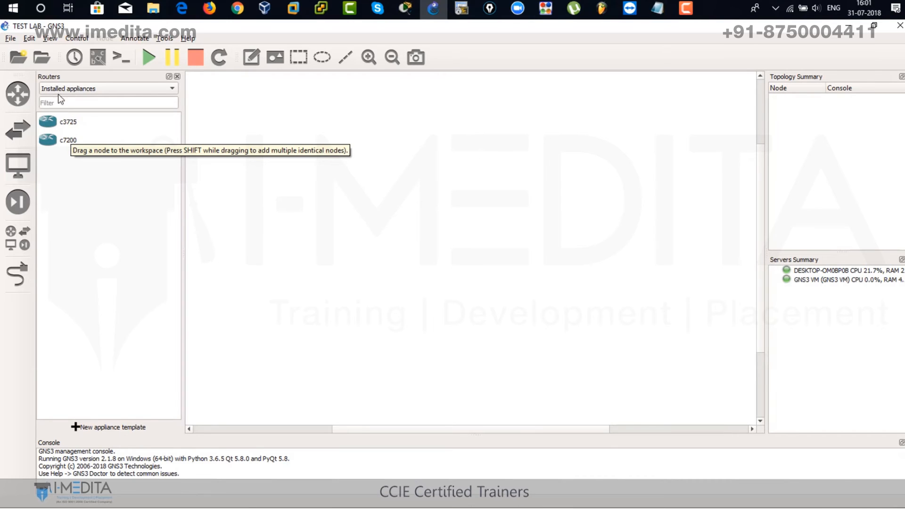
pyautogui.click(50, 38)
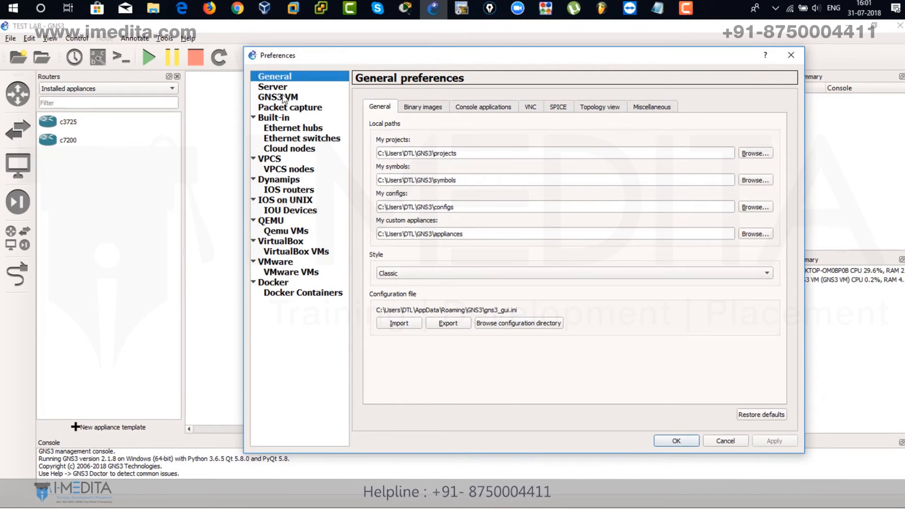
pyautogui.click(272, 87)
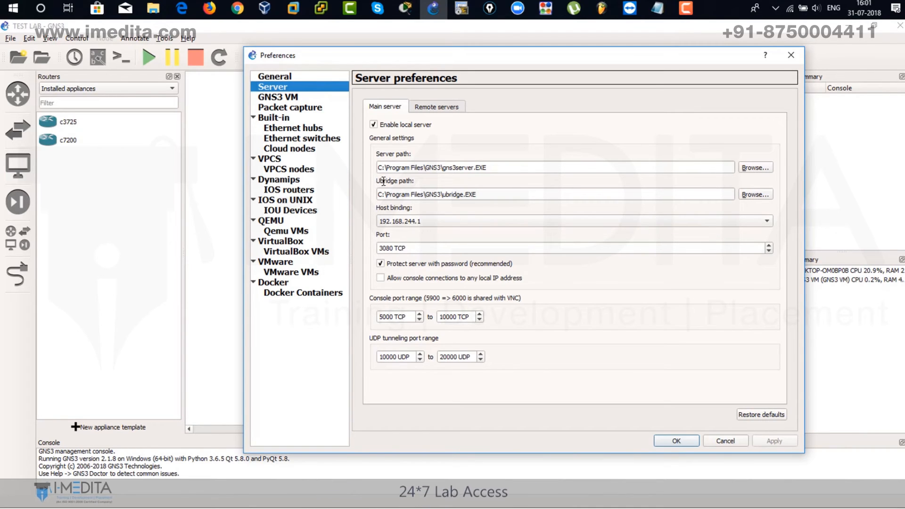
pyautogui.click(277, 97)
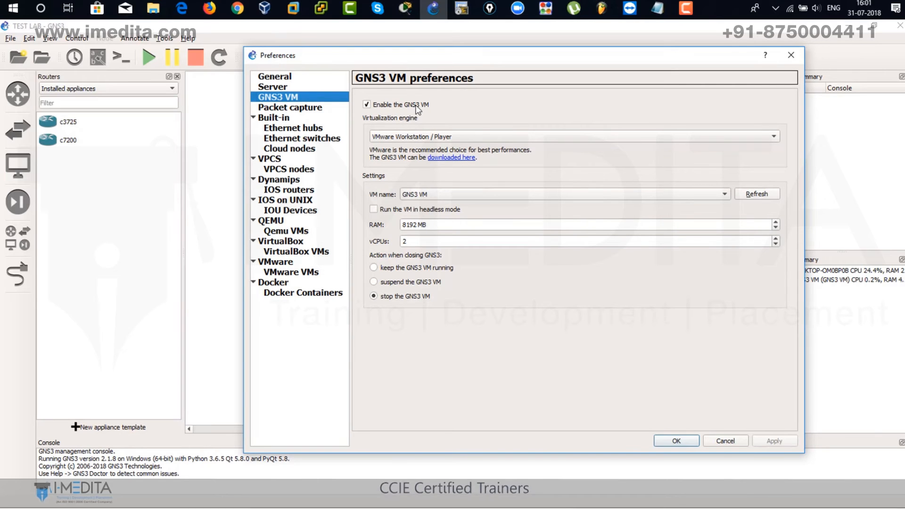
pyautogui.moveTo(391, 121)
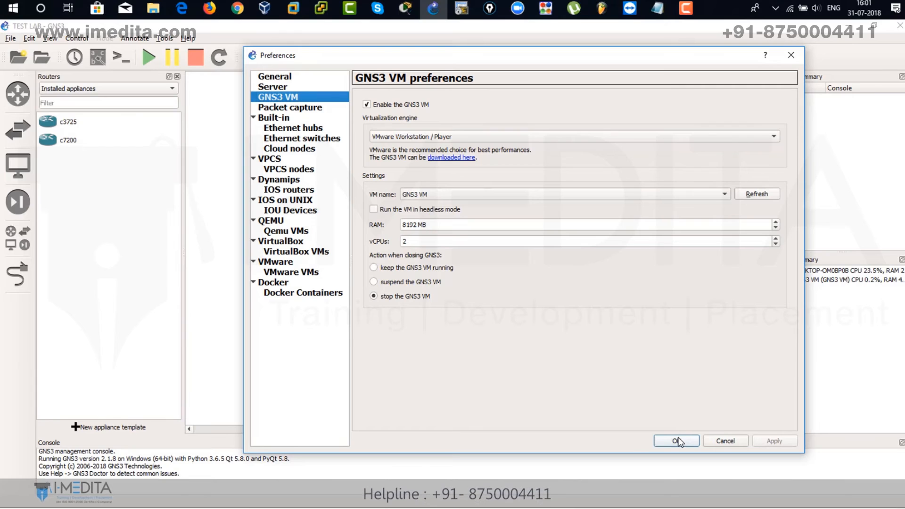
pyautogui.click(675, 440)
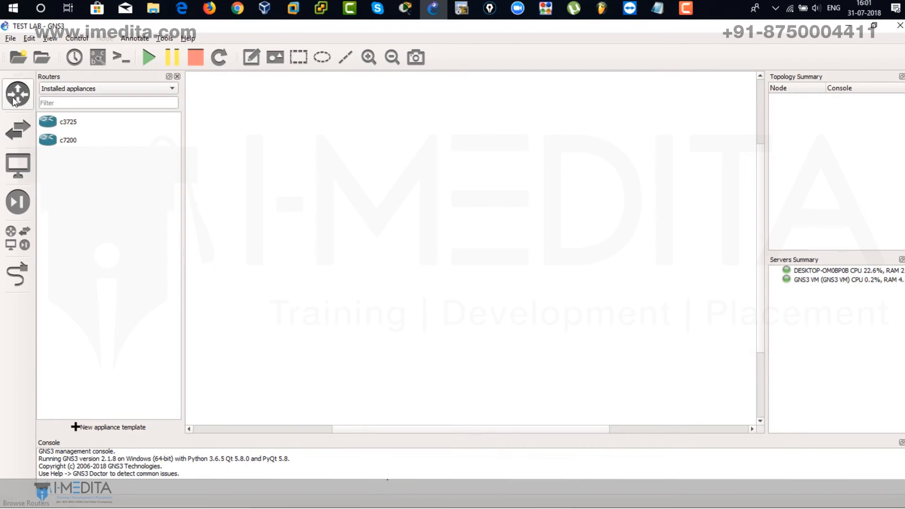
# Step: Drag a c3725 router R1 and a c7200 router R2 into the workspace and arrange them side by side
pyautogui.click(67, 121)
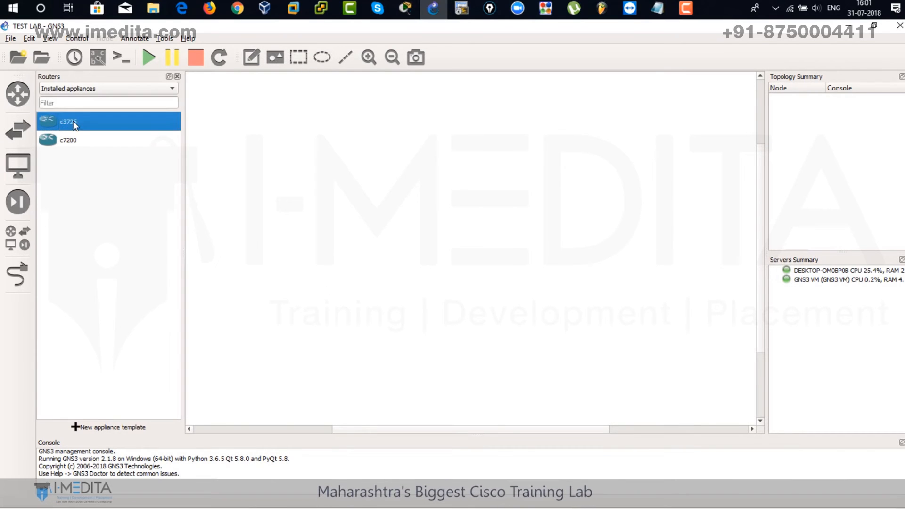
pyautogui.moveTo(68, 122); pyautogui.dragTo(433, 145)
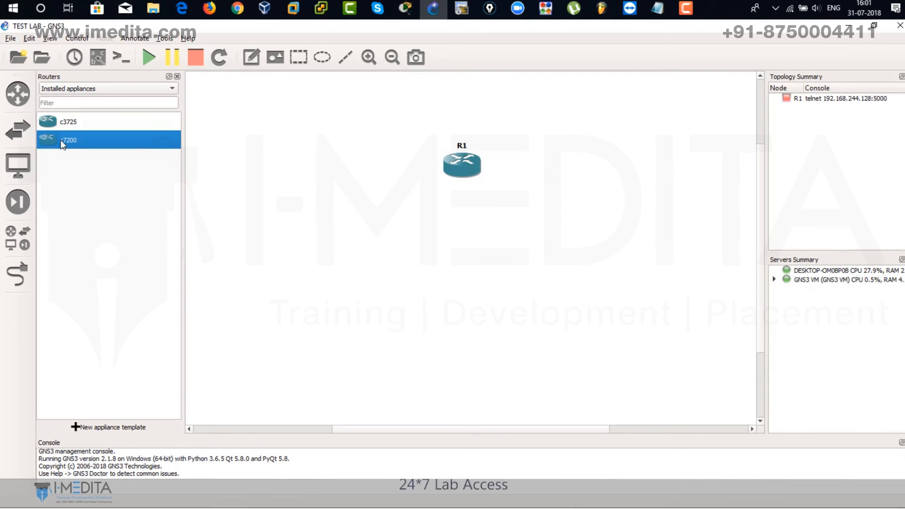
pyautogui.moveTo(67, 139); pyautogui.dragTo(314, 167)
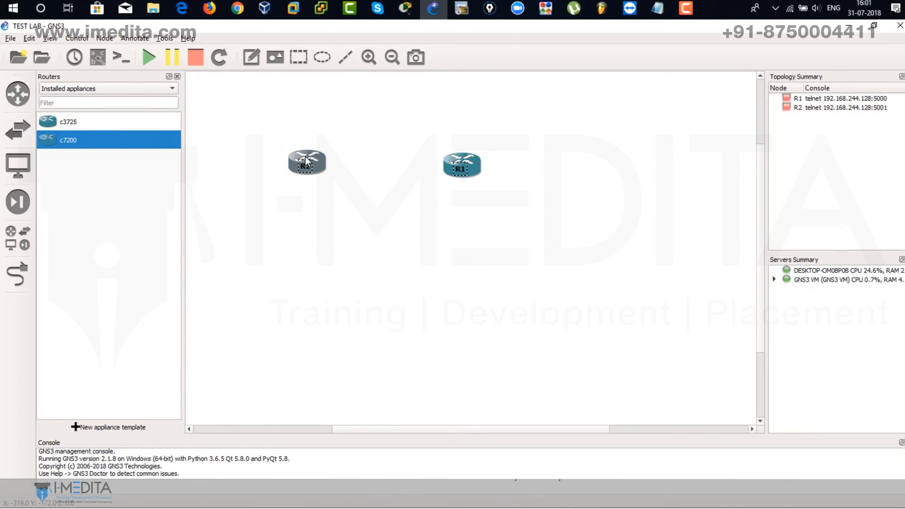
pyautogui.moveTo(306, 163); pyautogui.dragTo(560, 163)
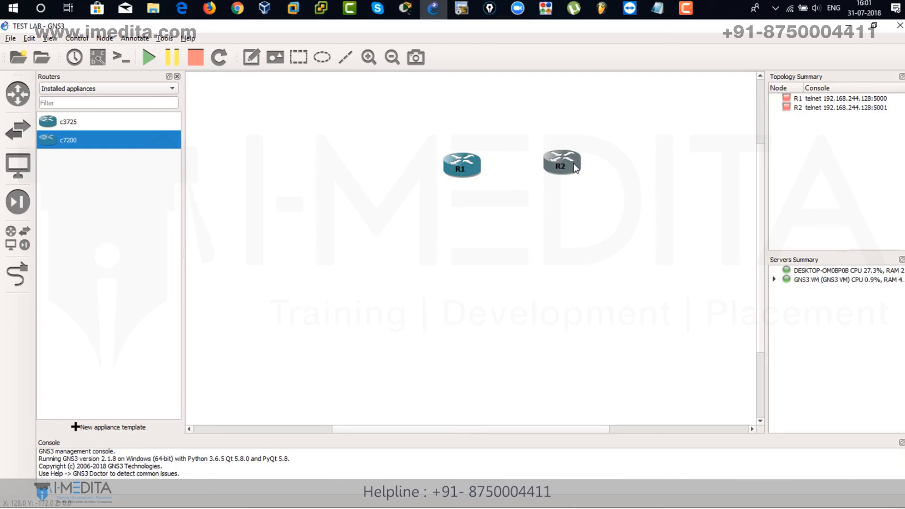
pyautogui.moveTo(462, 165); pyautogui.dragTo(316, 143)
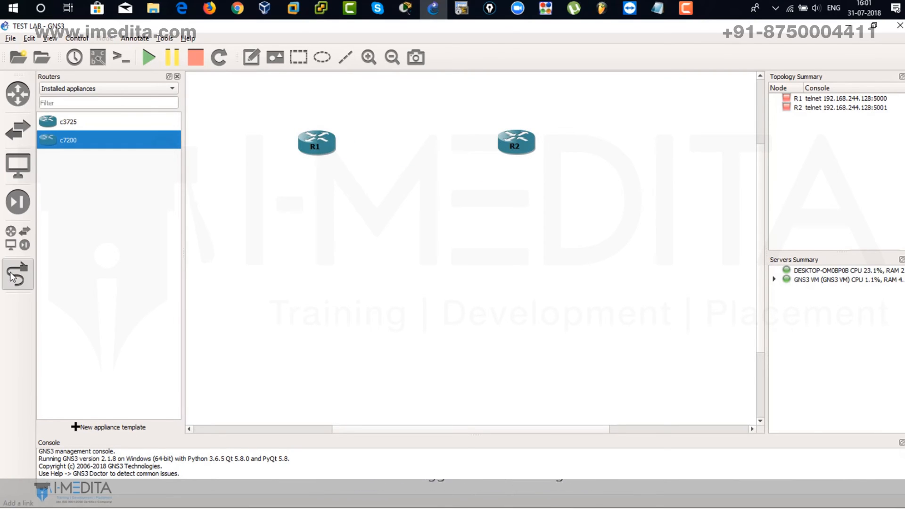
# Step: Link R1's FastEthernet0/0 to R2's FastEthernet0/0
pyautogui.click(315, 144)
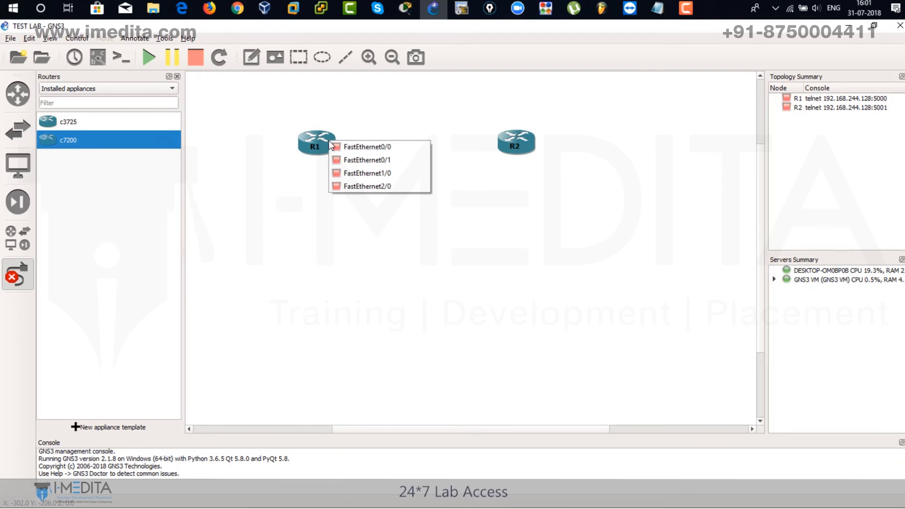
pyautogui.click(367, 147)
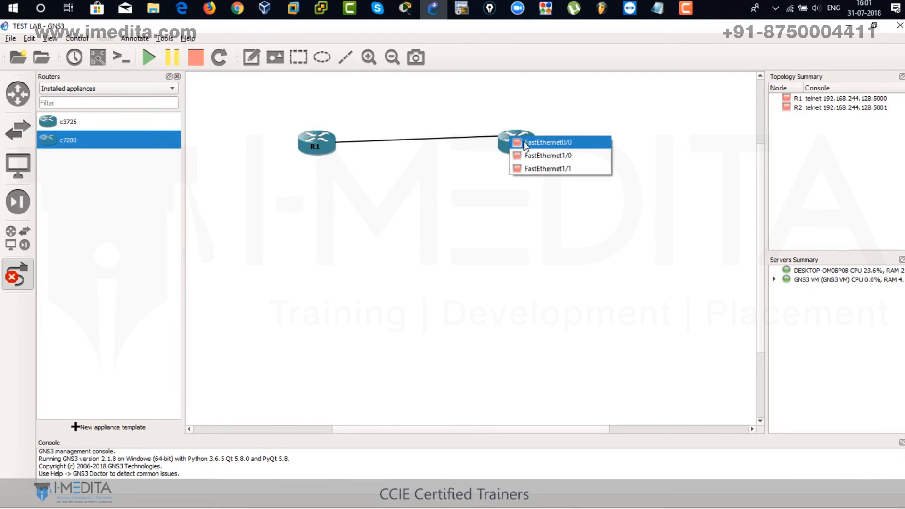
pyautogui.click(546, 142)
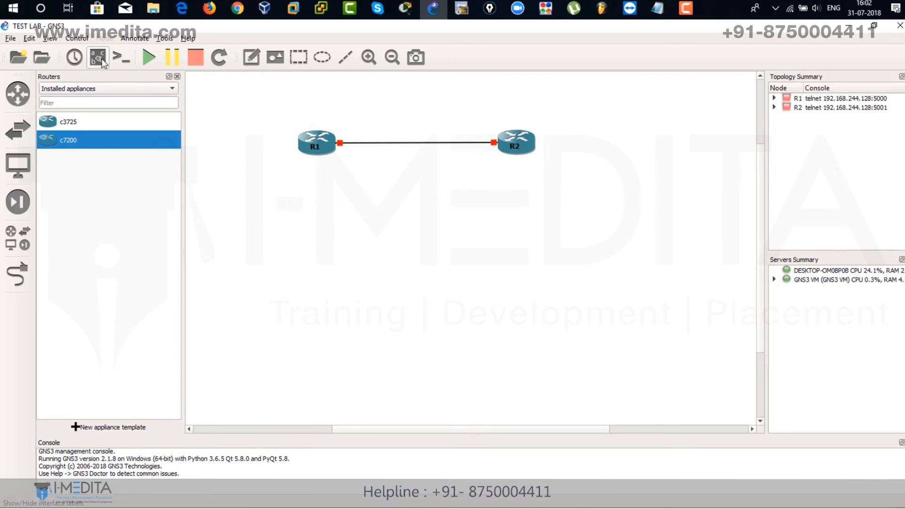
# Step: Show the f0/0 interface labels on the R1–R2 link and start all routers
pyautogui.click(97, 57)
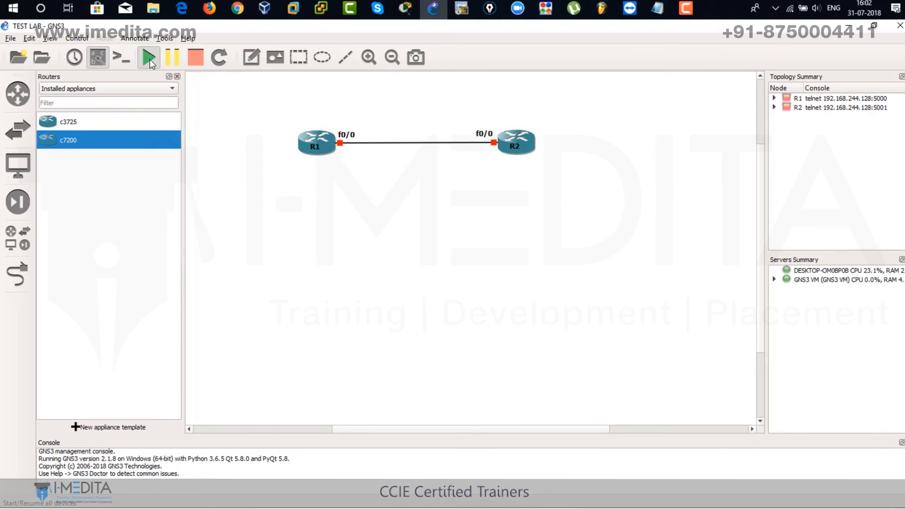
pyautogui.click(147, 57)
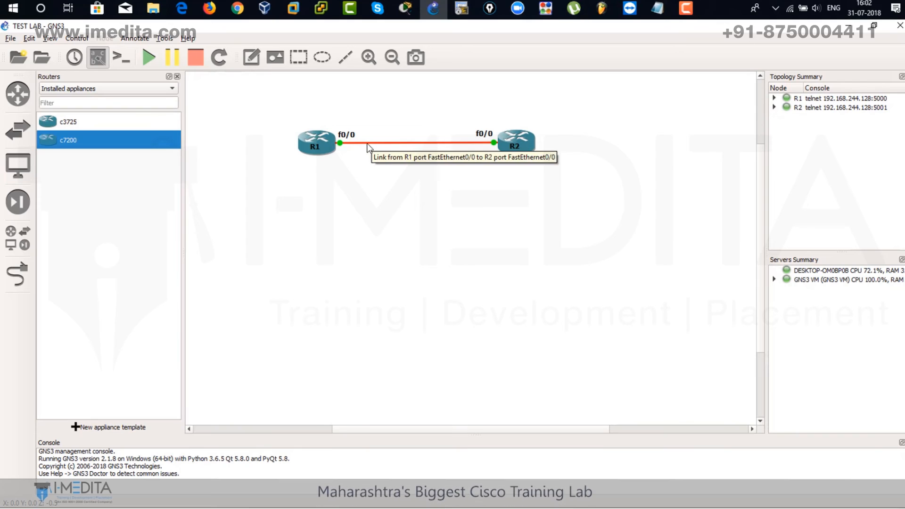
pyautogui.click(121, 57)
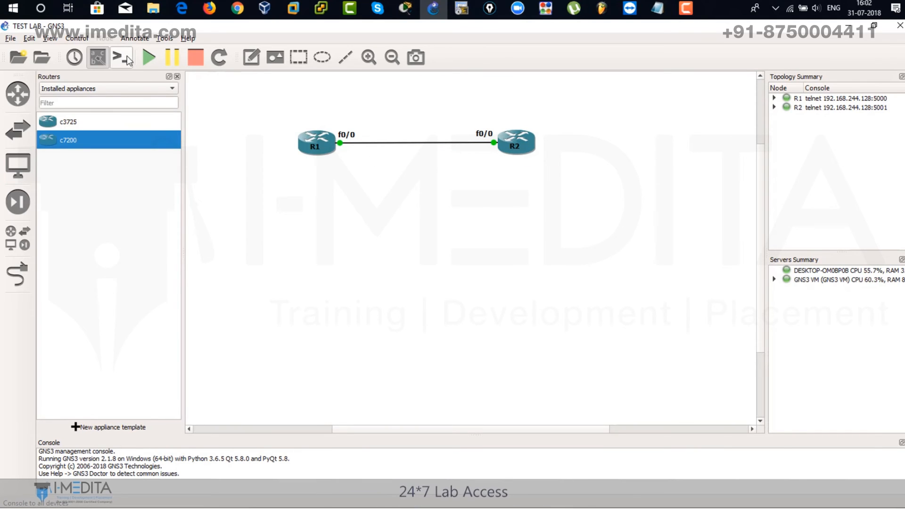
# Step: Open consoles to both routers and check R1's FastEthernet0/0 has no address yet
pyautogui.click(122, 57)
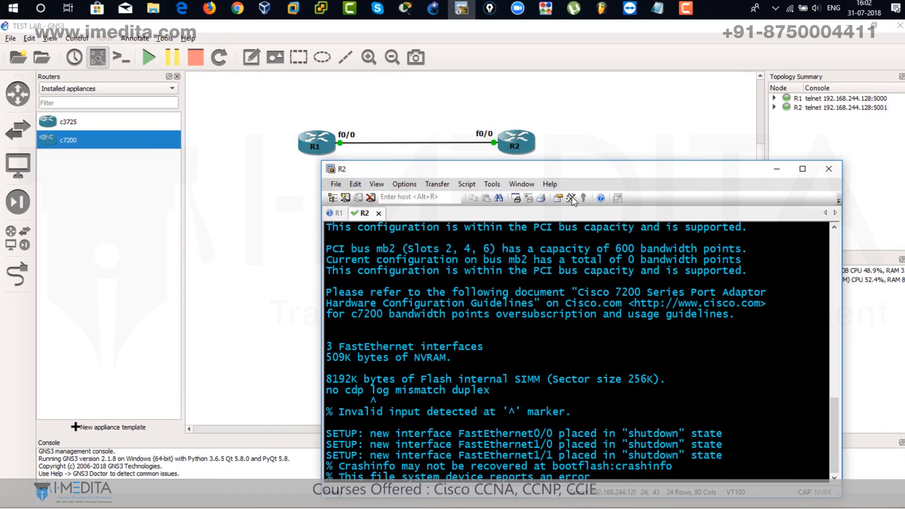
pyautogui.click(337, 213)
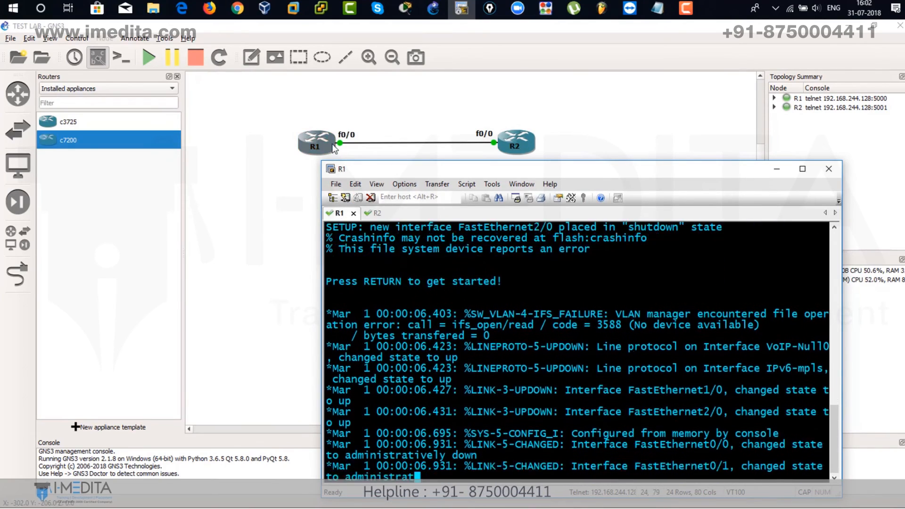
pyautogui.click(368, 212)
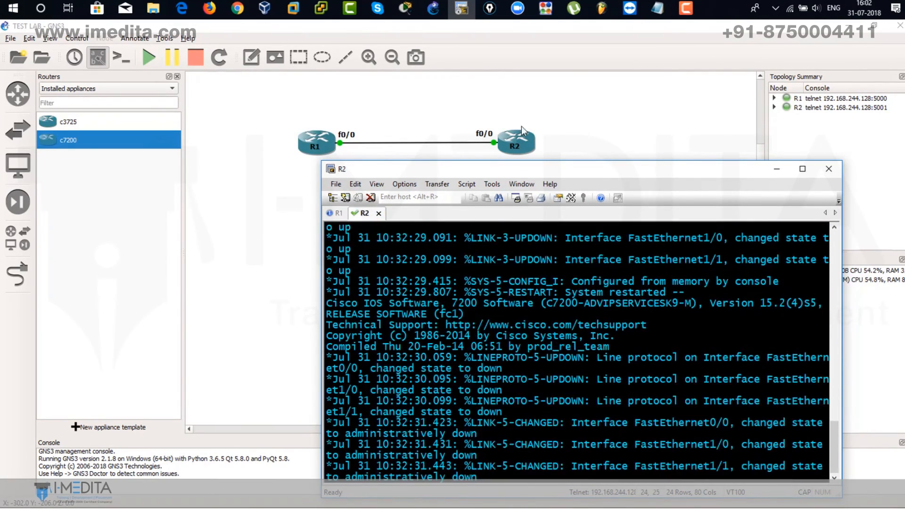
pyautogui.click(338, 213)
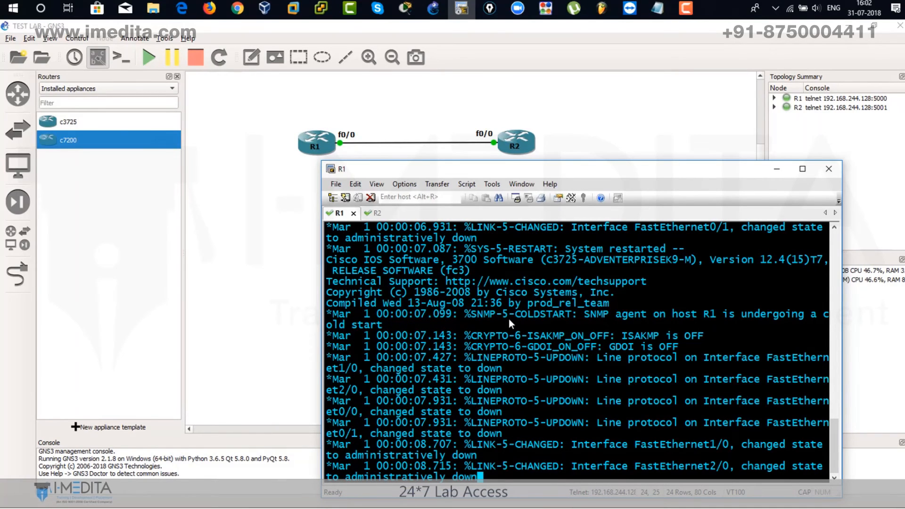
pyautogui.write('SH')
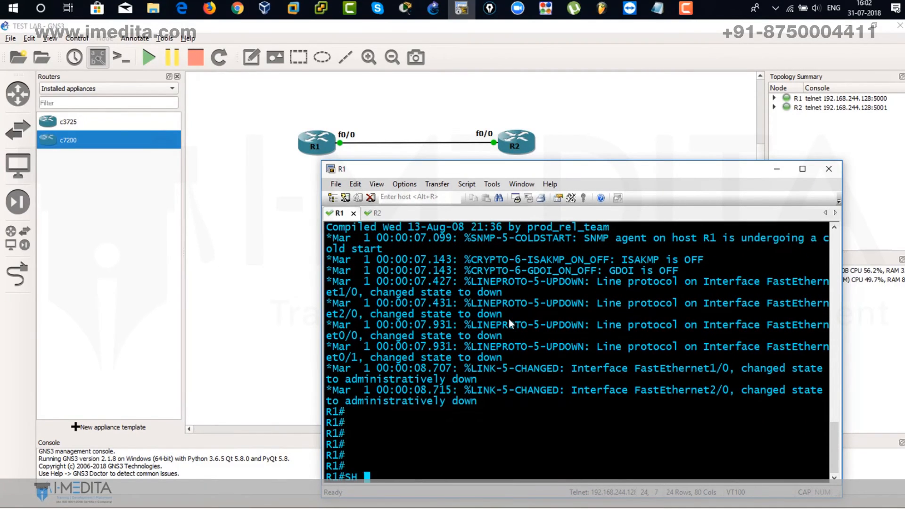
pyautogui.write('IP INT BR')
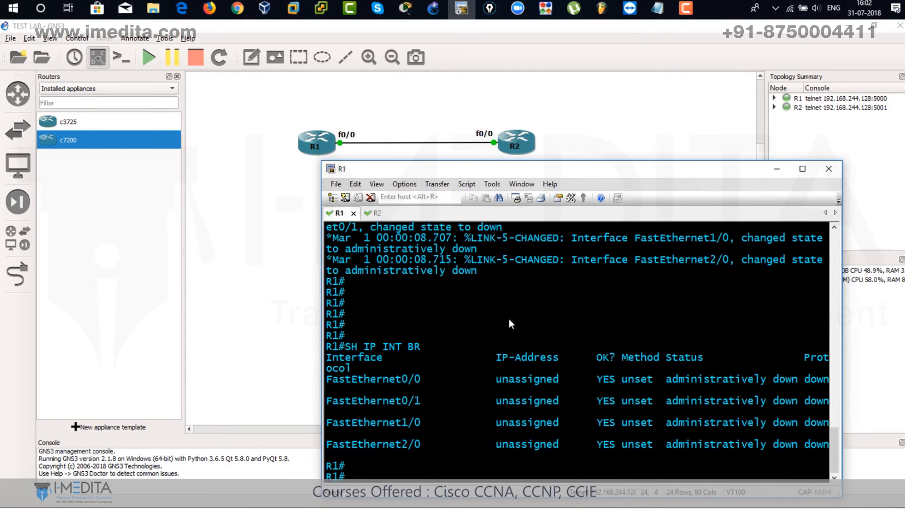
pyautogui.moveTo(390, 379); pyautogui.dragTo(557, 379)
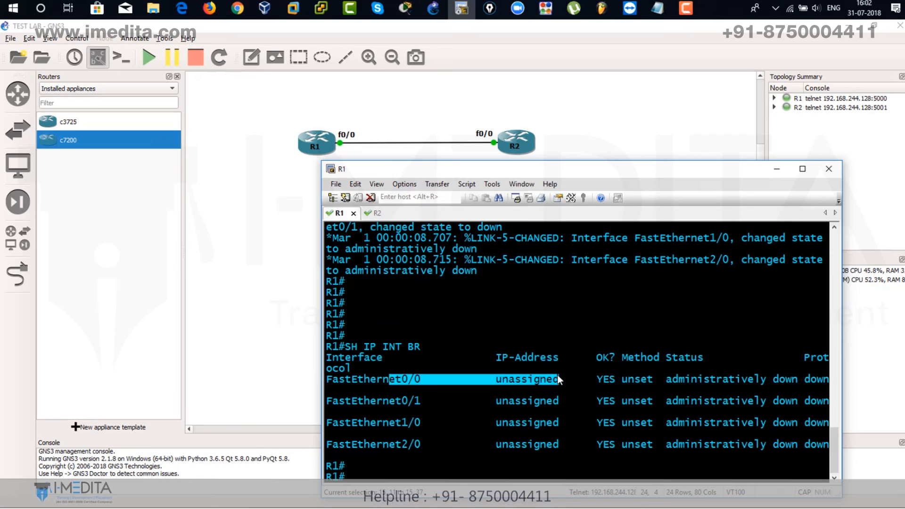
# Step: Assign 192.168.1.1 255.255.255.0 to R1's fa0/0, bring it up with no shutdown, and save
pyautogui.write('CON')
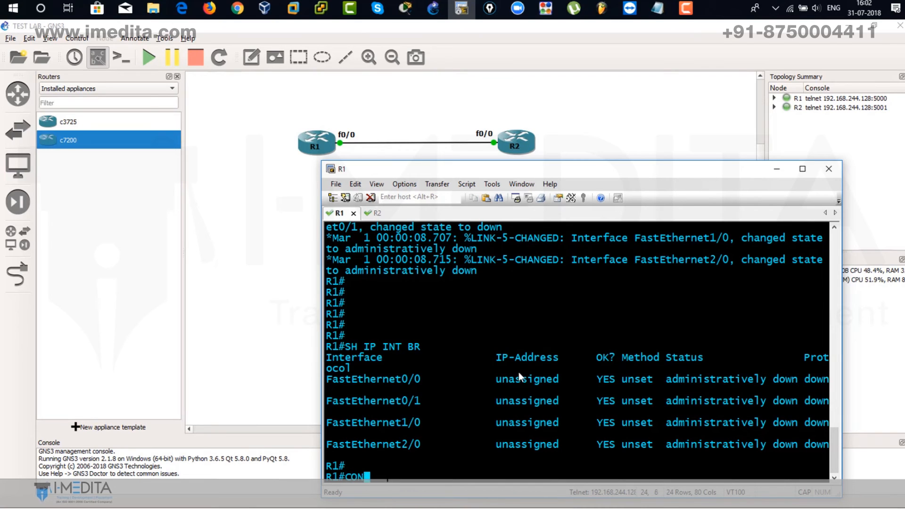
pyautogui.write('FIGURE temrinal')
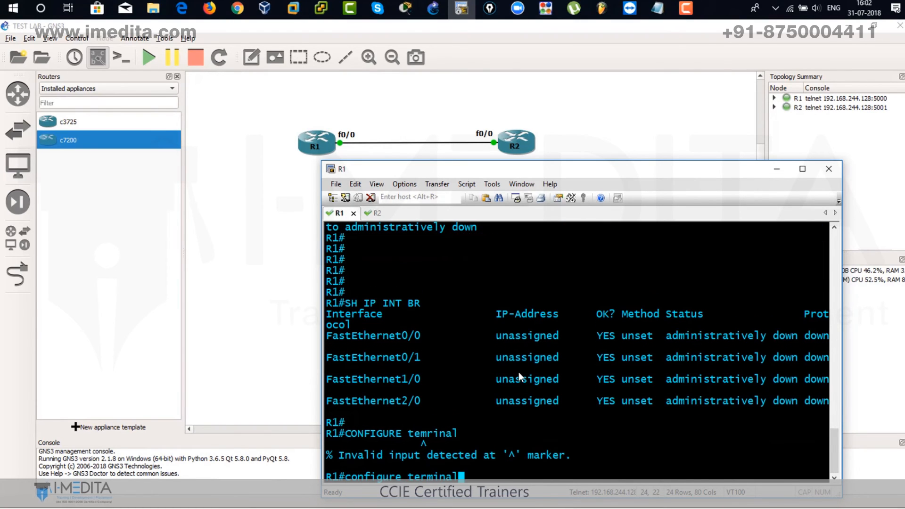
pyautogui.write('inter')
pyautogui.write('ip address')
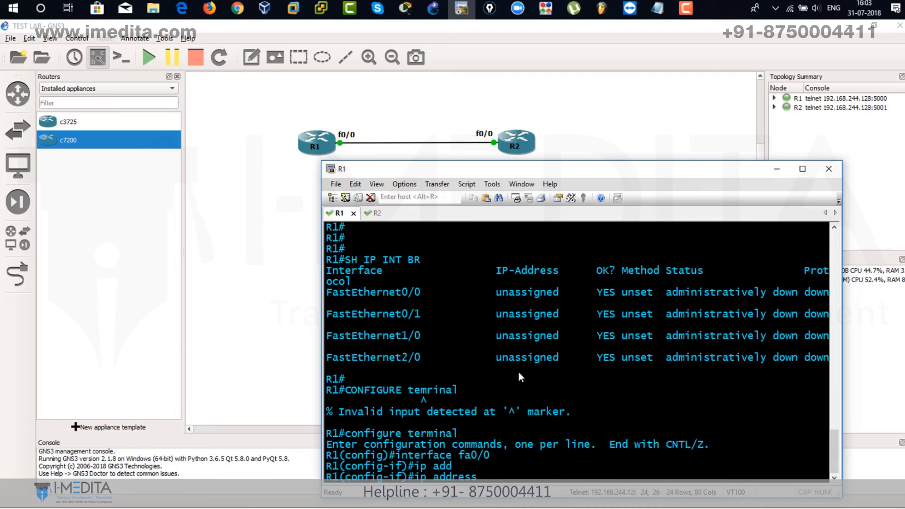
pyautogui.write('192.168.1.1 255.')
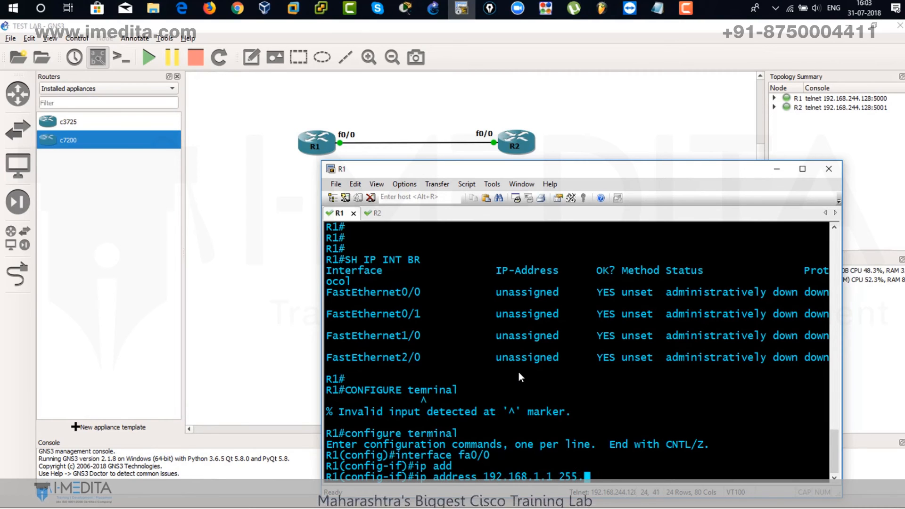
pyautogui.write('no shutdown')
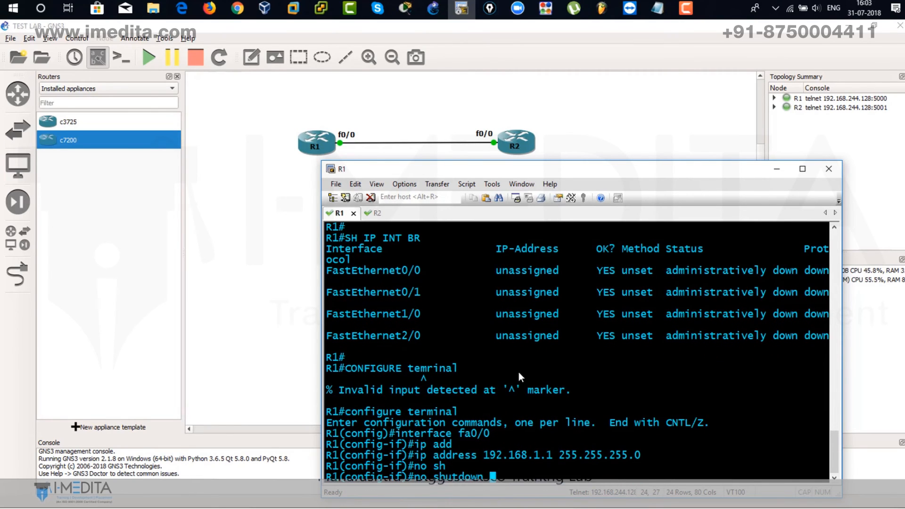
pyautogui.write('exit')
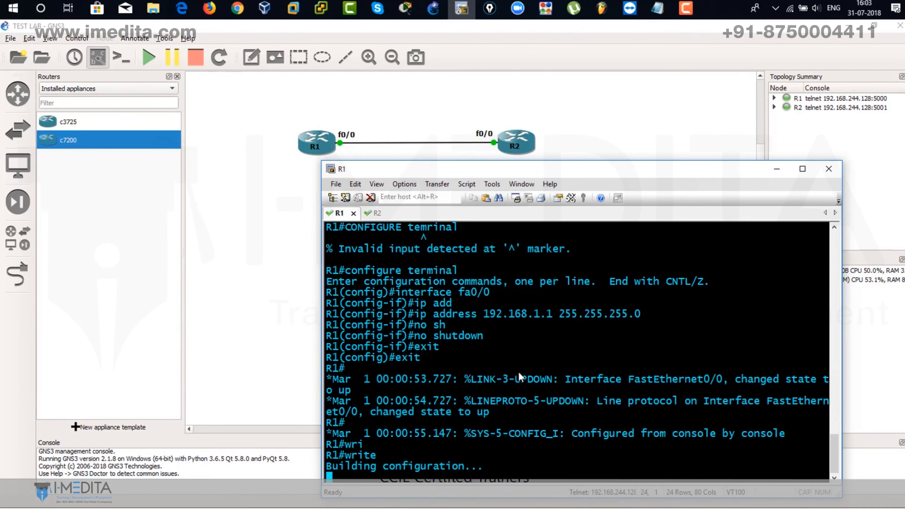
pyautogui.write('show ip interface brief')
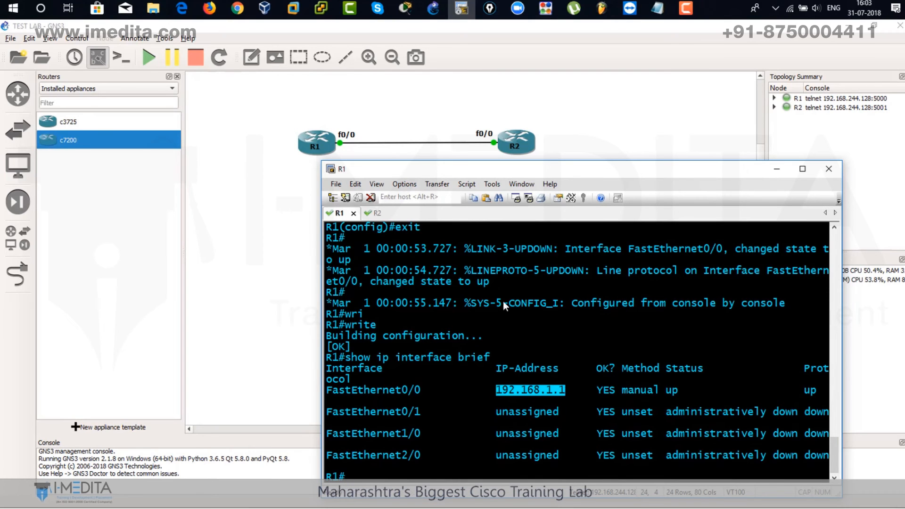
# Step: Assign 192.168.1.2 255.255.255.0 to R2's fa0/0, bring it up, and save the configuration
pyautogui.click(364, 213)
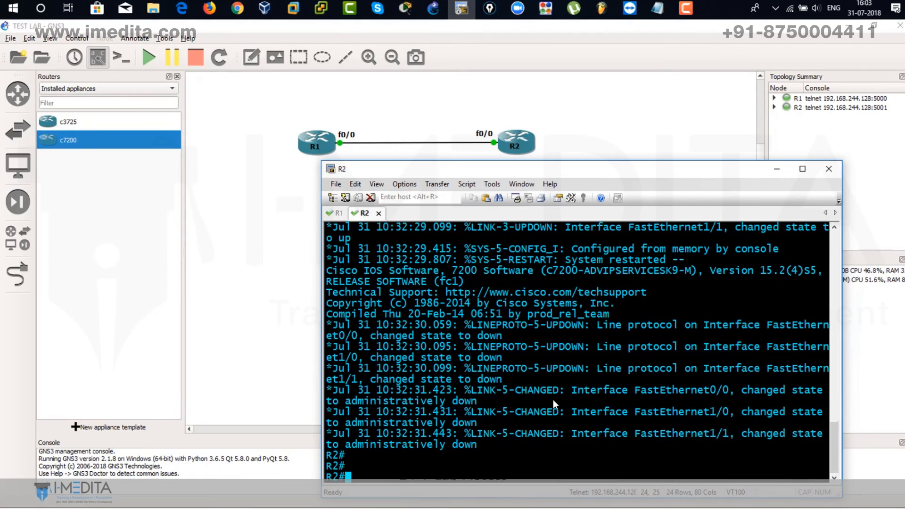
pyautogui.write('show ip interface brief')
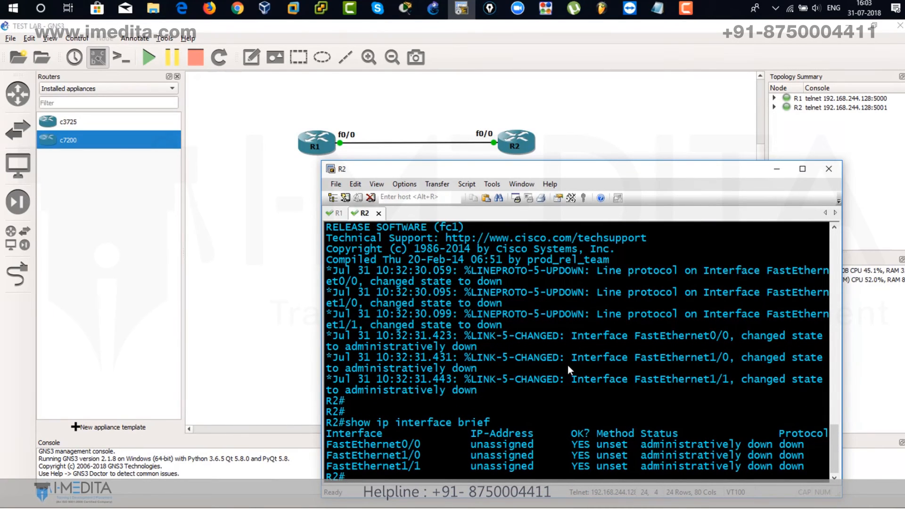
pyautogui.write('configfue')
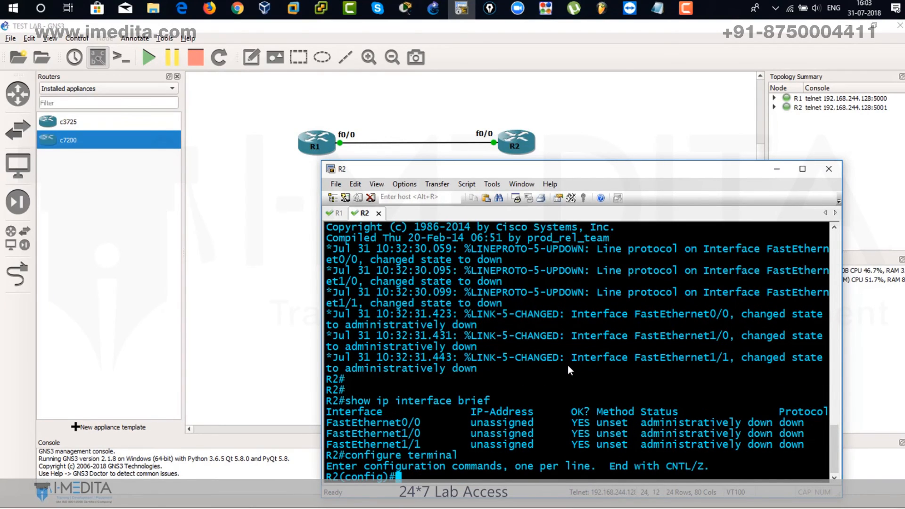
pyautogui.write('interface fa0/0')
pyautogui.write('write')
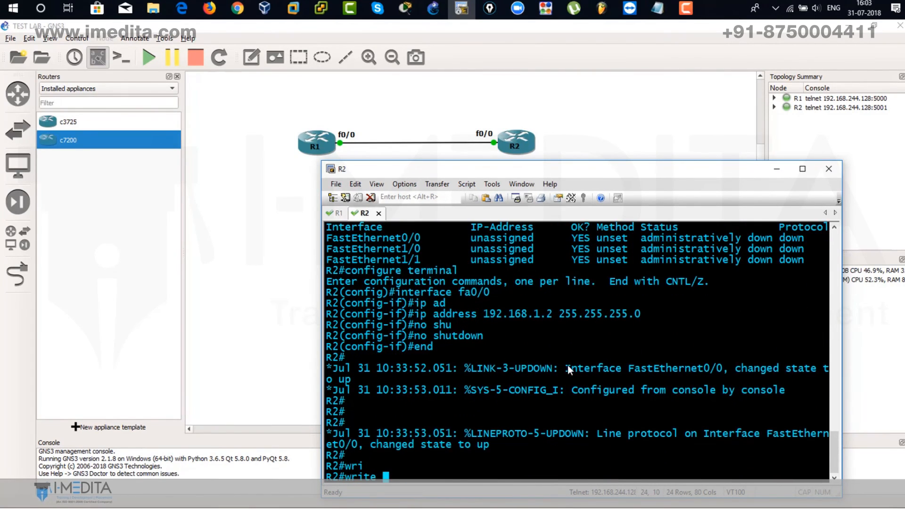
pyautogui.press('Return')
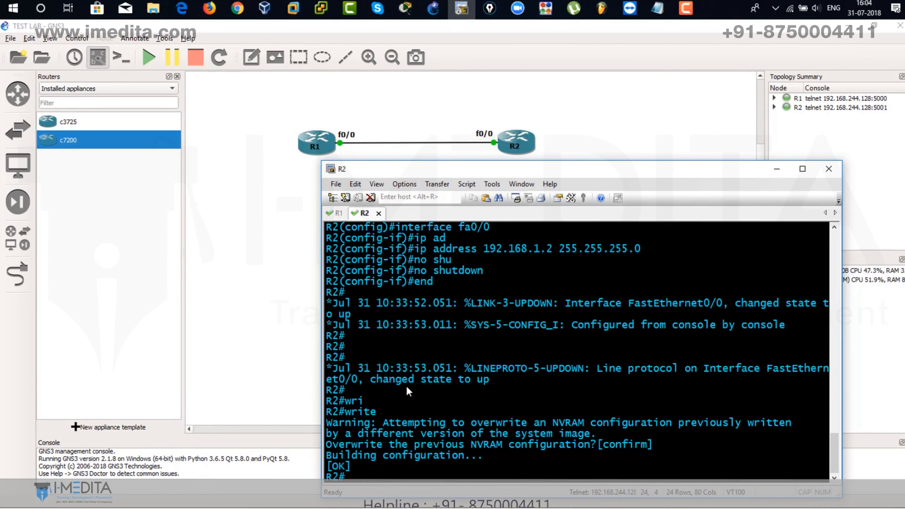
# Step: Confirm R2's fa0/0 is up/up and ping R1 at 192.168.1.1
pyautogui.write('show i')
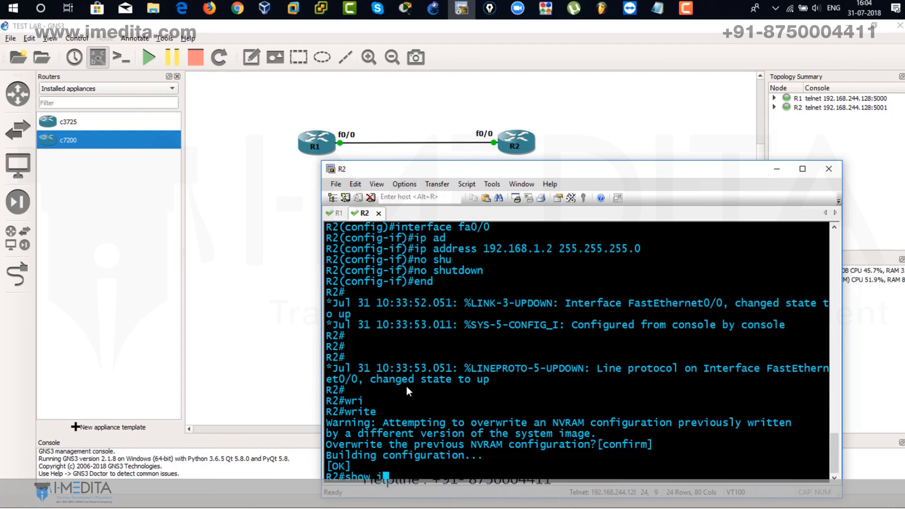
pyautogui.write('ip interface brief')
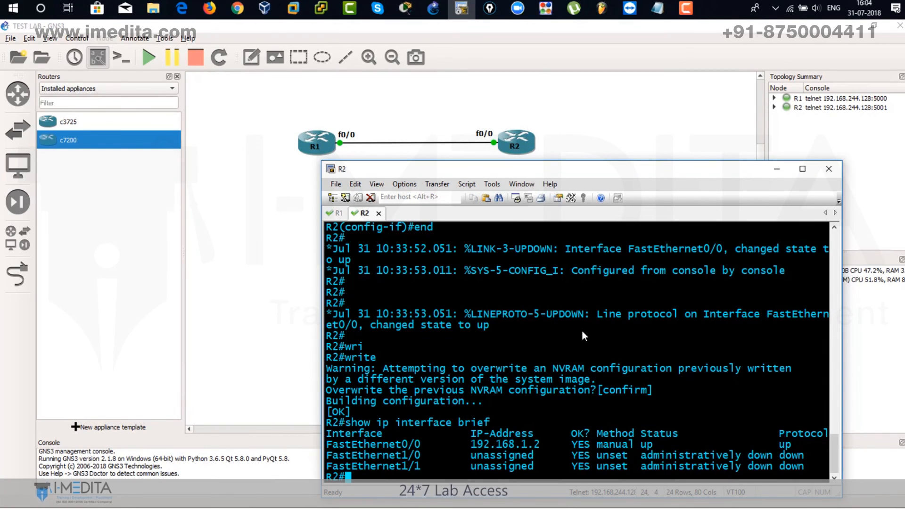
pyautogui.write('ping 192.168.1.1')
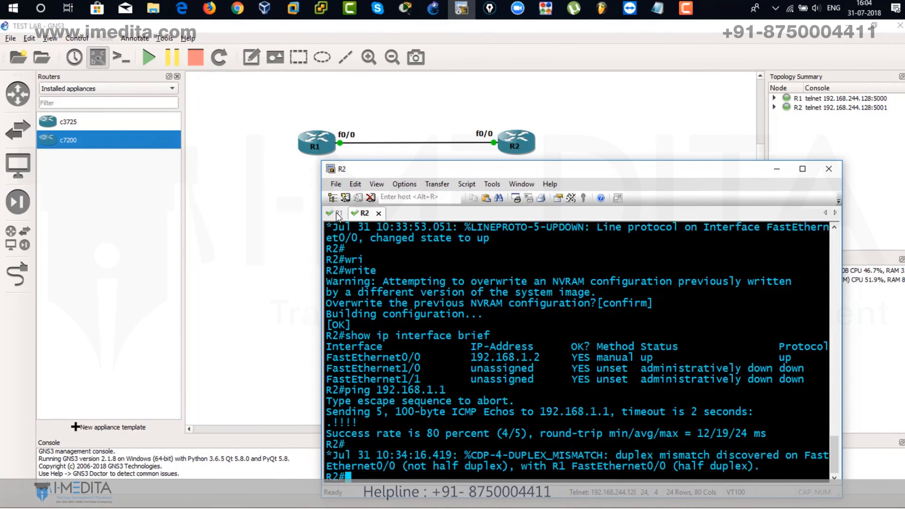
# Step: Ping 192.168.1.2 from R1 with full success, then disconnect all SecureCRT sessions
pyautogui.click(338, 212)
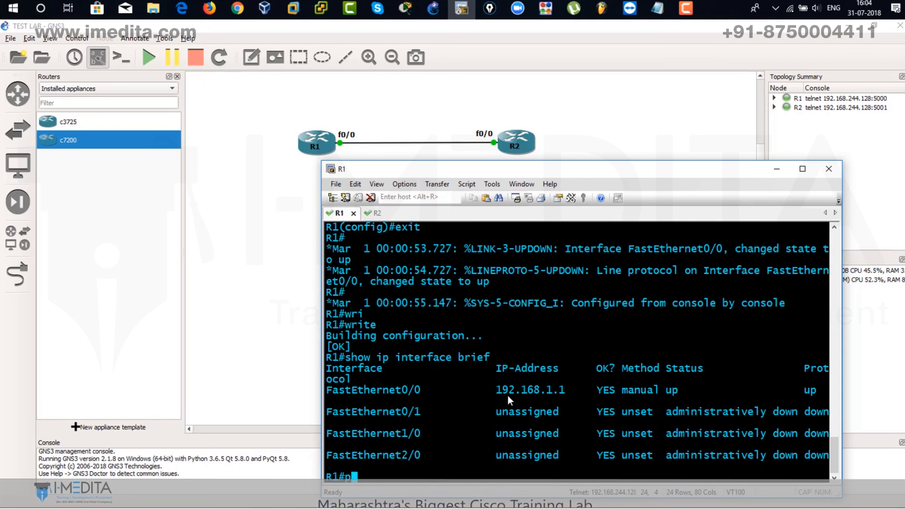
pyautogui.write('ping 192.168.1.2')
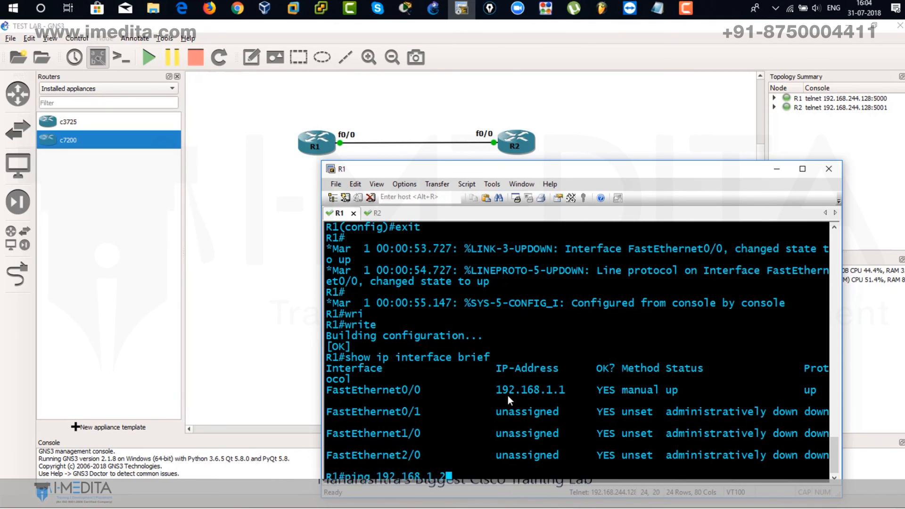
pyautogui.press('Return')
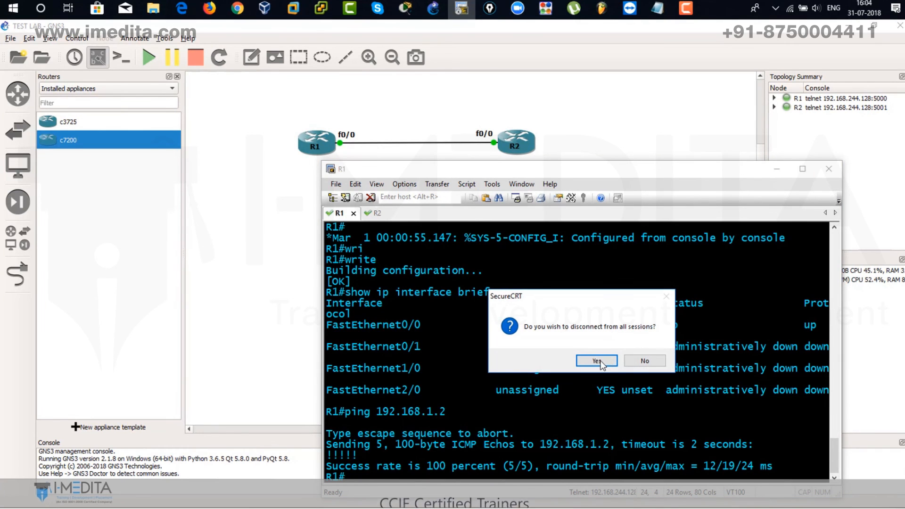
pyautogui.click(595, 360)
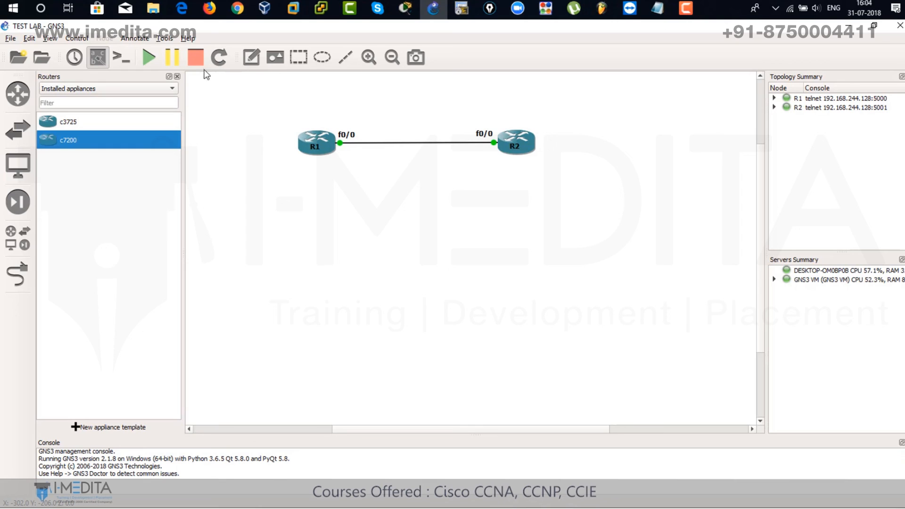
# Step: Stop all running routers R1 and R2 in the TEST LAB topology
pyautogui.click(195, 56)
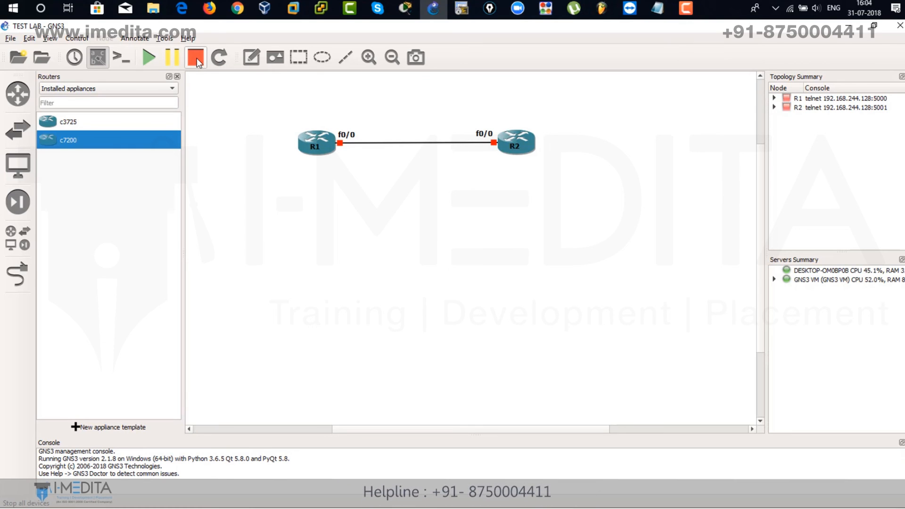
pyautogui.click(196, 57)
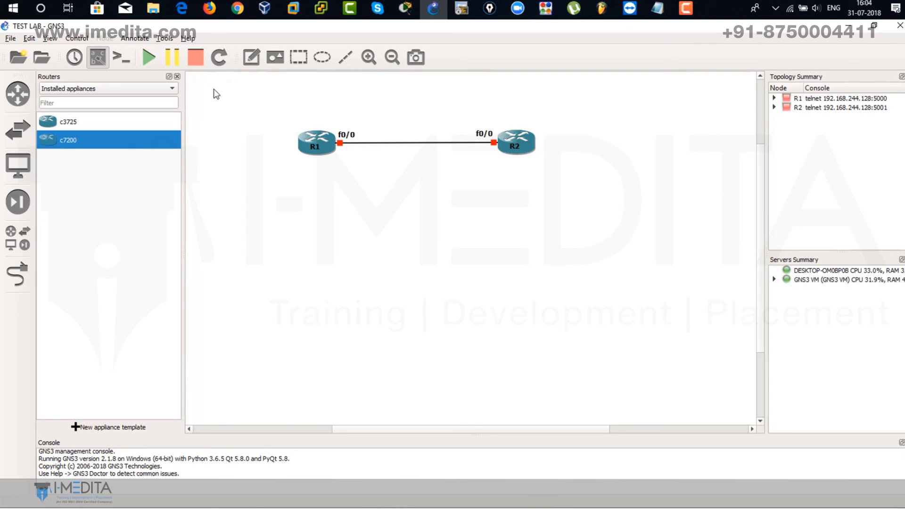